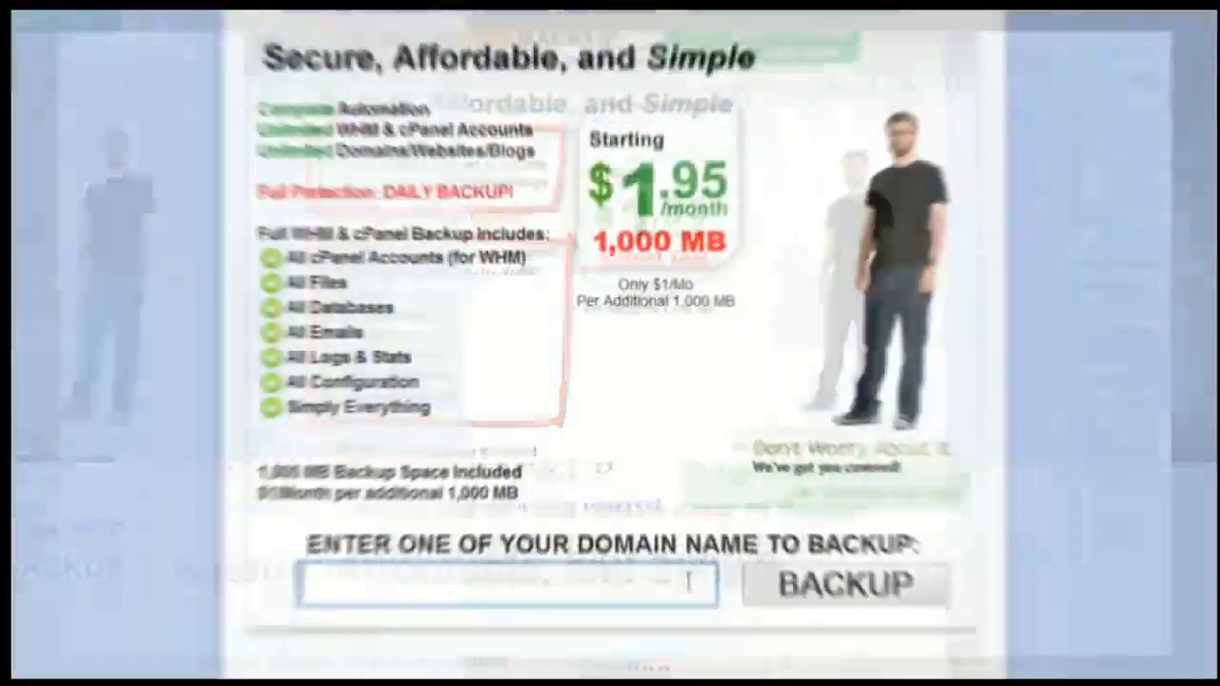
- Return from the checkout form to the storefront page listing the free EatMemo product
text(SITEAU)
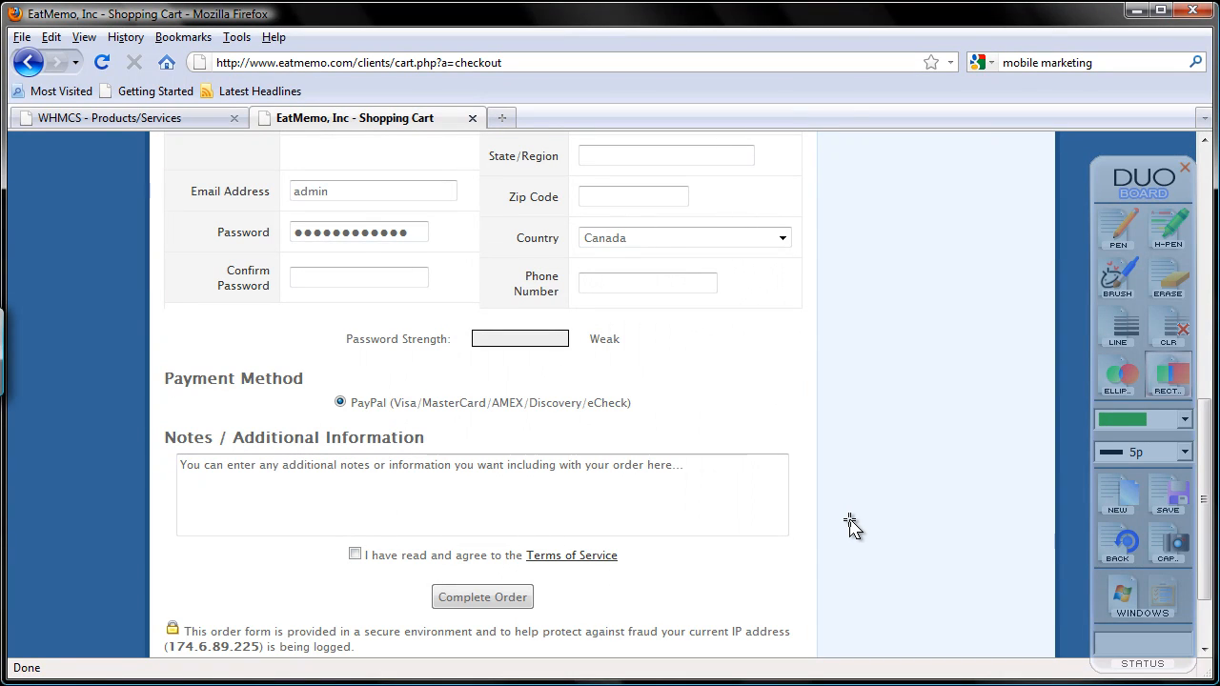
mouse_move(974, 373)
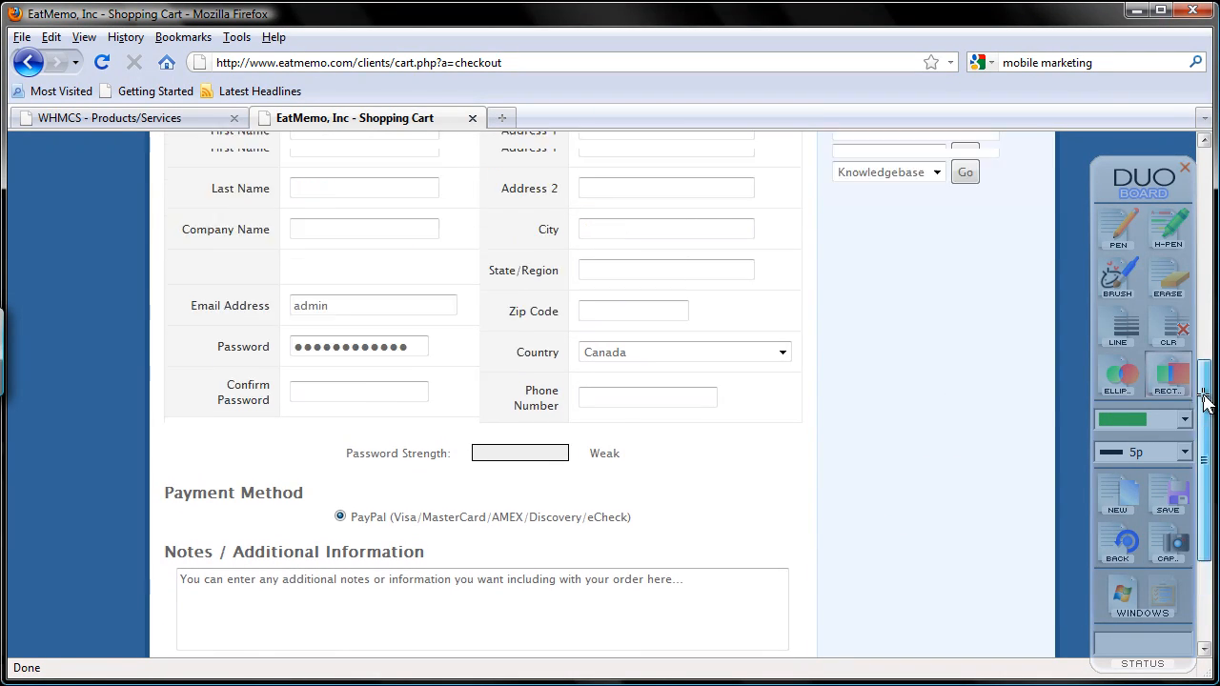
scroll(up, 3)
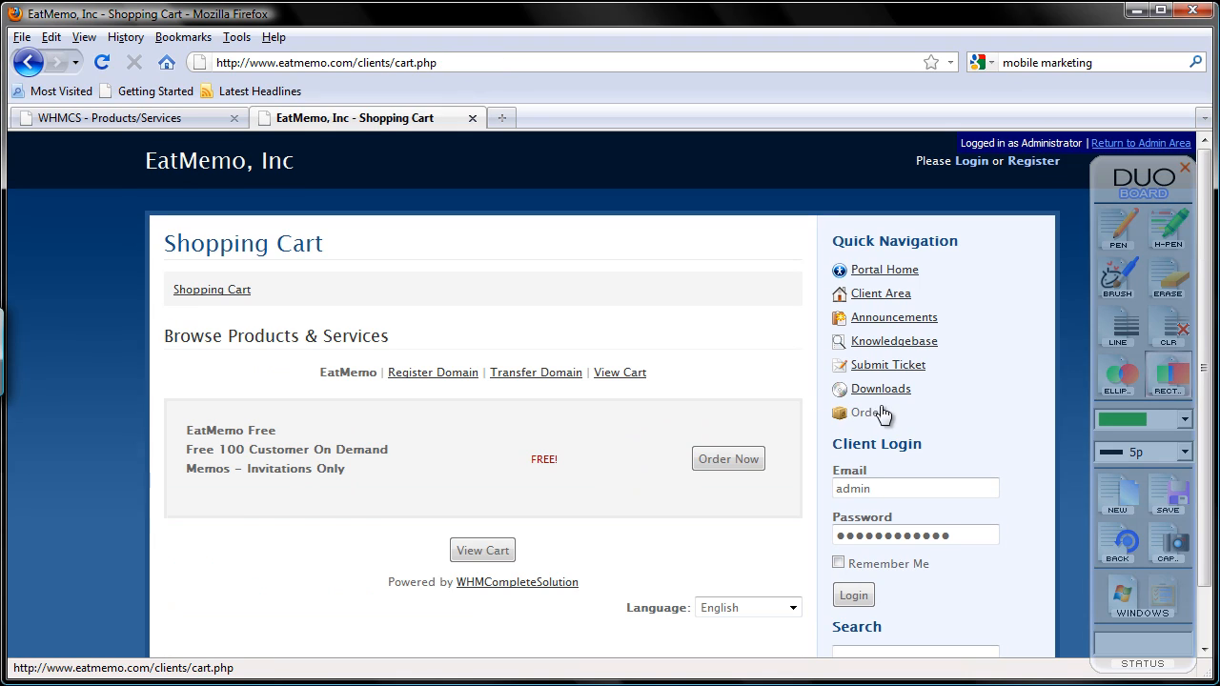
mouse_move(732, 366)
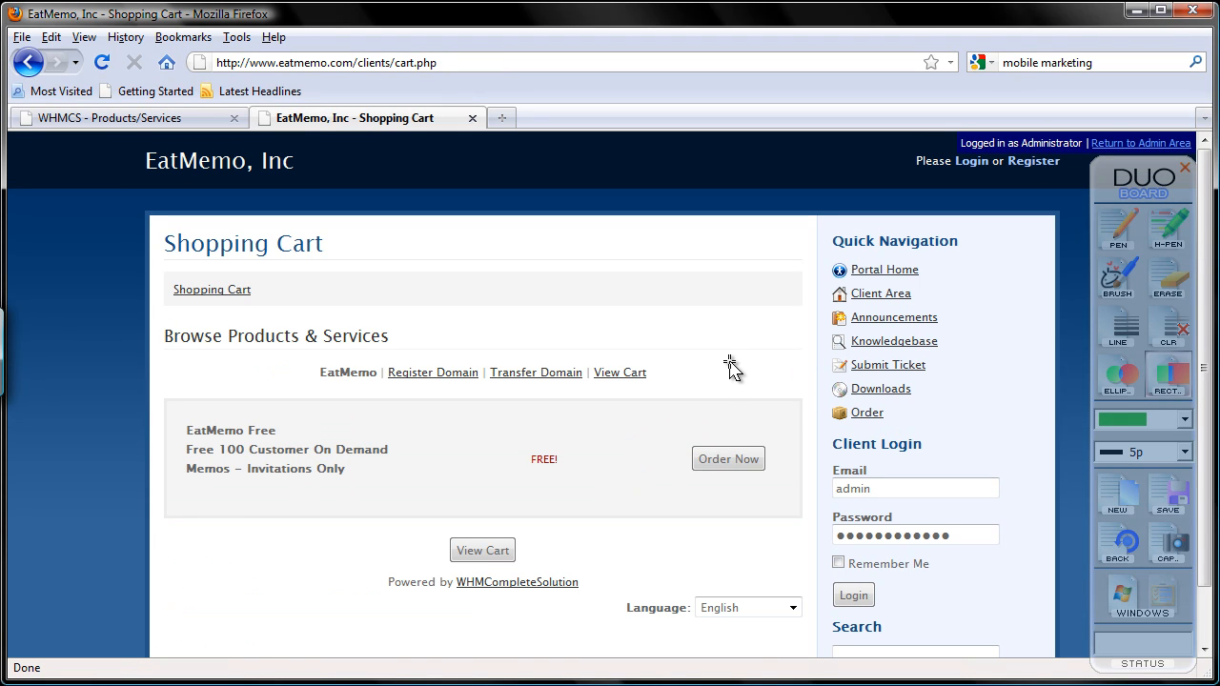
- Order EatMemo Free and reach the Additional Required Information section of its configuration
click(728, 457)
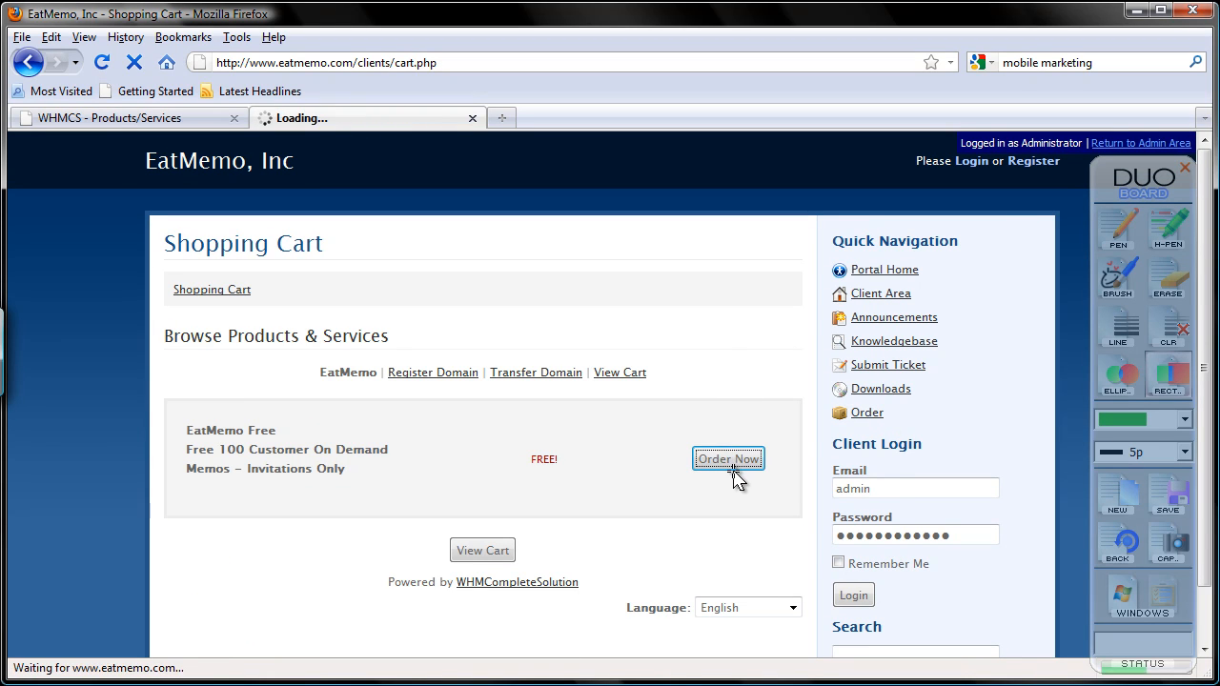
click(728, 458)
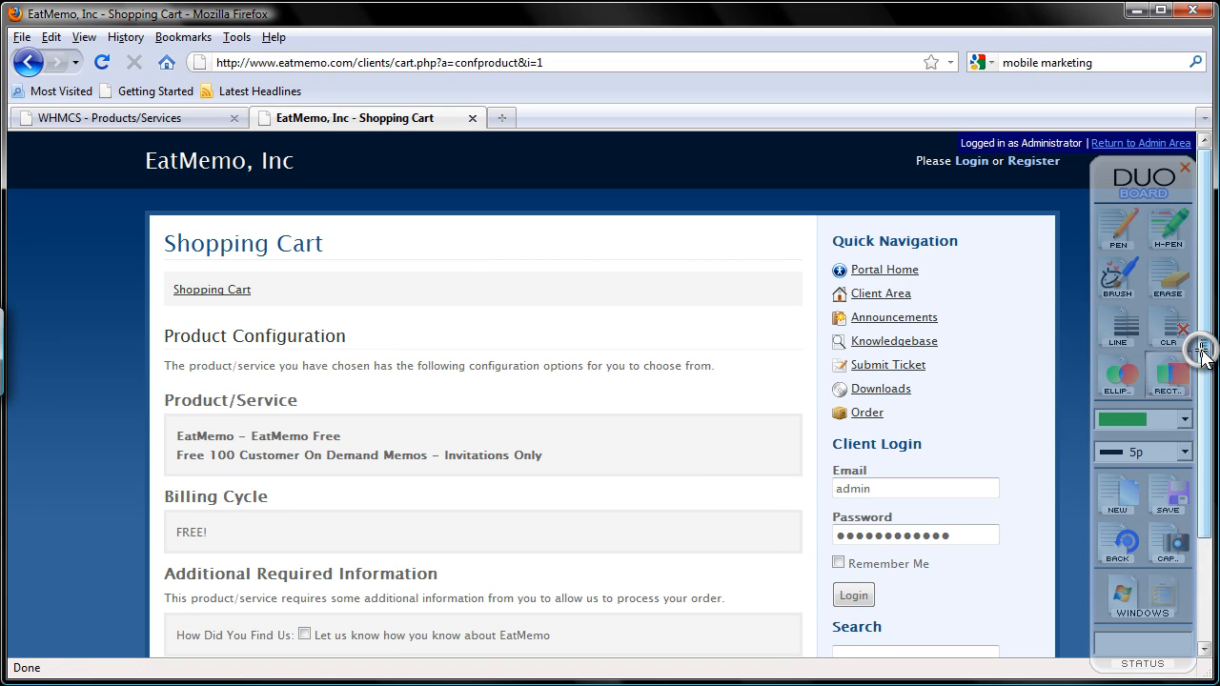
scroll(down, 3)
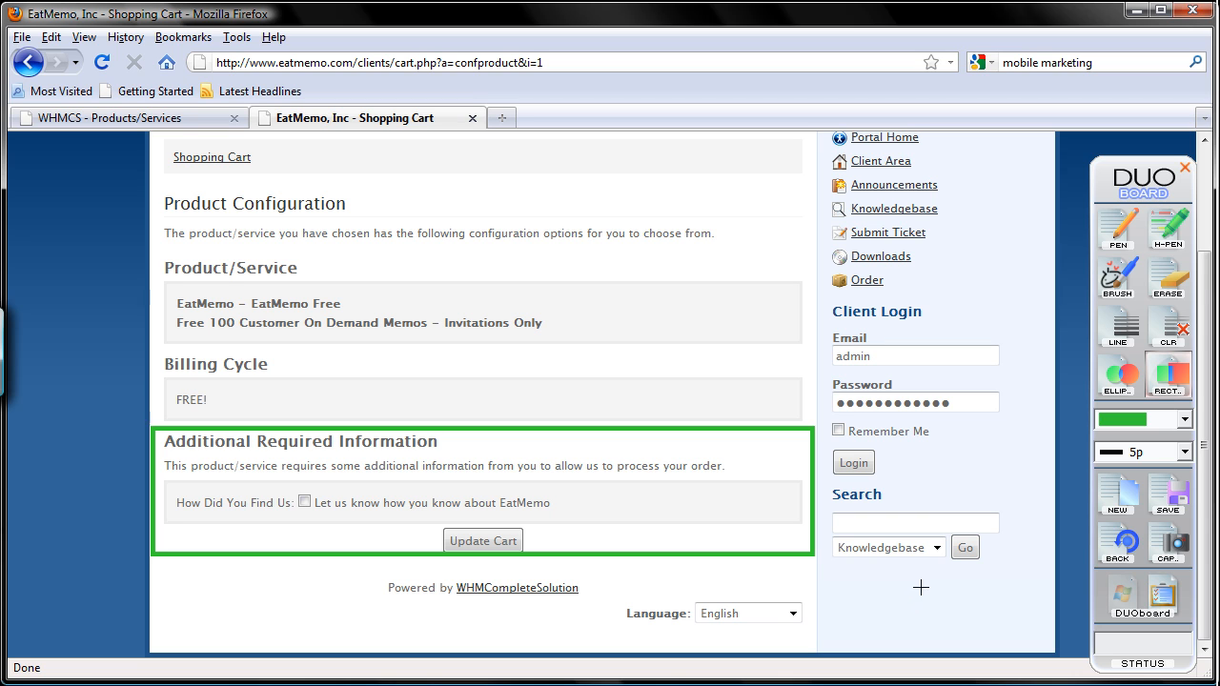
mouse_move(1117, 495)
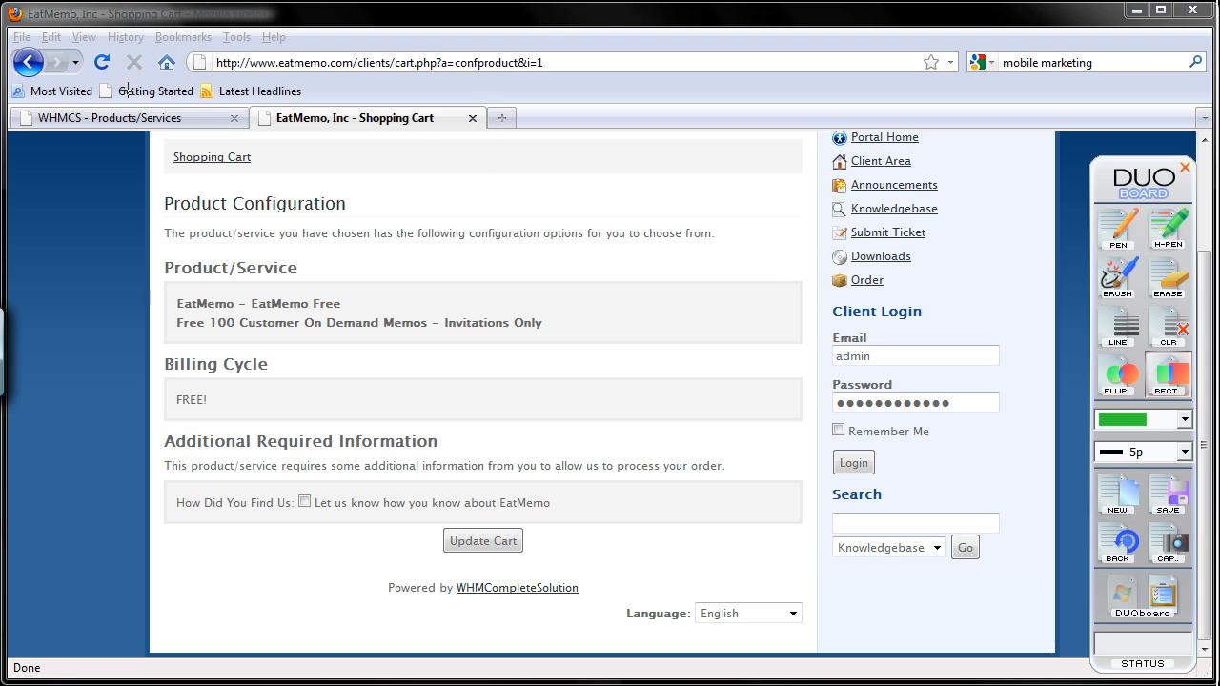
mouse_move(1163, 583)
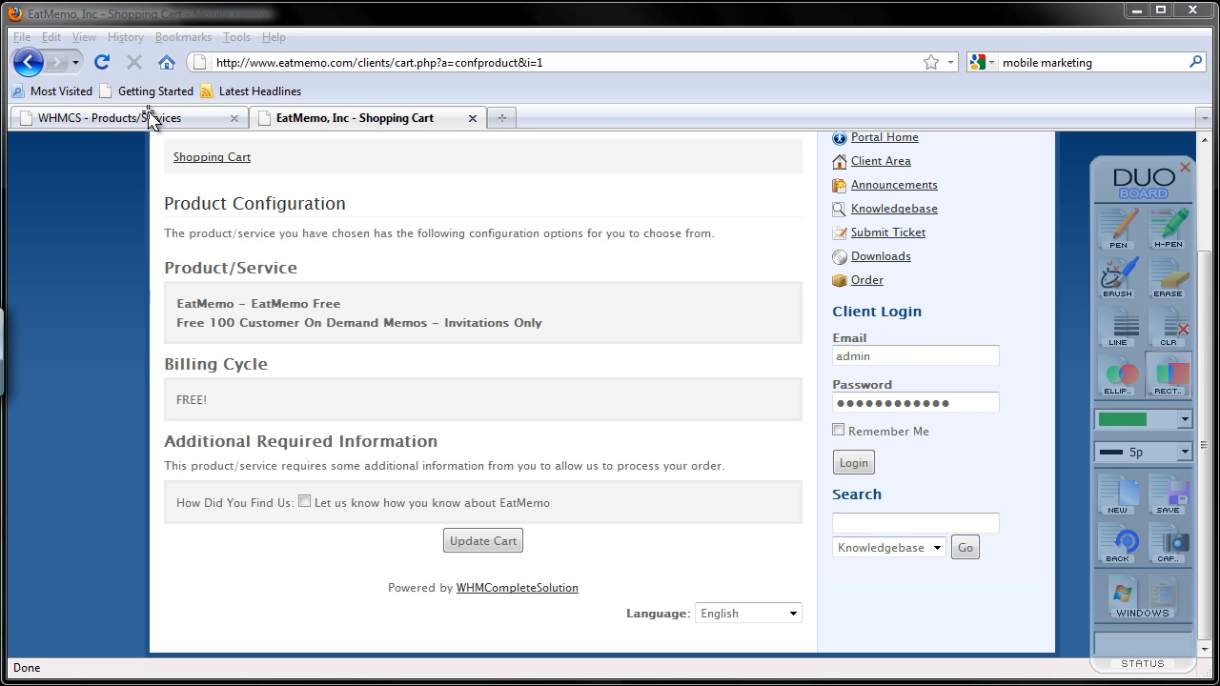
- Change the How Did You Find Us custom field type to Drop Down in the admin product editor
click(124, 118)
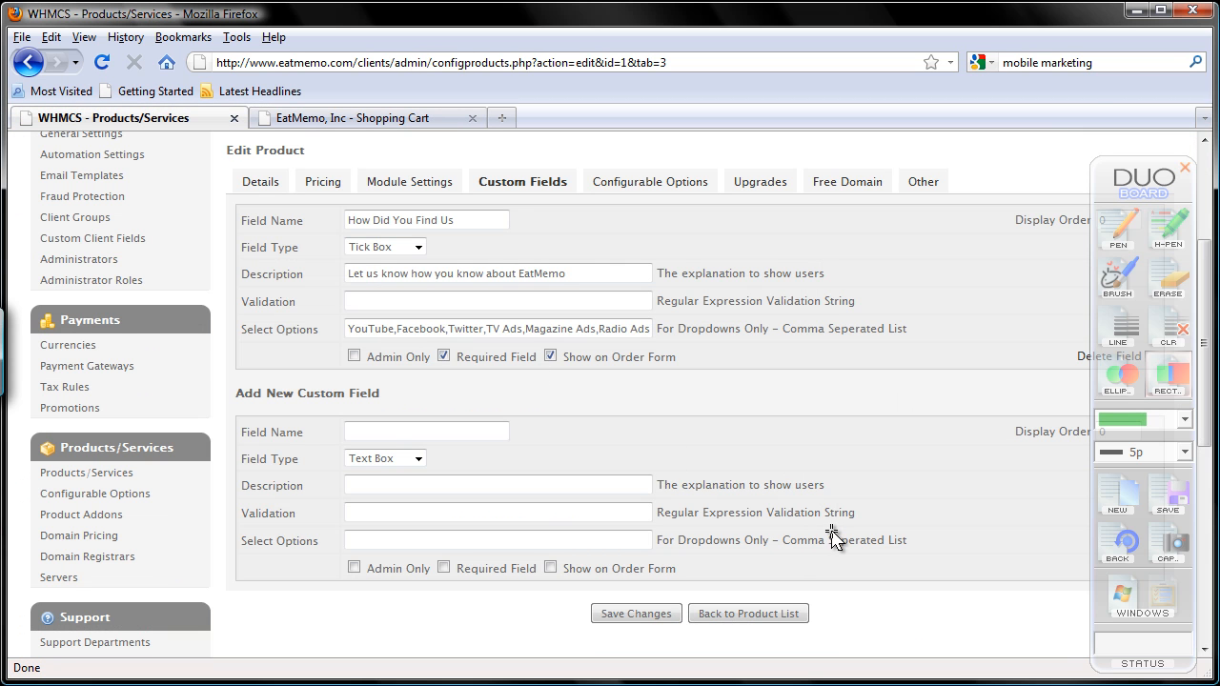
mouse_move(837, 539)
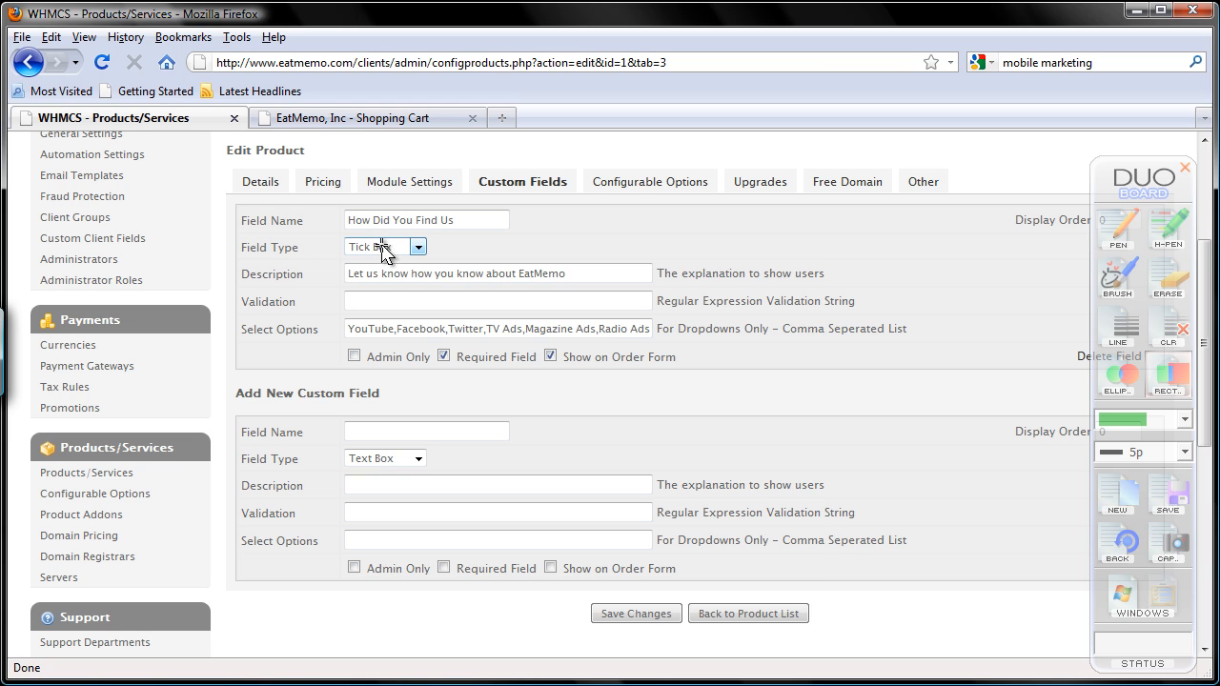
click(418, 248)
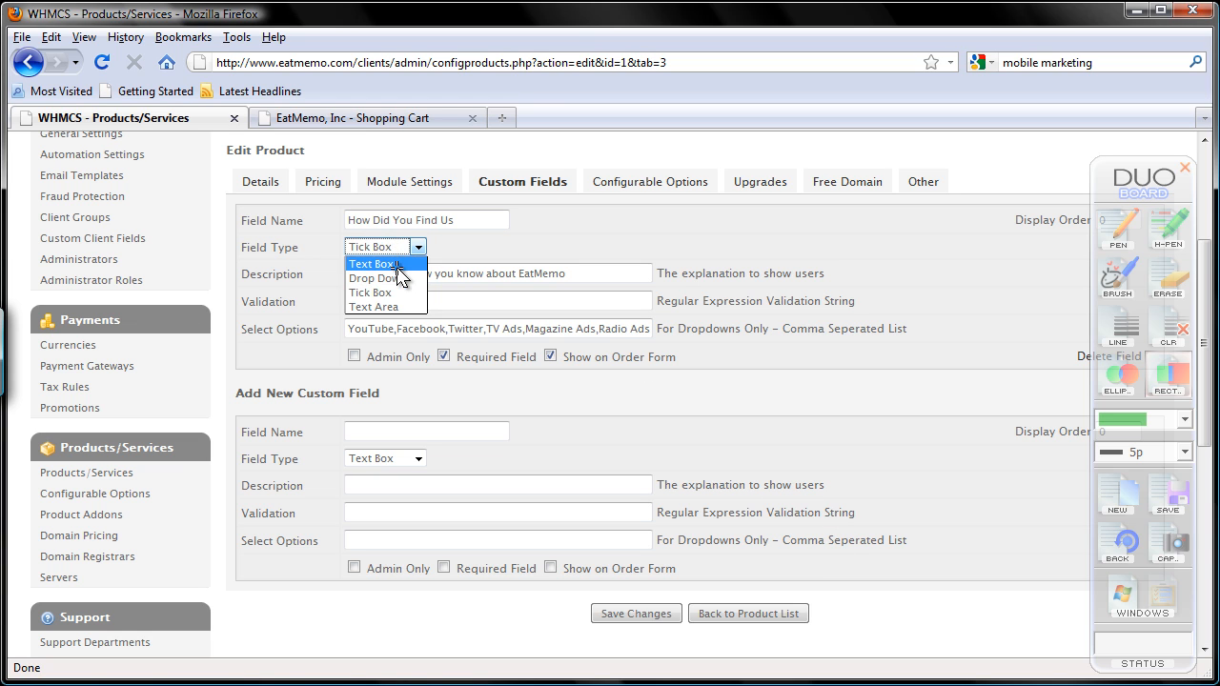
click(371, 278)
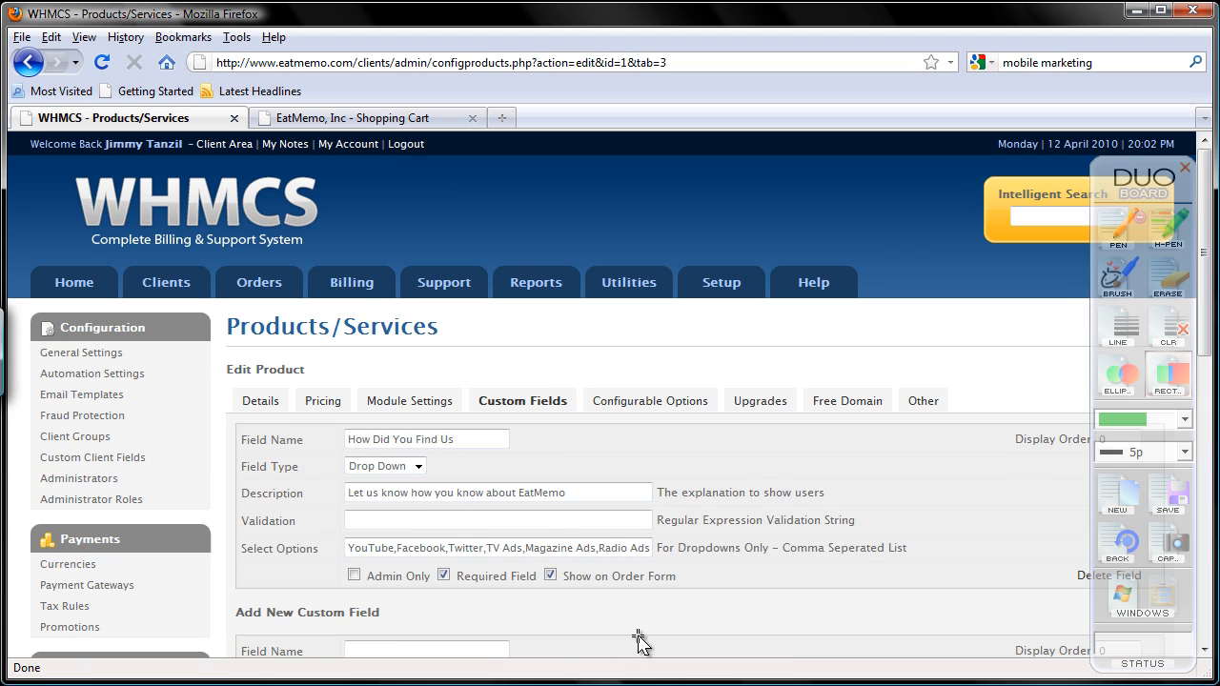
mouse_move(620, 652)
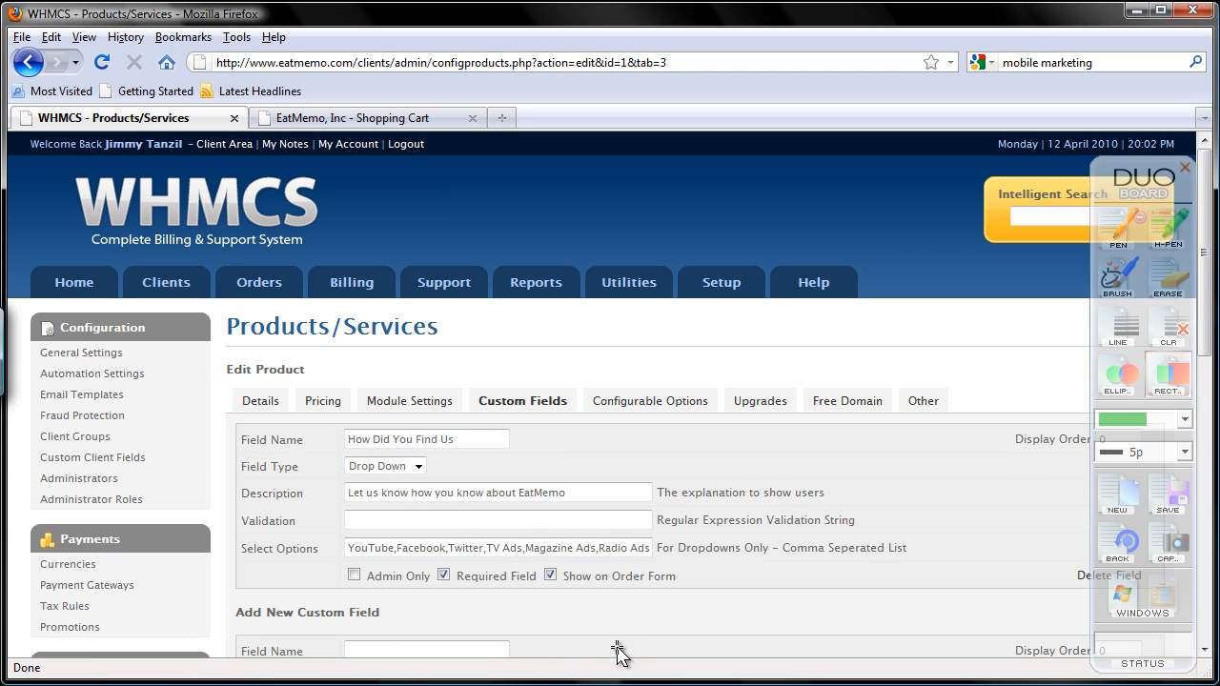
- Answer How Did You Find Us with YouTube and add the free product, giving a $0.00 cart
click(353, 118)
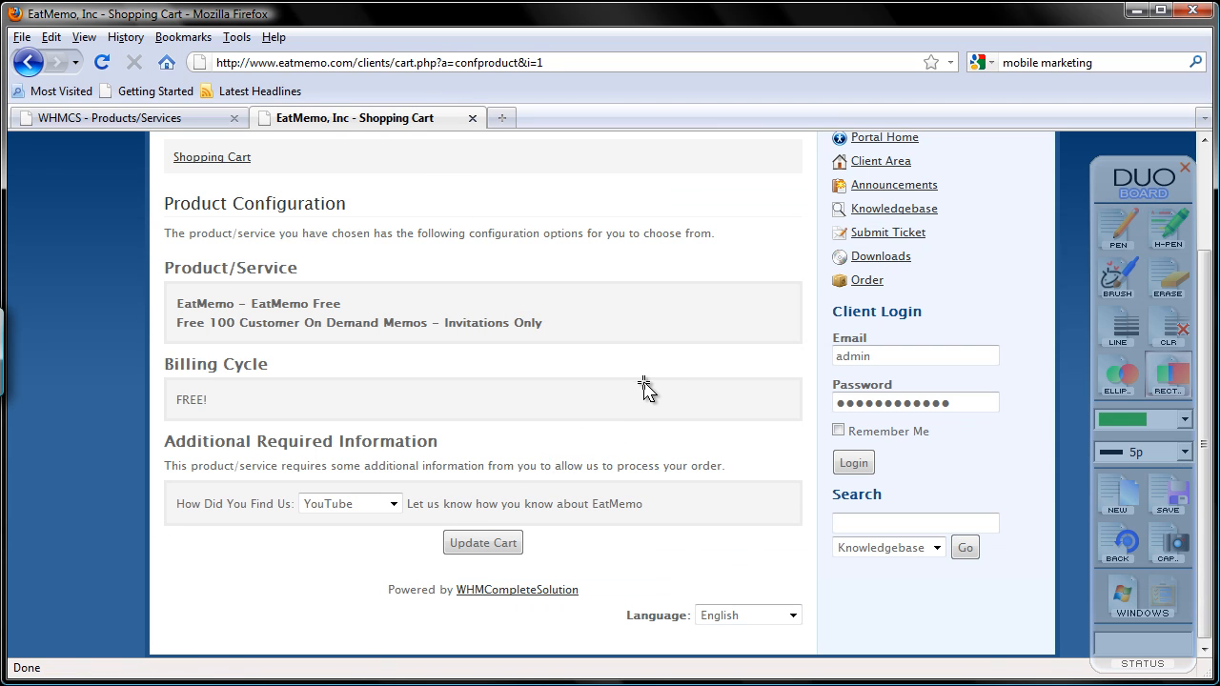
mouse_move(682, 557)
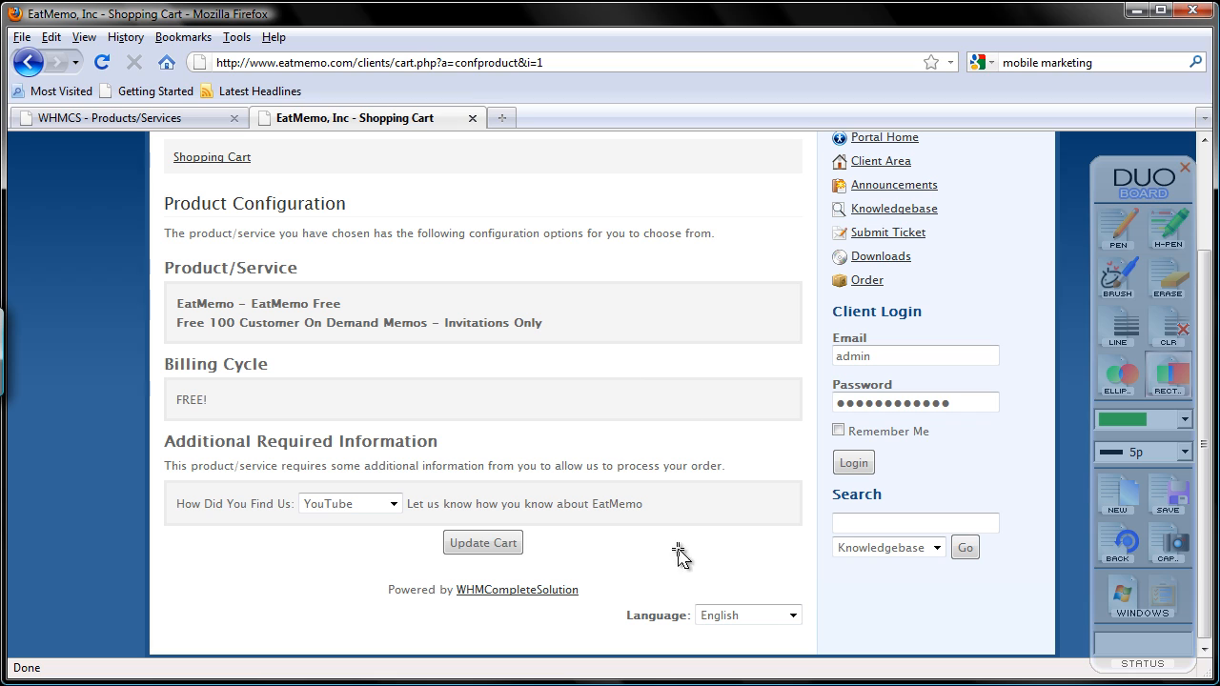
mouse_move(652, 560)
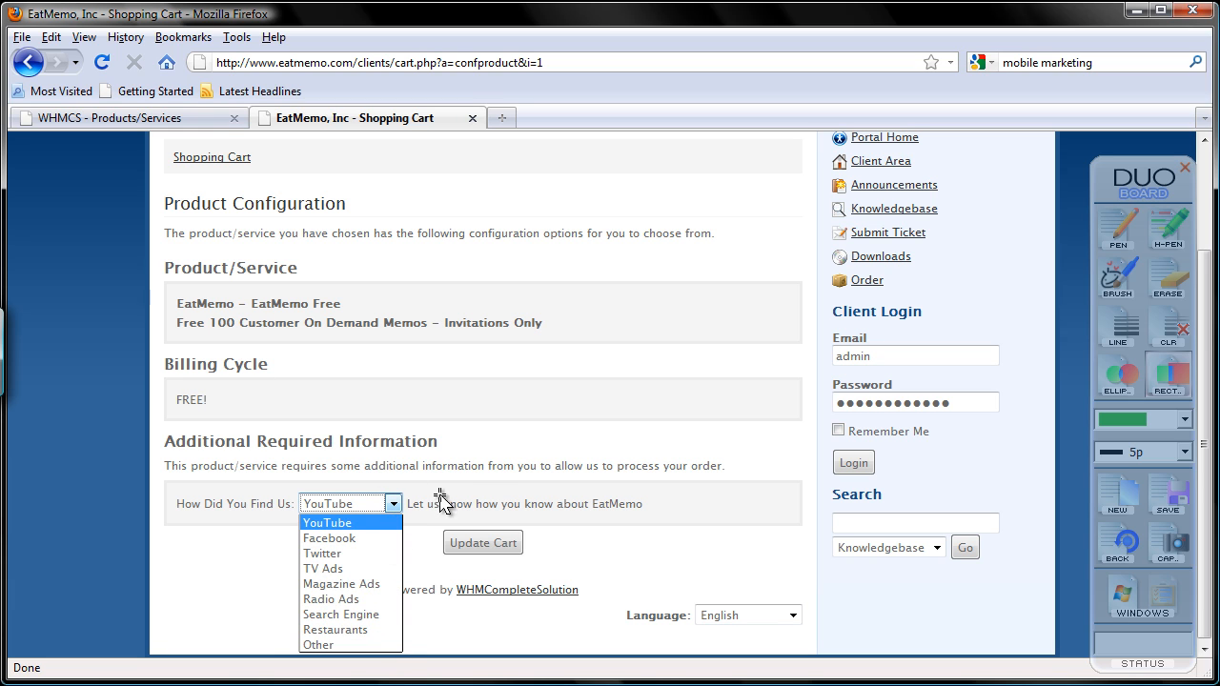
click(328, 523)
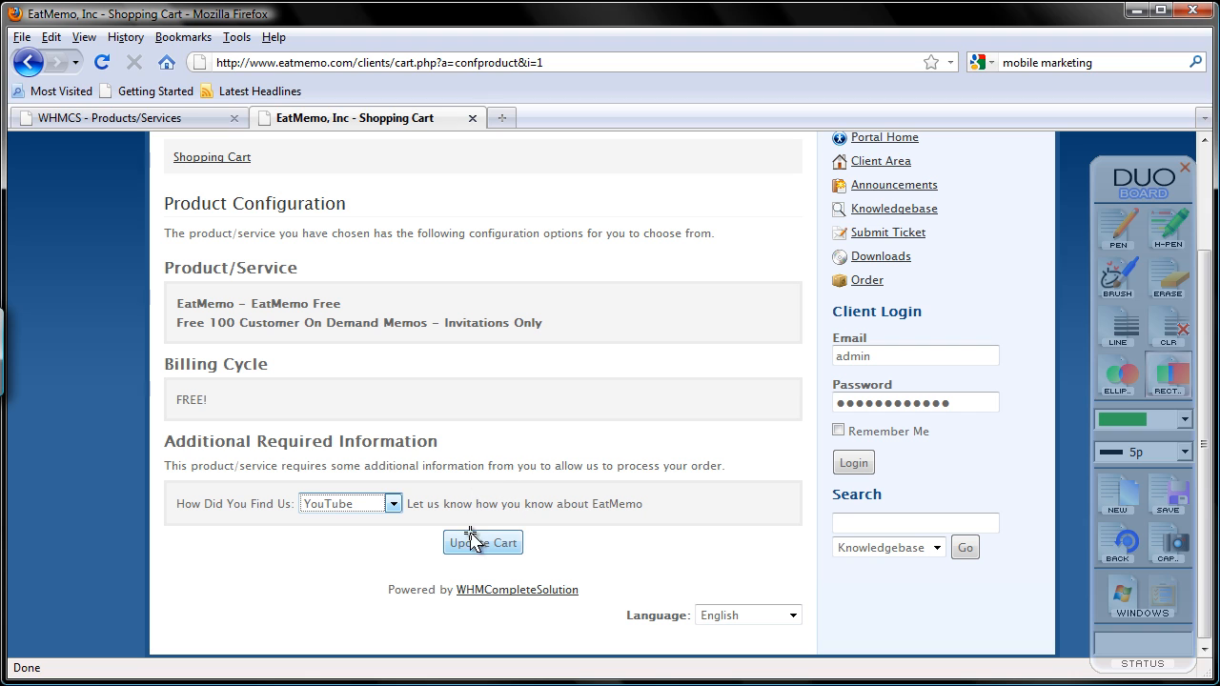
click(483, 541)
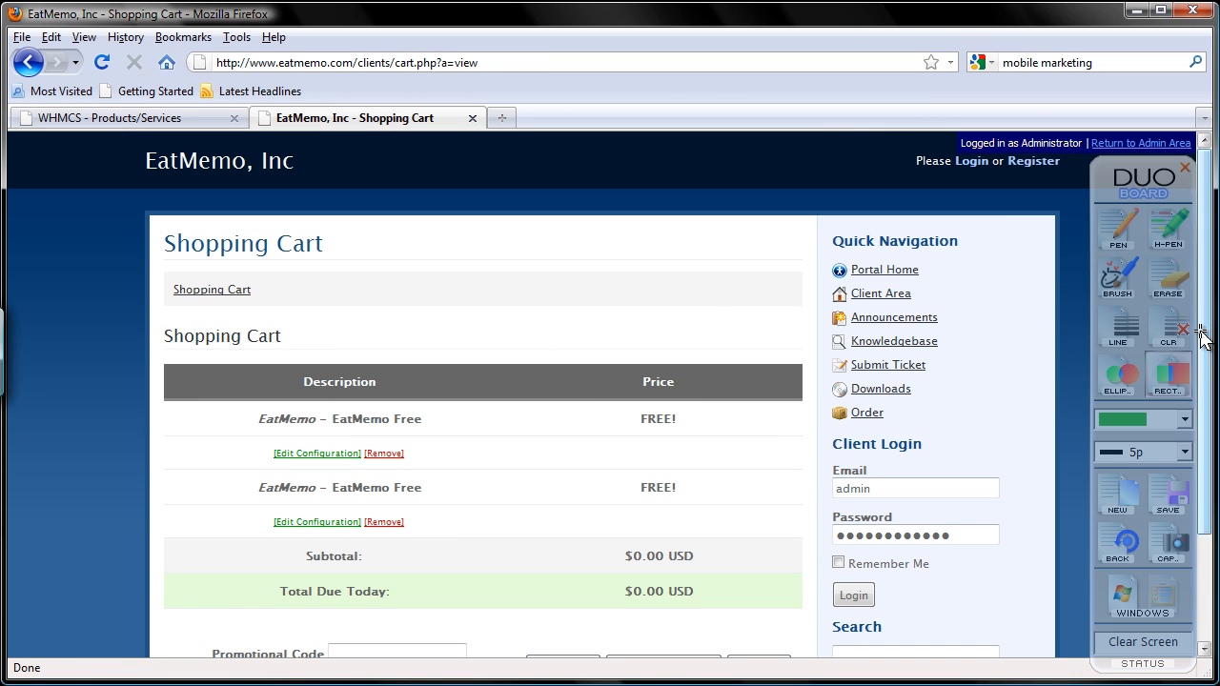
scroll(down, 3)
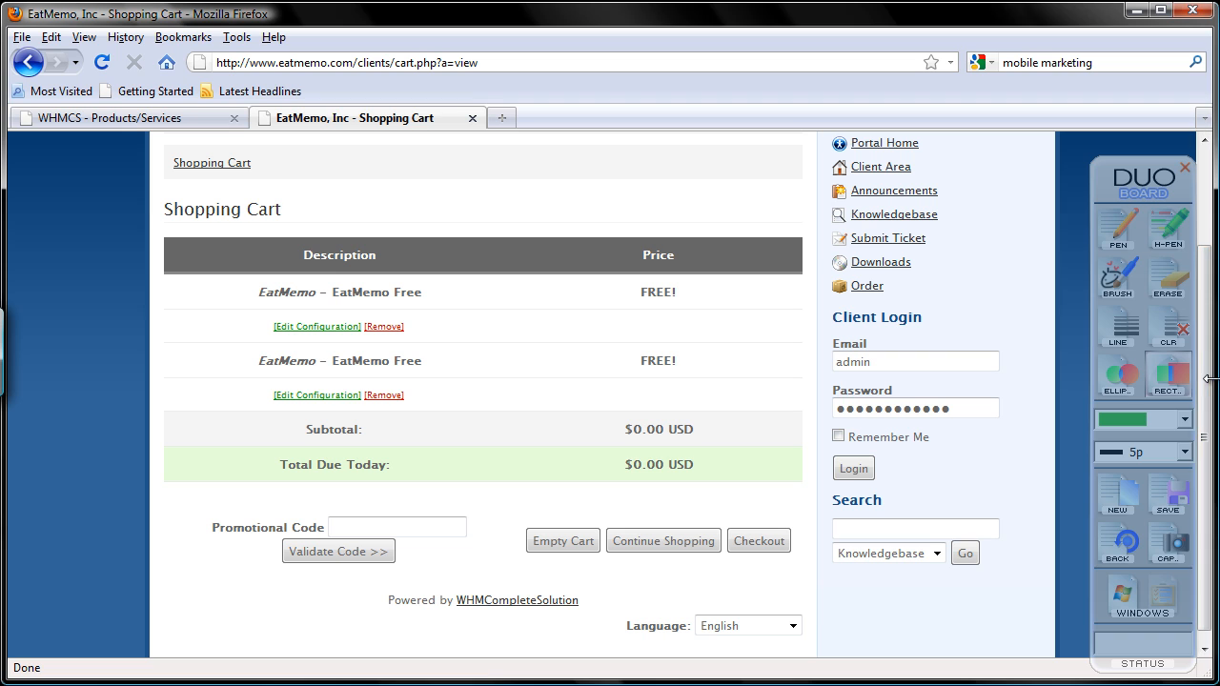
mouse_move(480, 173)
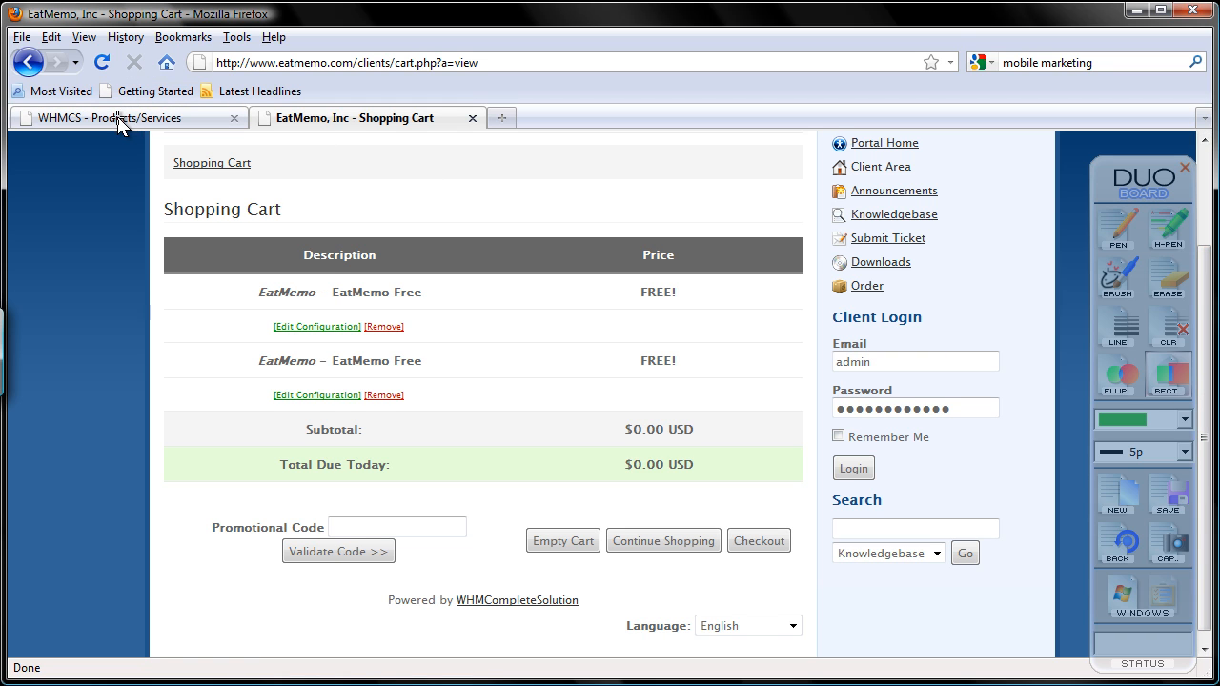
- Show the Edit Product Custom Fields page with the How Did You Find Us drop-down definition
click(115, 118)
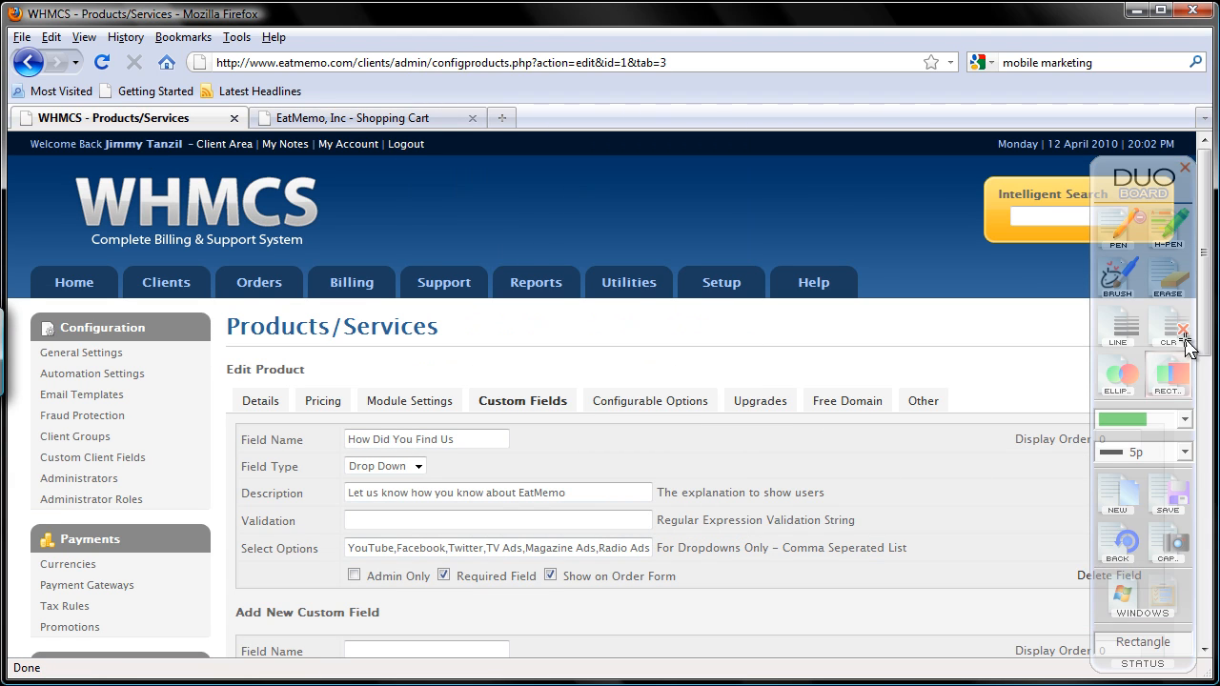
scroll(down, 3)
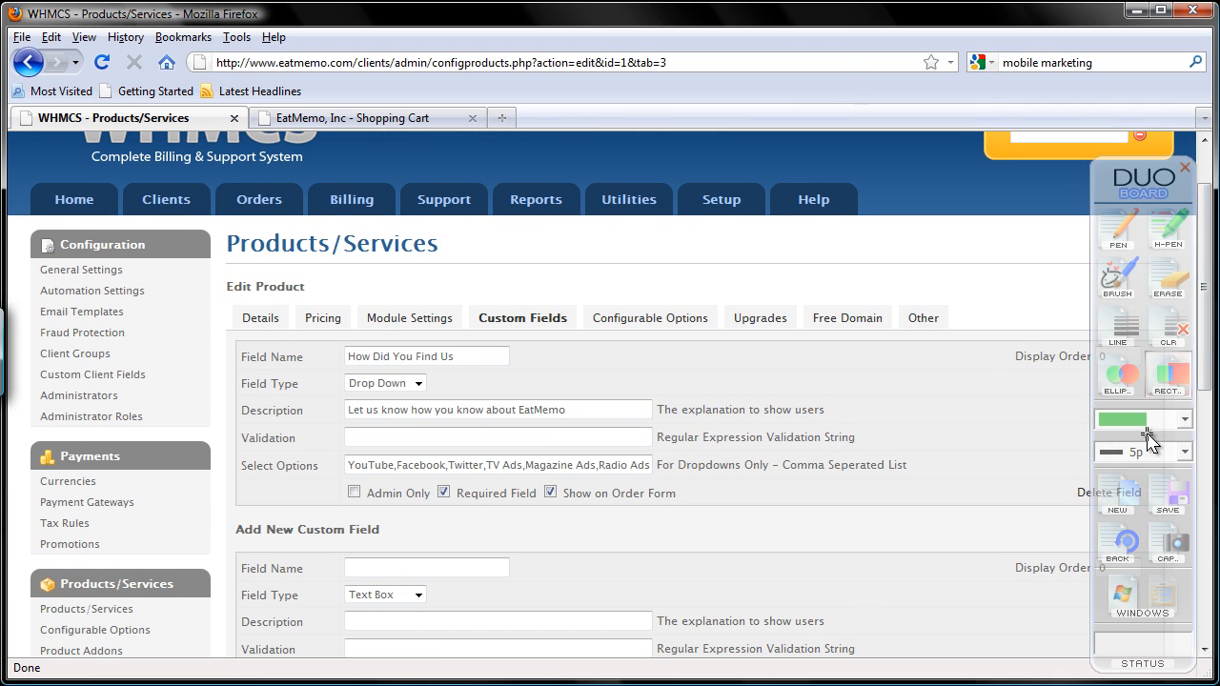
mouse_move(1202, 419)
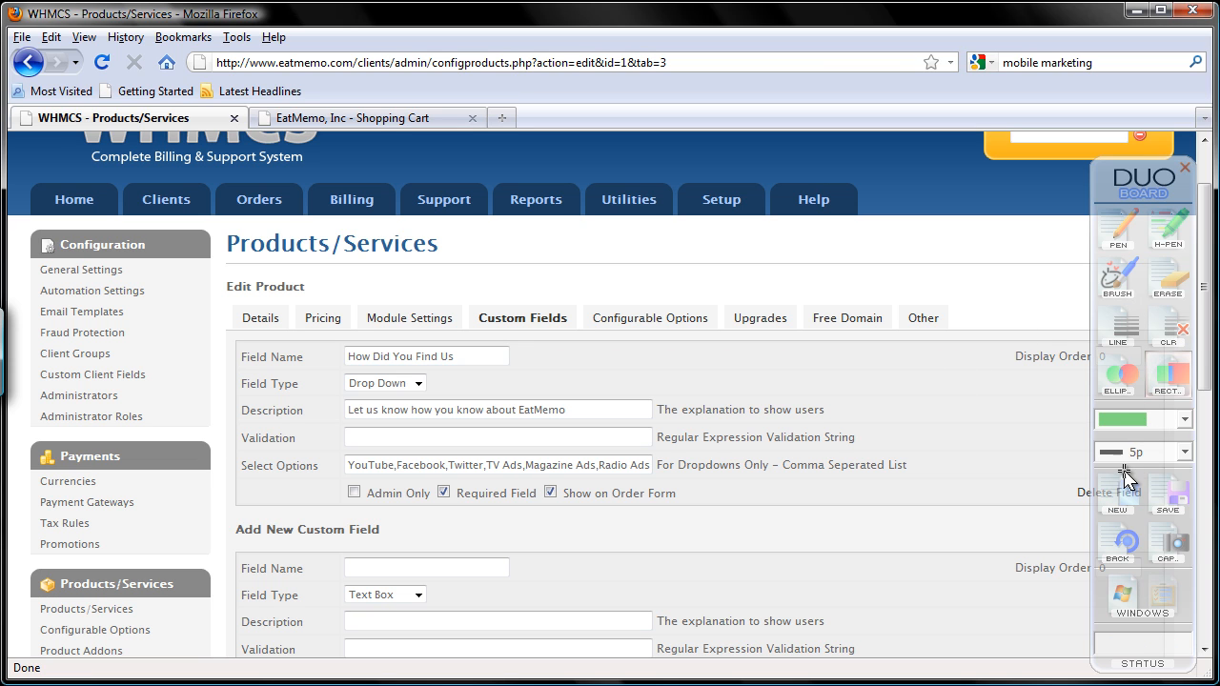
click(353, 118)
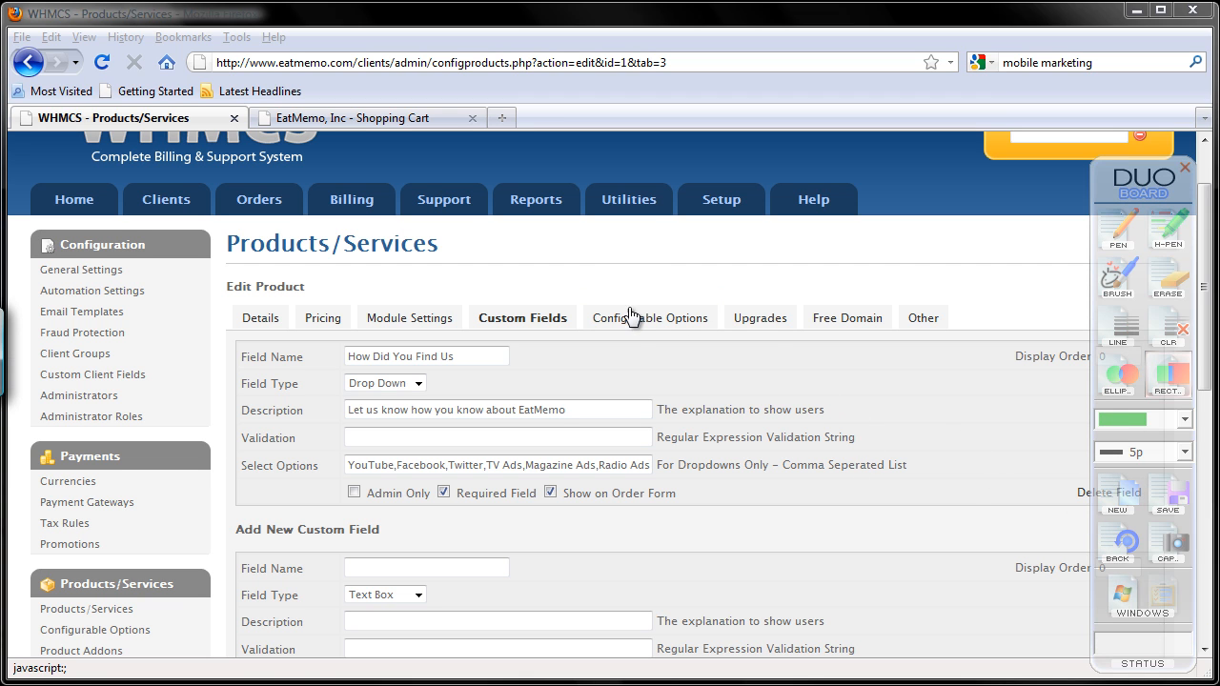
- Review the Configurable Options settings, then the Upgrades settings with no upgrade packages
click(649, 317)
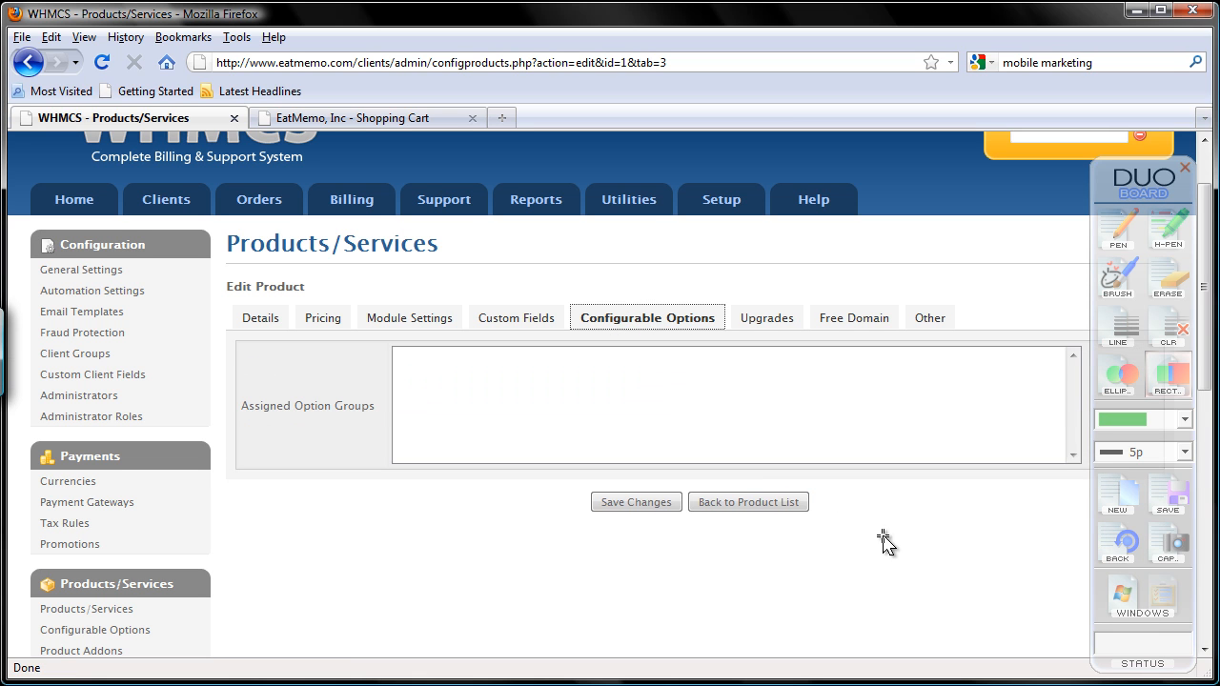
mouse_move(936, 530)
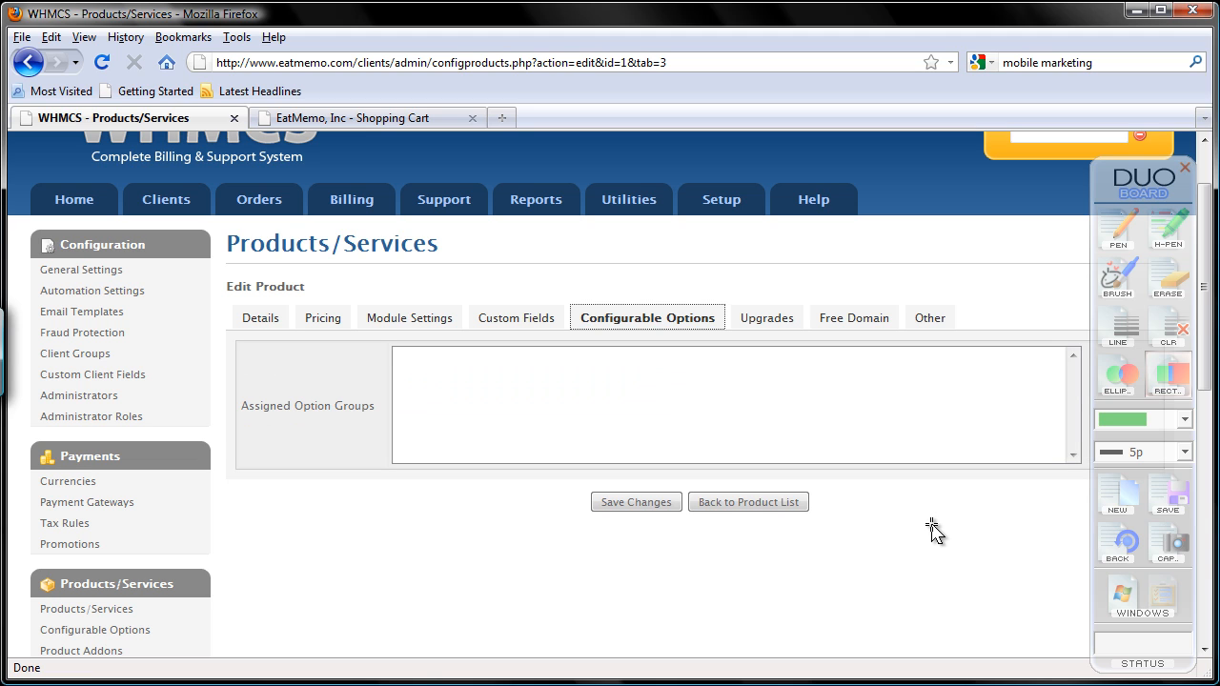
mouse_move(926, 543)
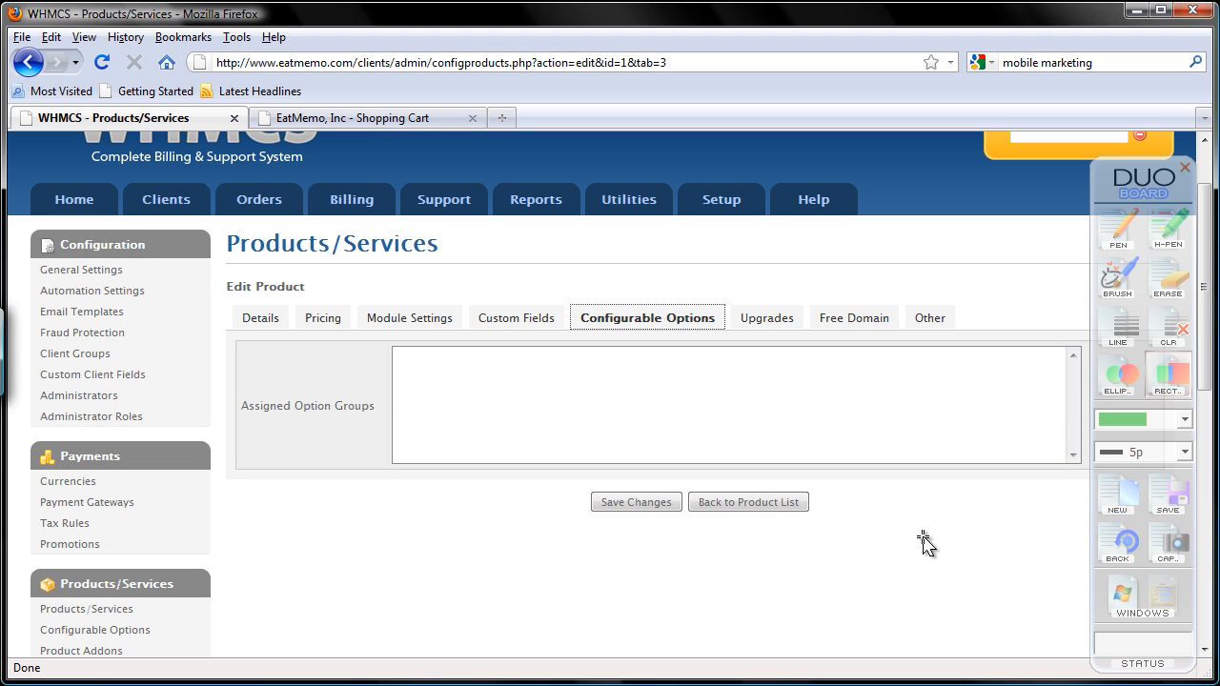
mouse_move(930, 551)
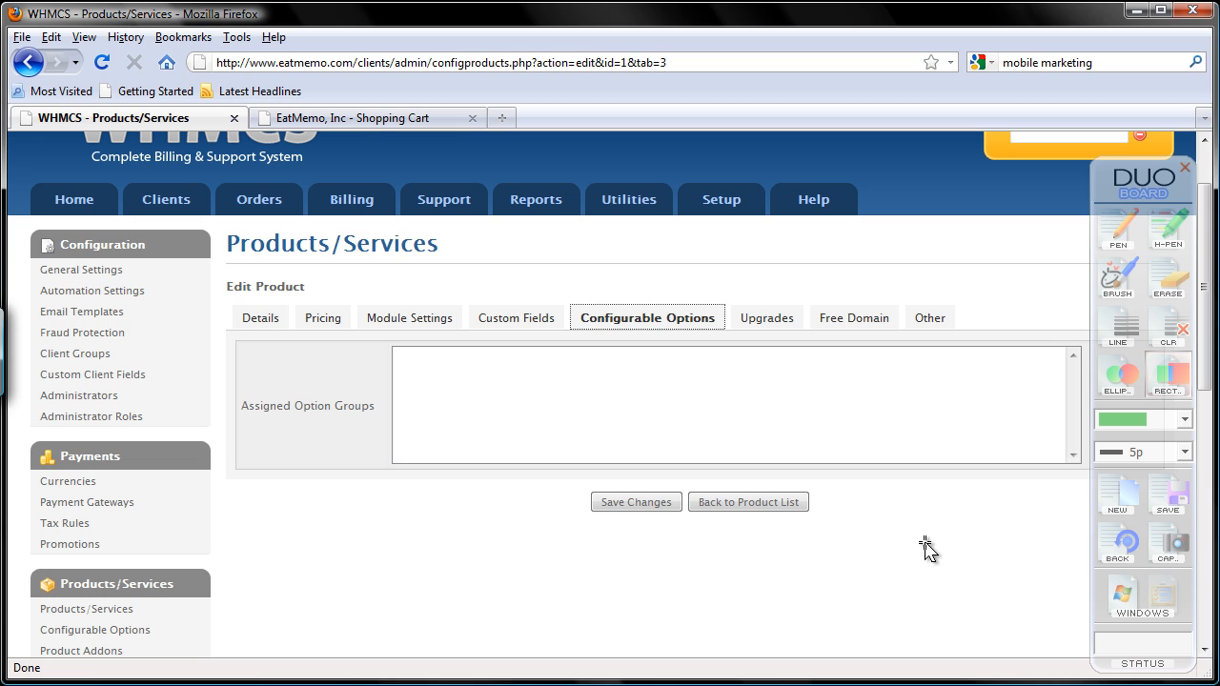
mouse_move(942, 530)
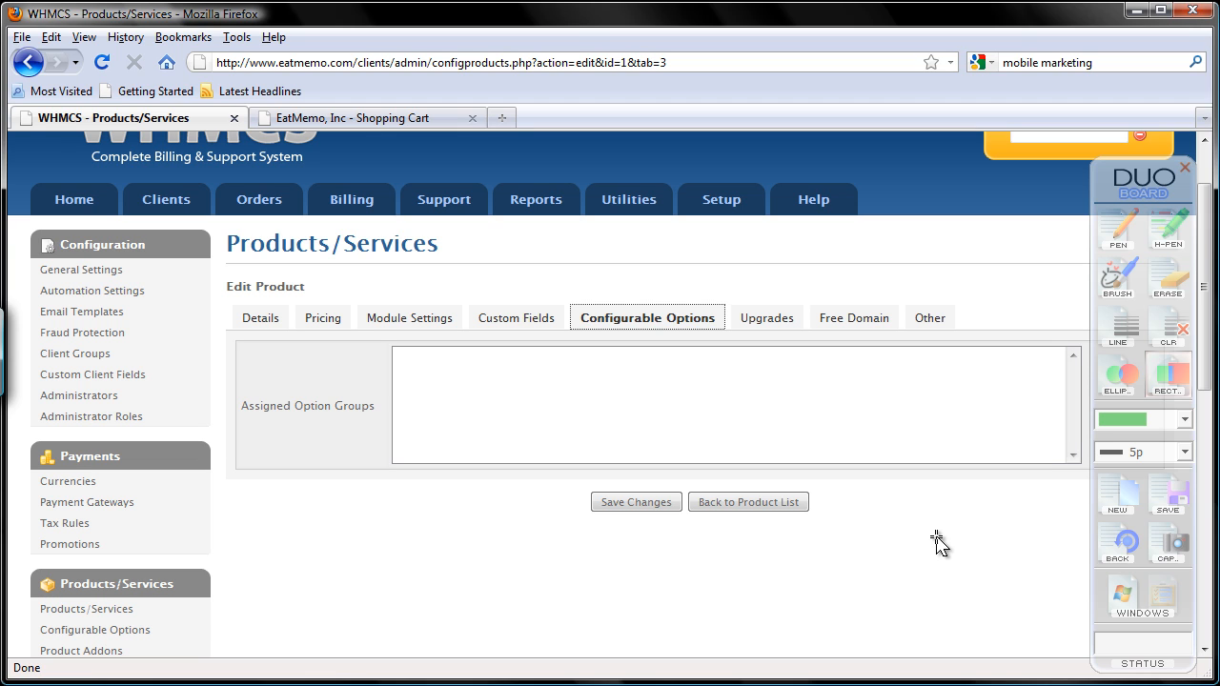
mouse_move(938, 530)
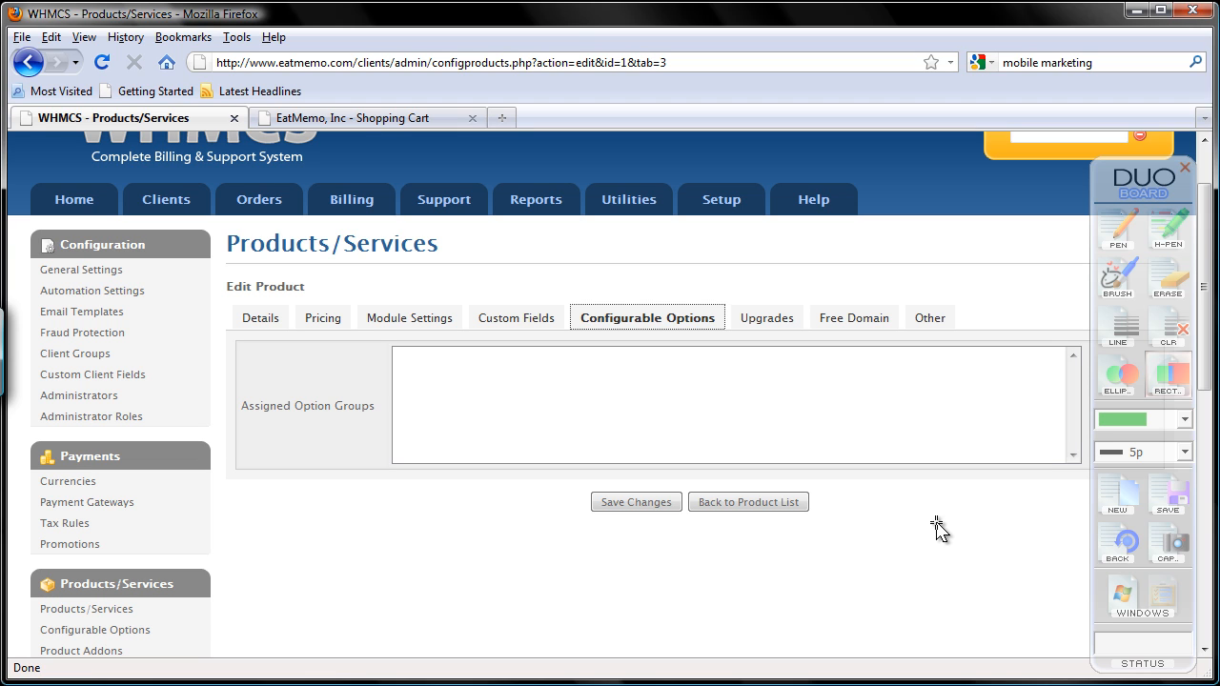
mouse_move(938, 480)
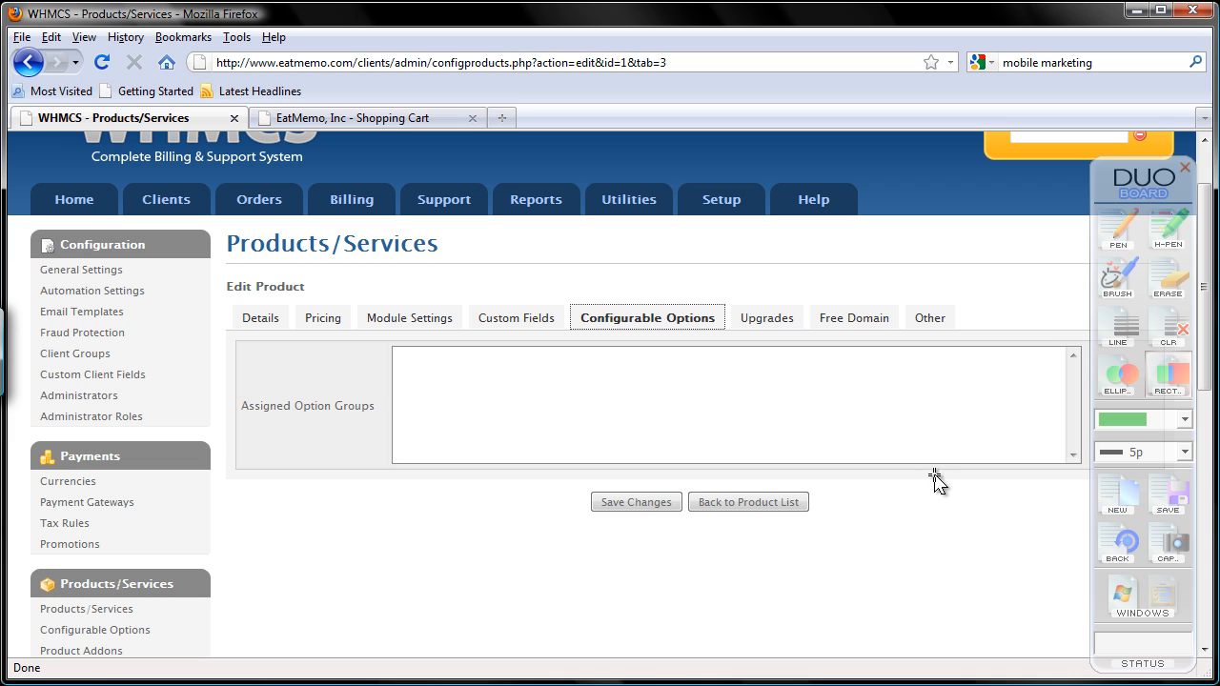
mouse_move(964, 411)
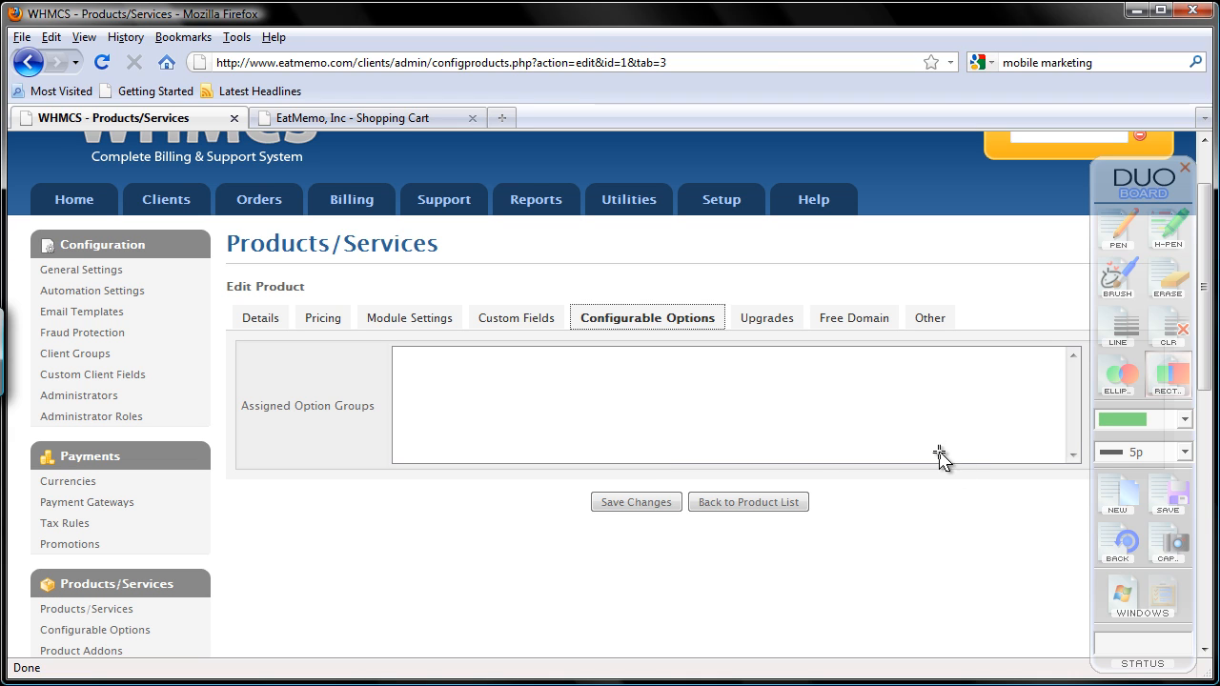
mouse_move(766, 316)
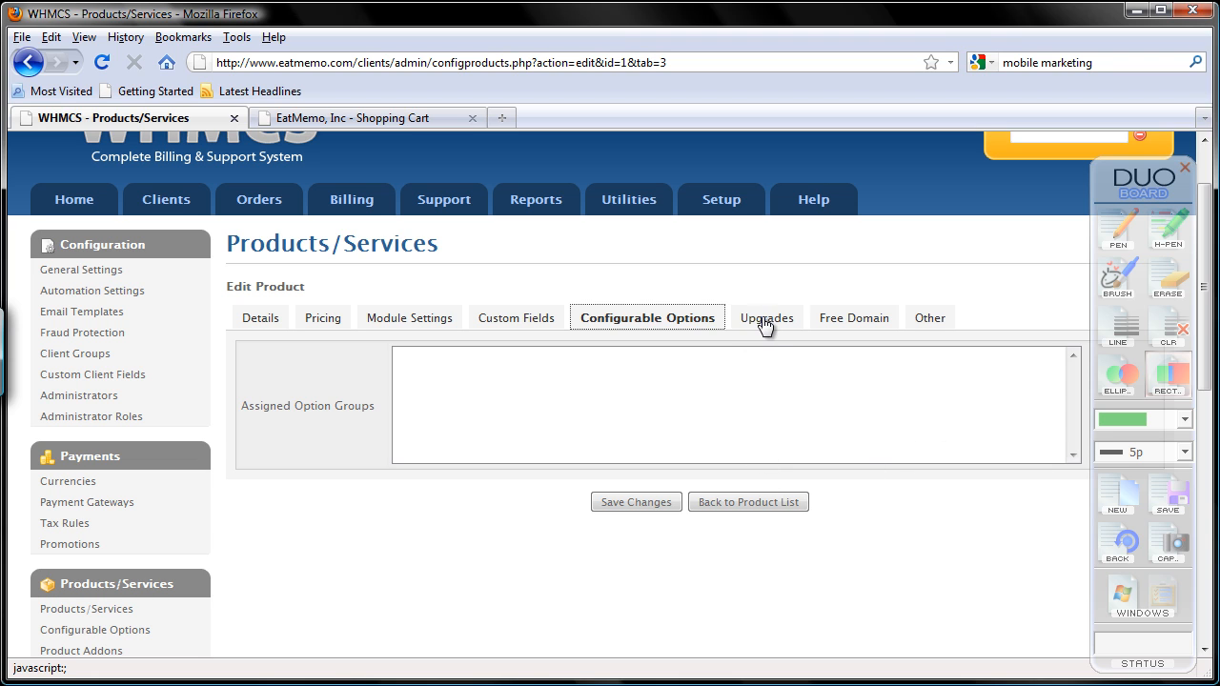
click(766, 316)
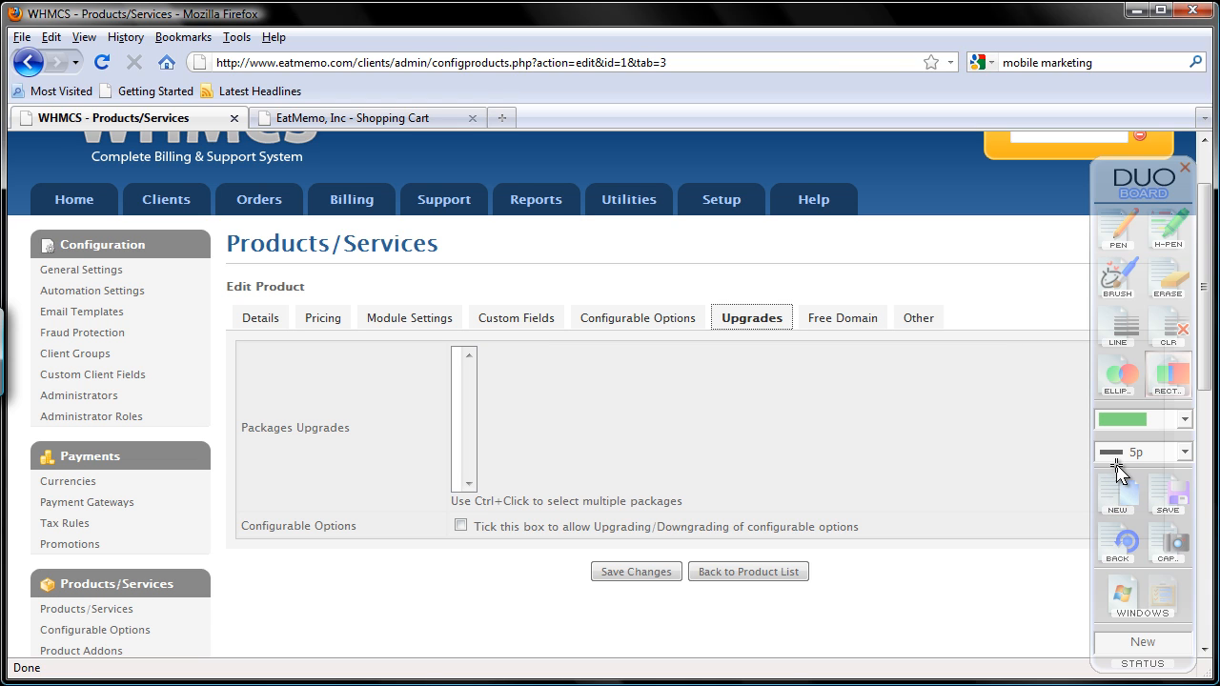
mouse_move(1121, 476)
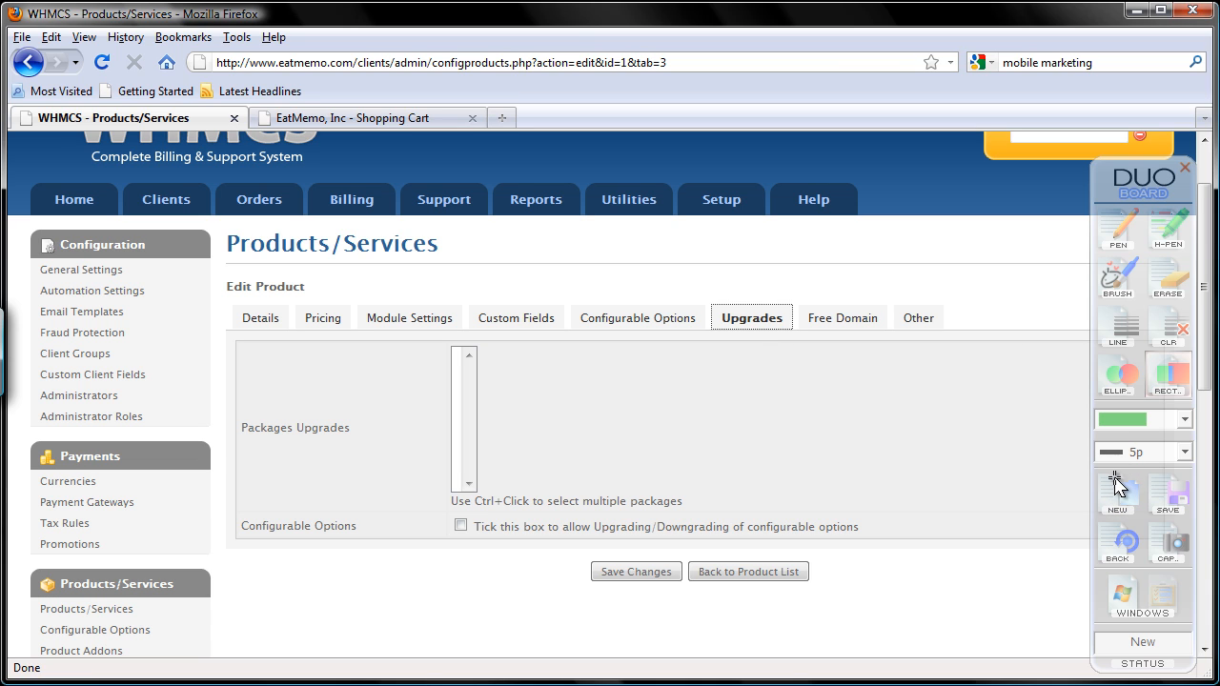
mouse_move(1135, 475)
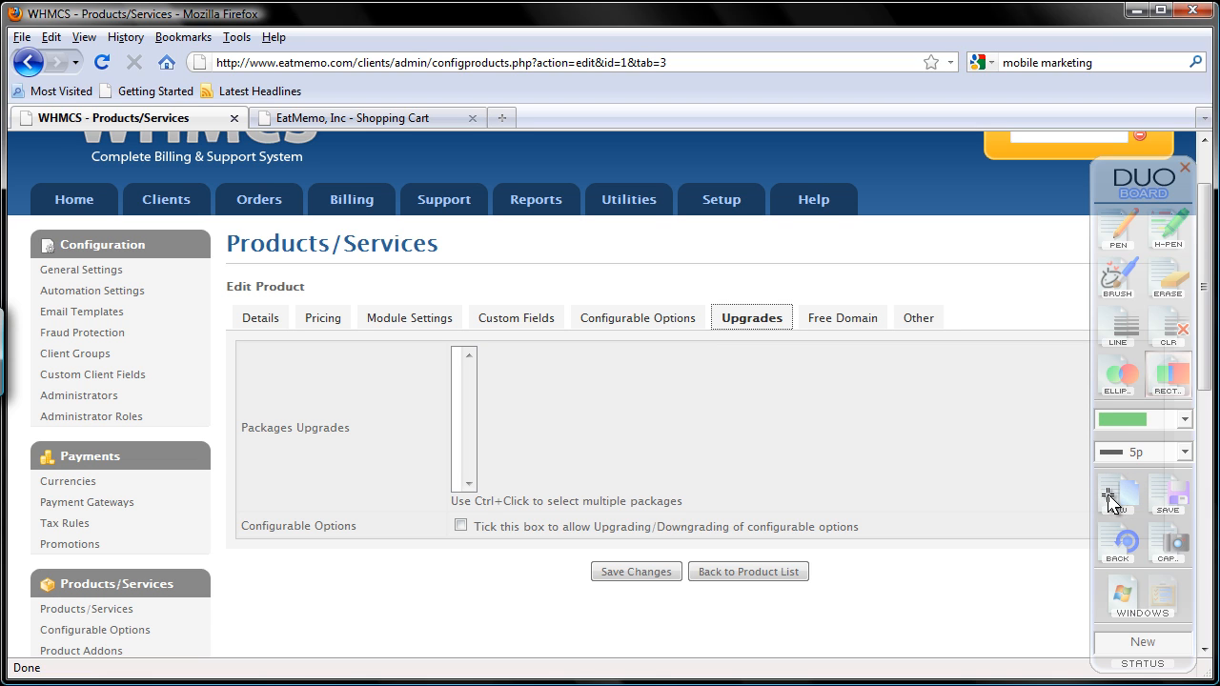
mouse_move(1102, 497)
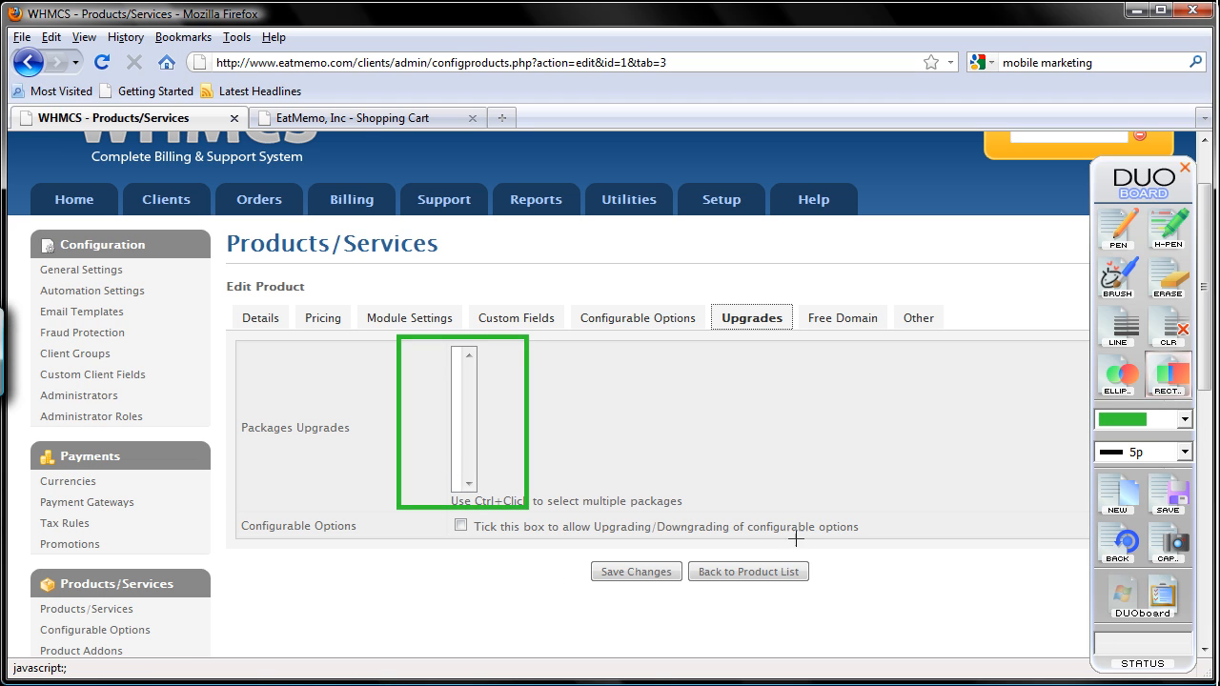
mouse_move(865, 484)
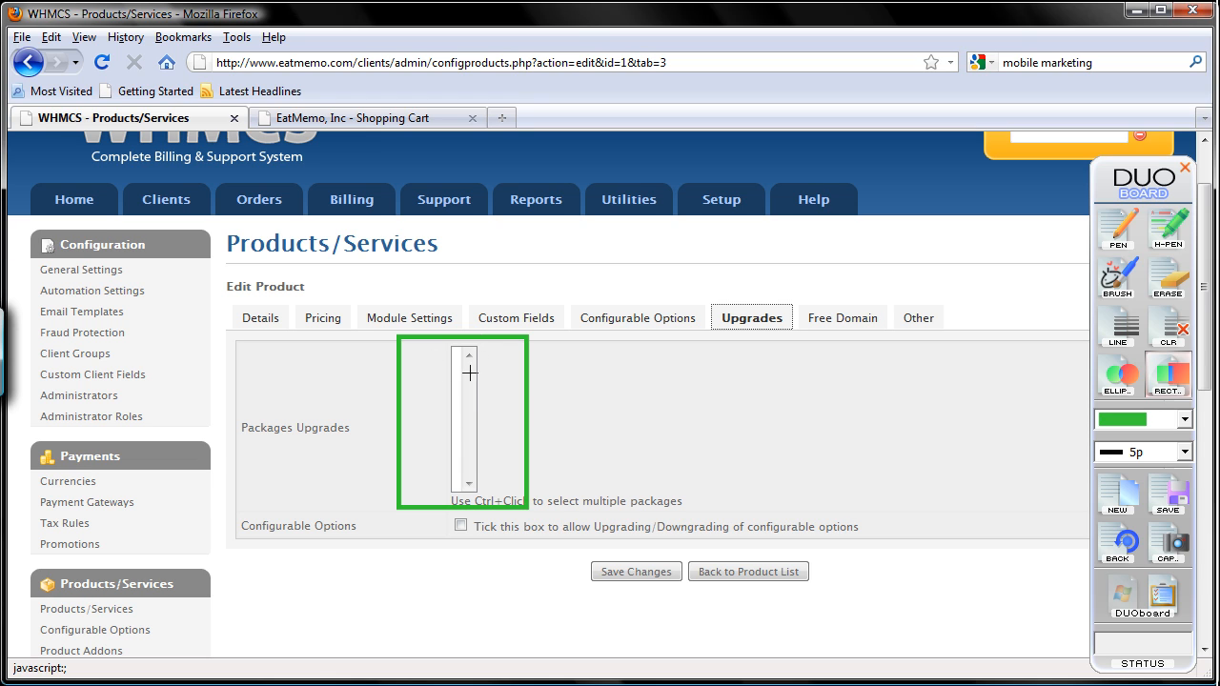
mouse_move(980, 516)
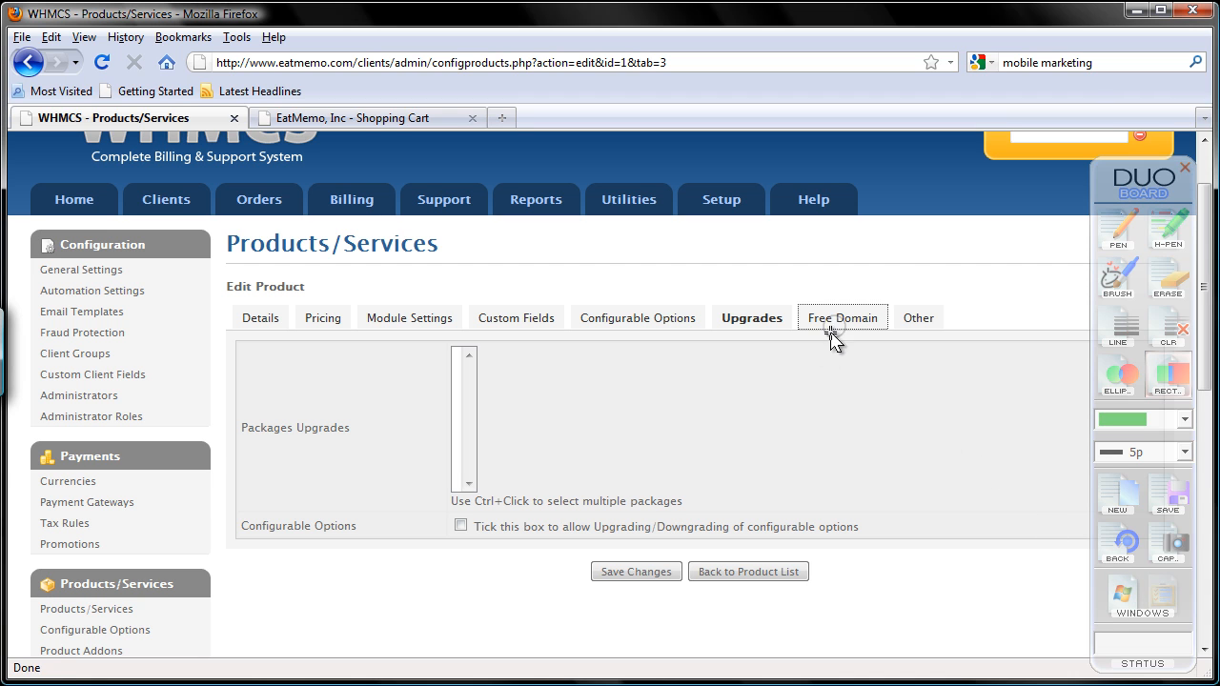
- Show the Free Domain settings with no free domain offered and the payment term and TLD lists
click(841, 317)
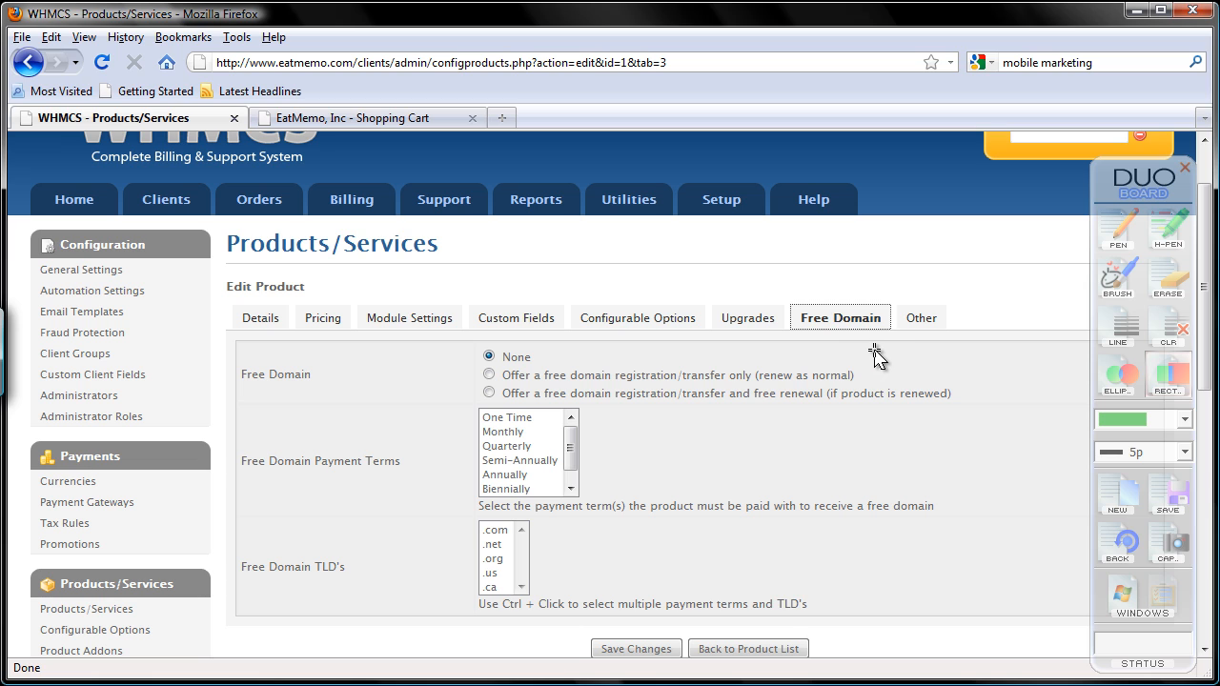
mouse_move(880, 350)
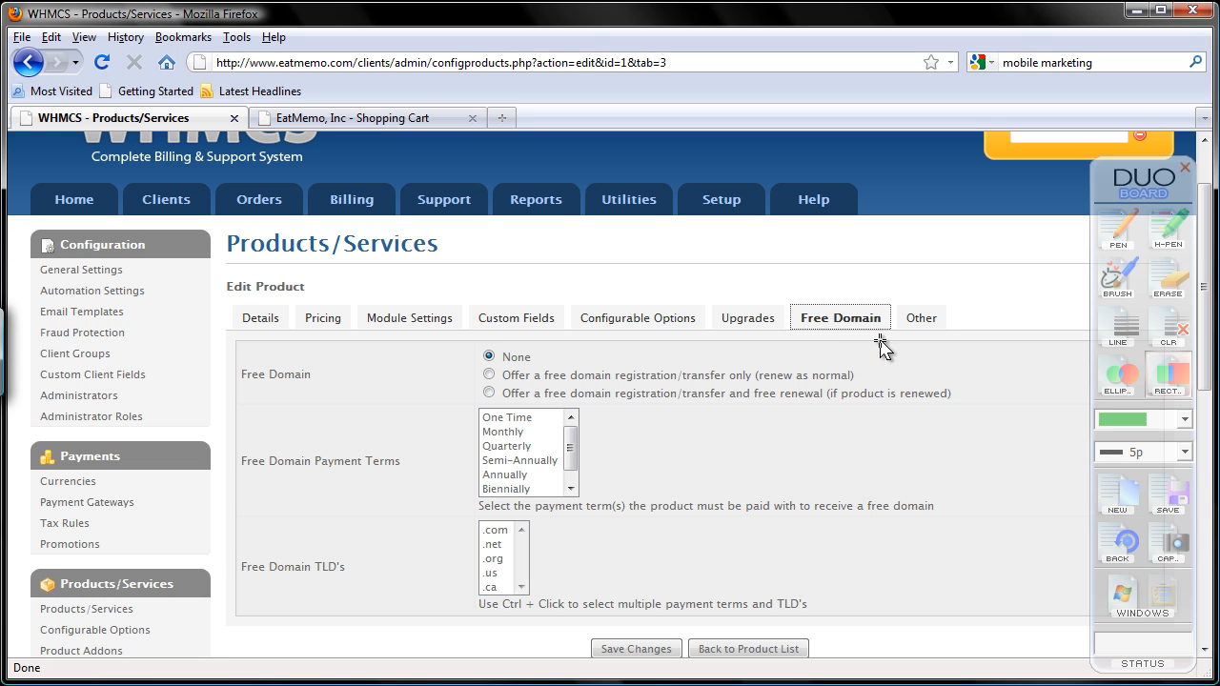
mouse_move(892, 345)
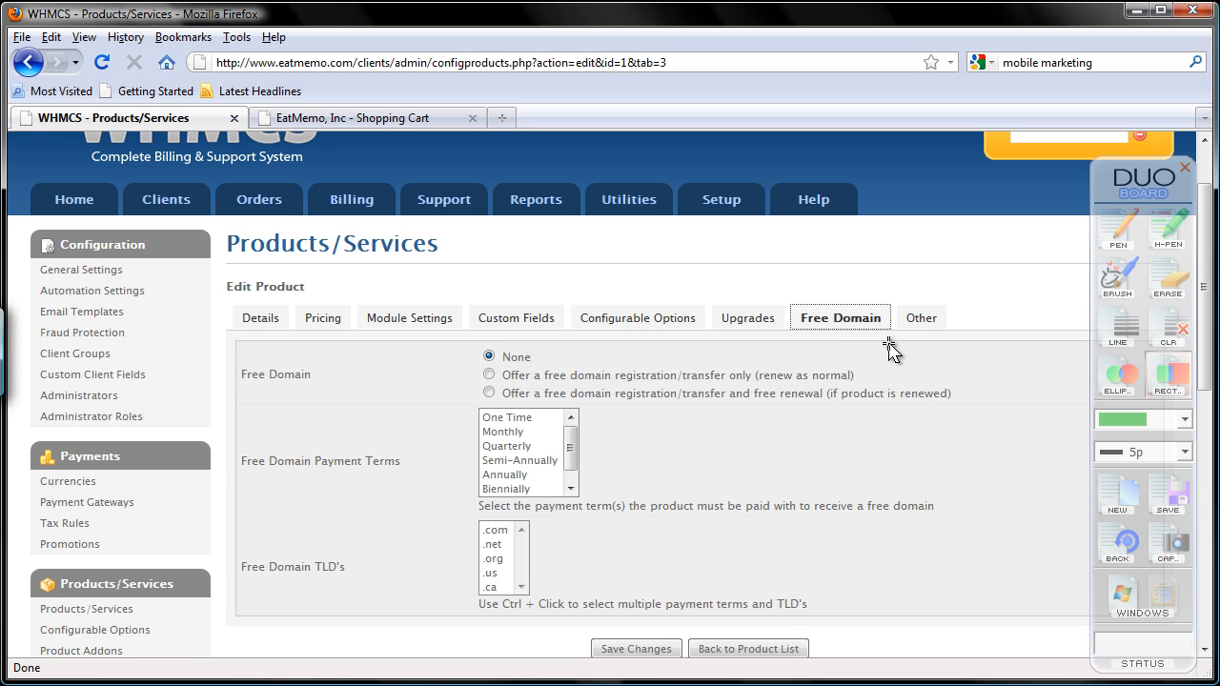
mouse_move(888, 356)
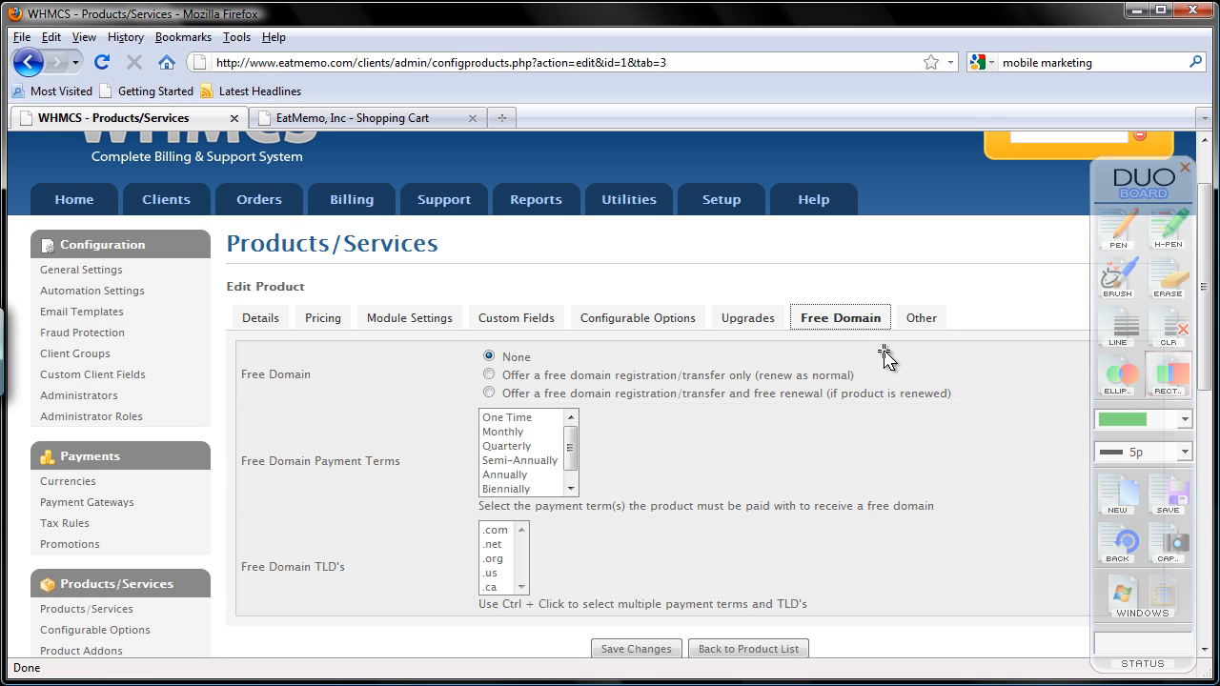
mouse_move(875, 373)
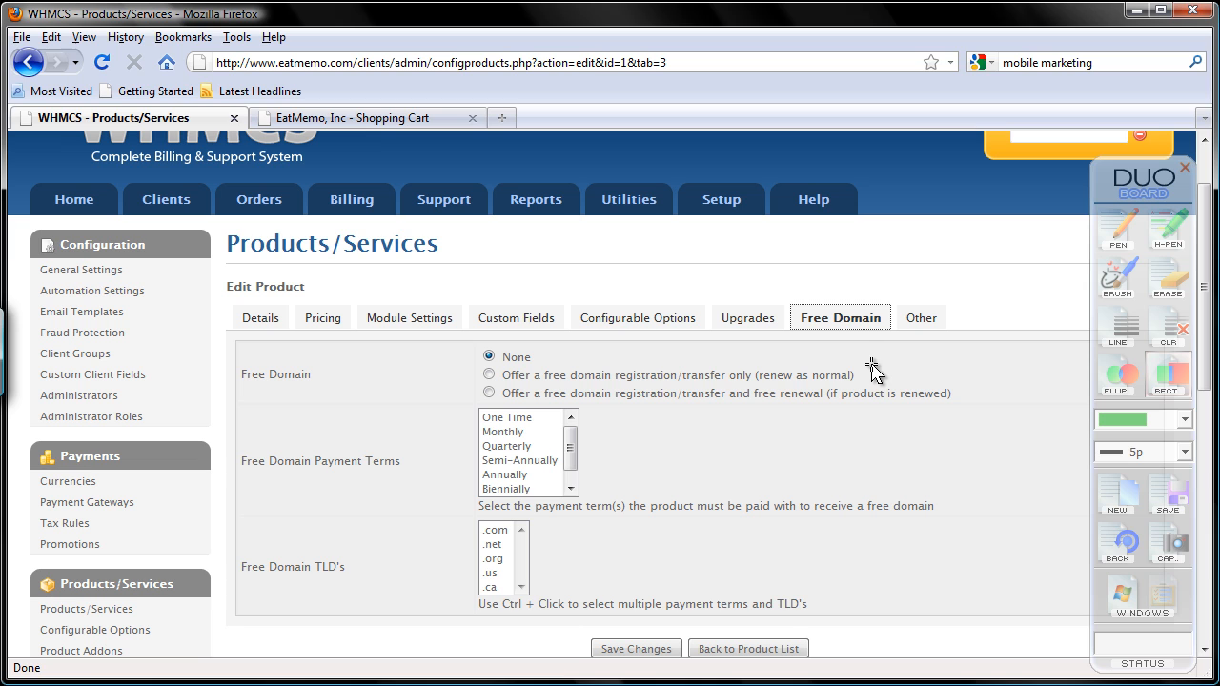
mouse_move(875, 366)
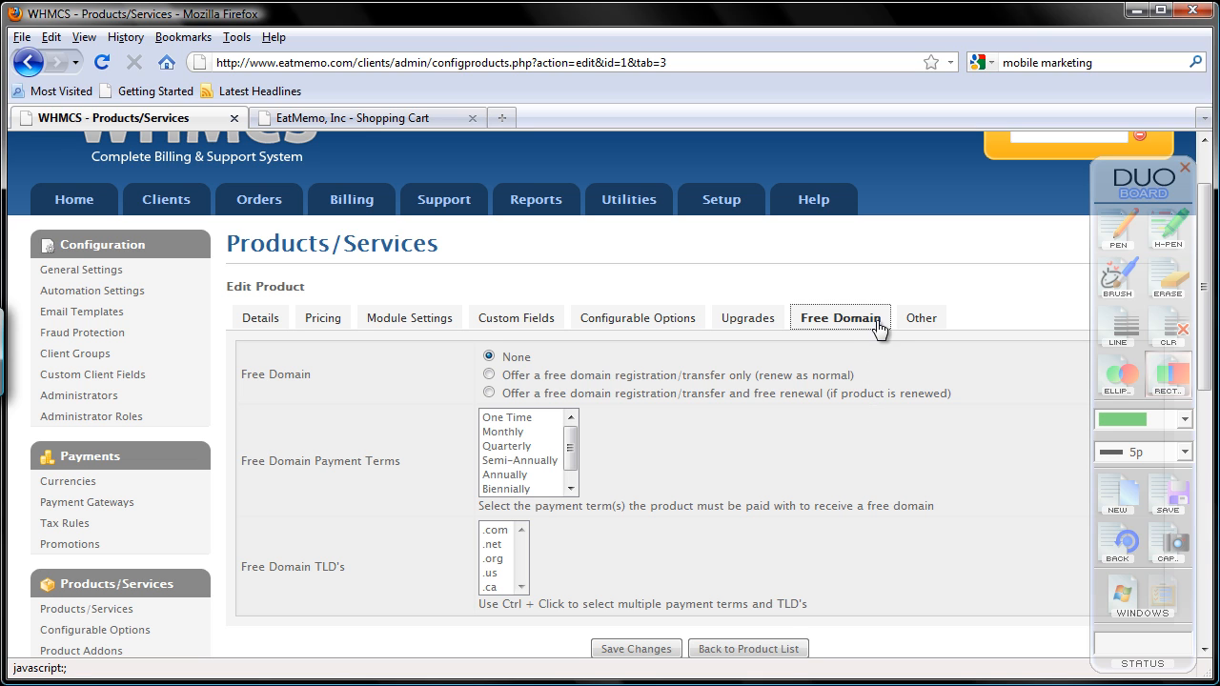
mouse_move(915, 317)
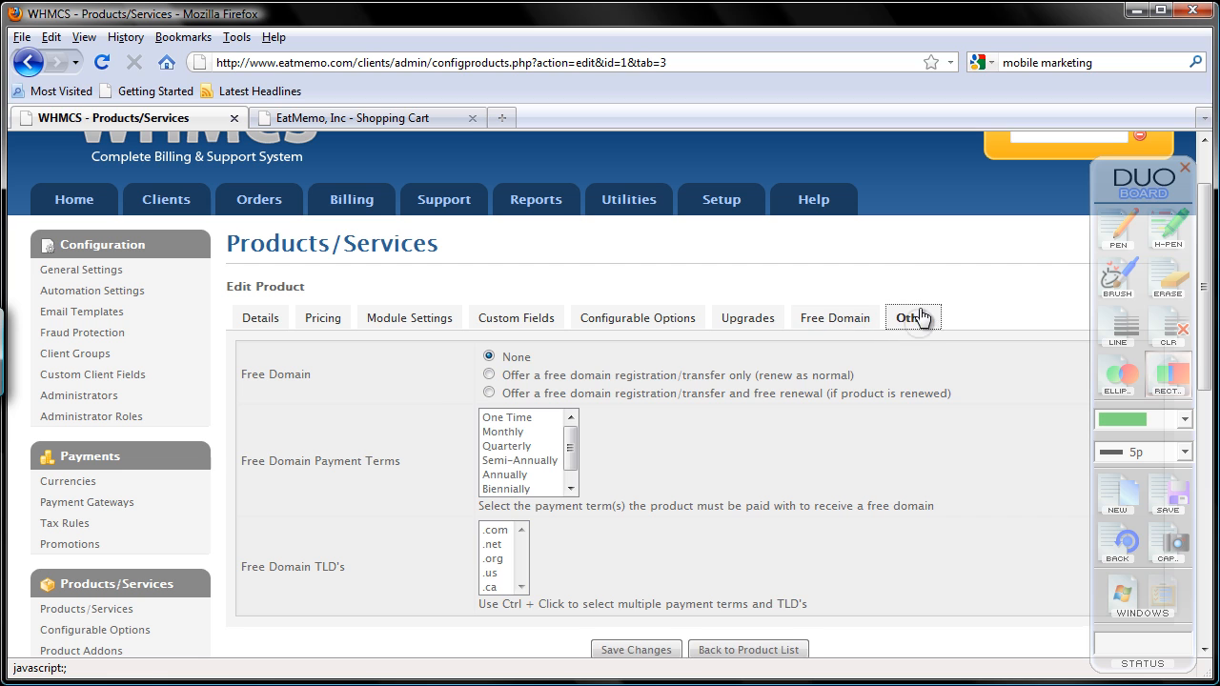
- Show the Other settings down to affiliate payout, overages billing and the direct shopping cart link
click(911, 316)
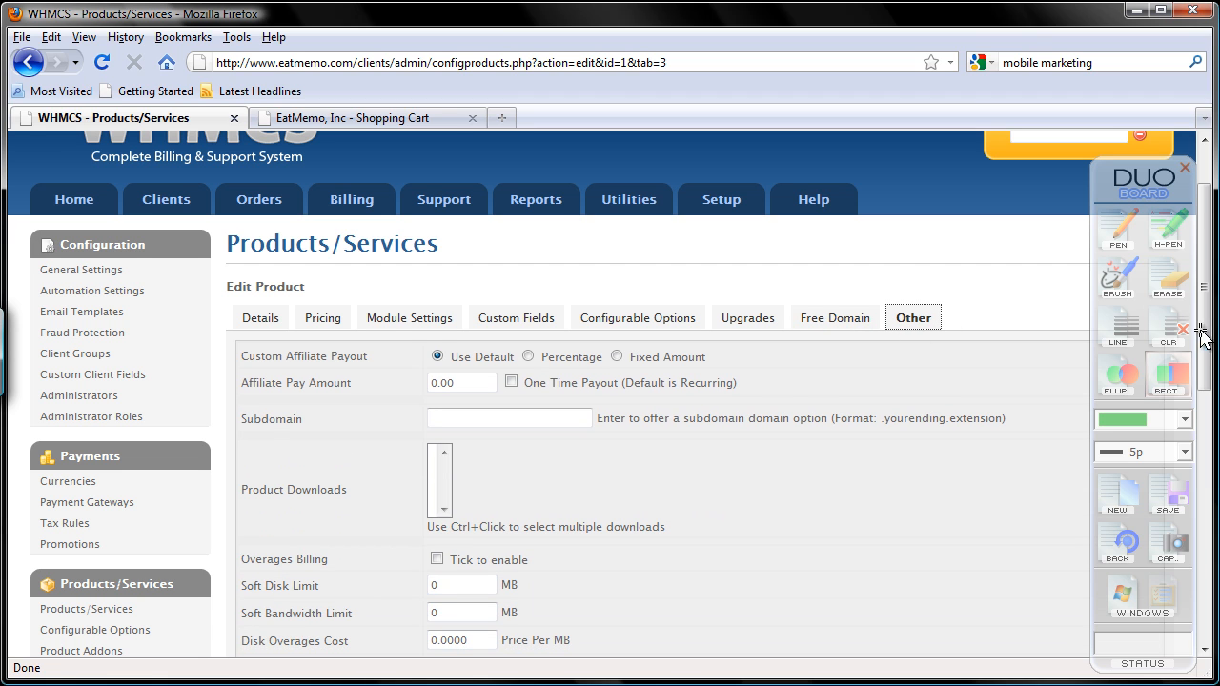
scroll(down, 3)
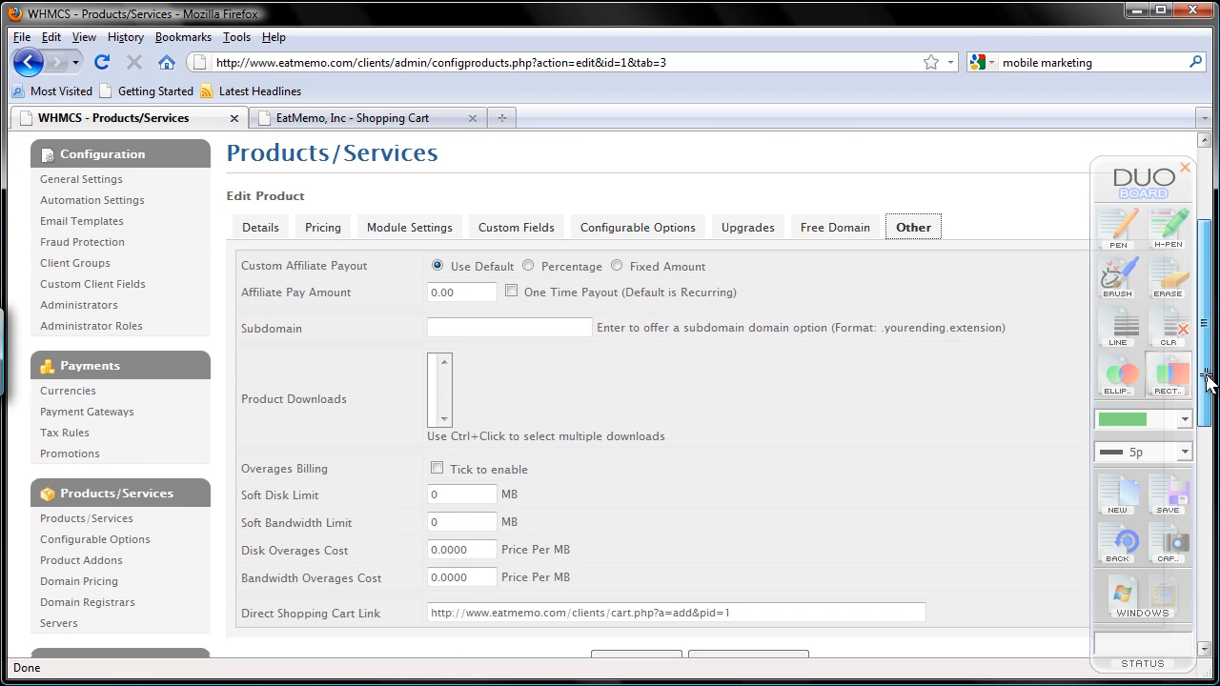
scroll(down, 3)
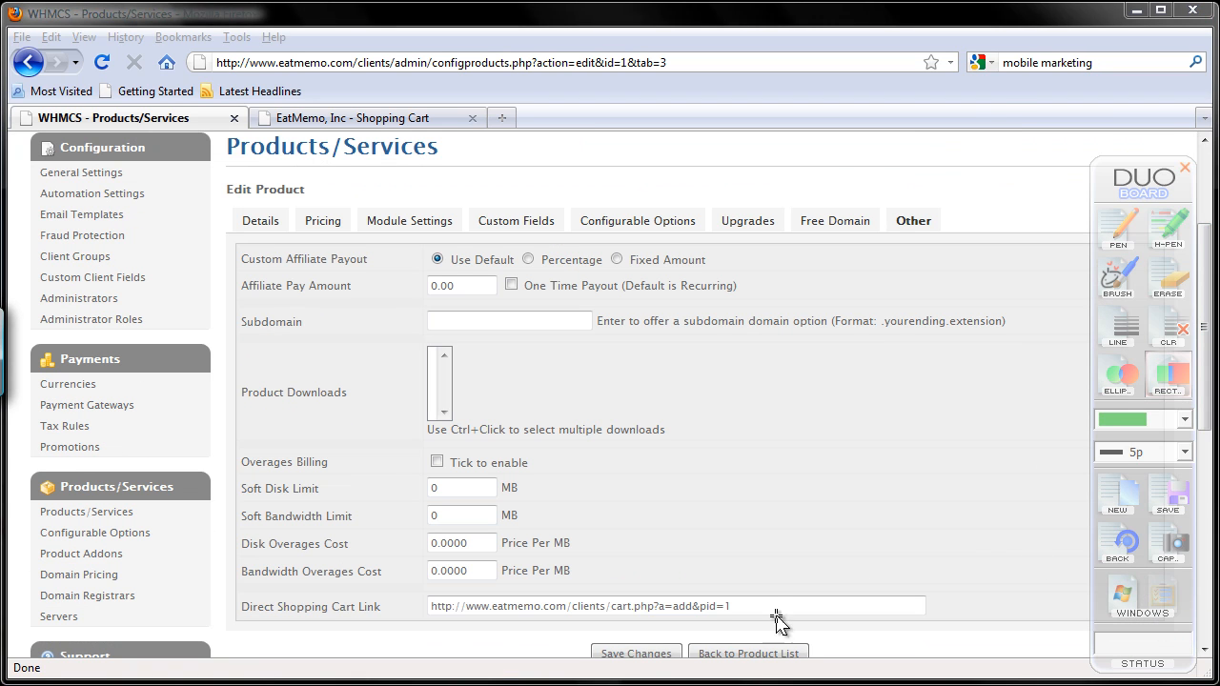
click(637, 652)
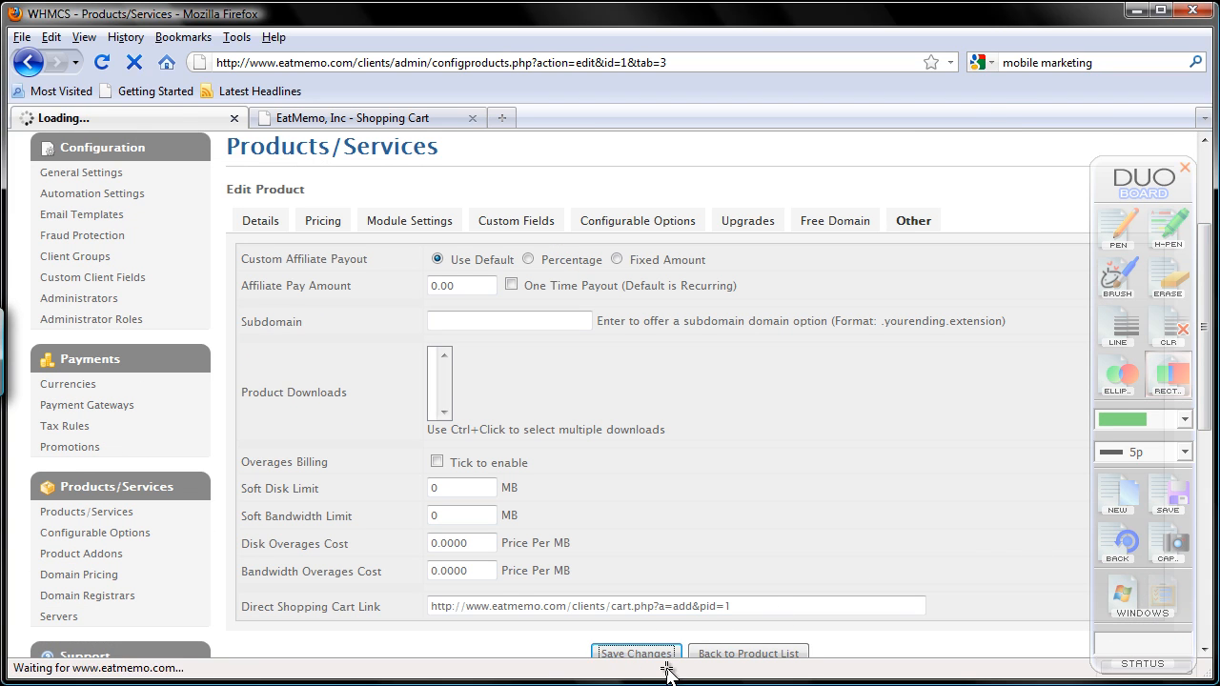
click(635, 652)
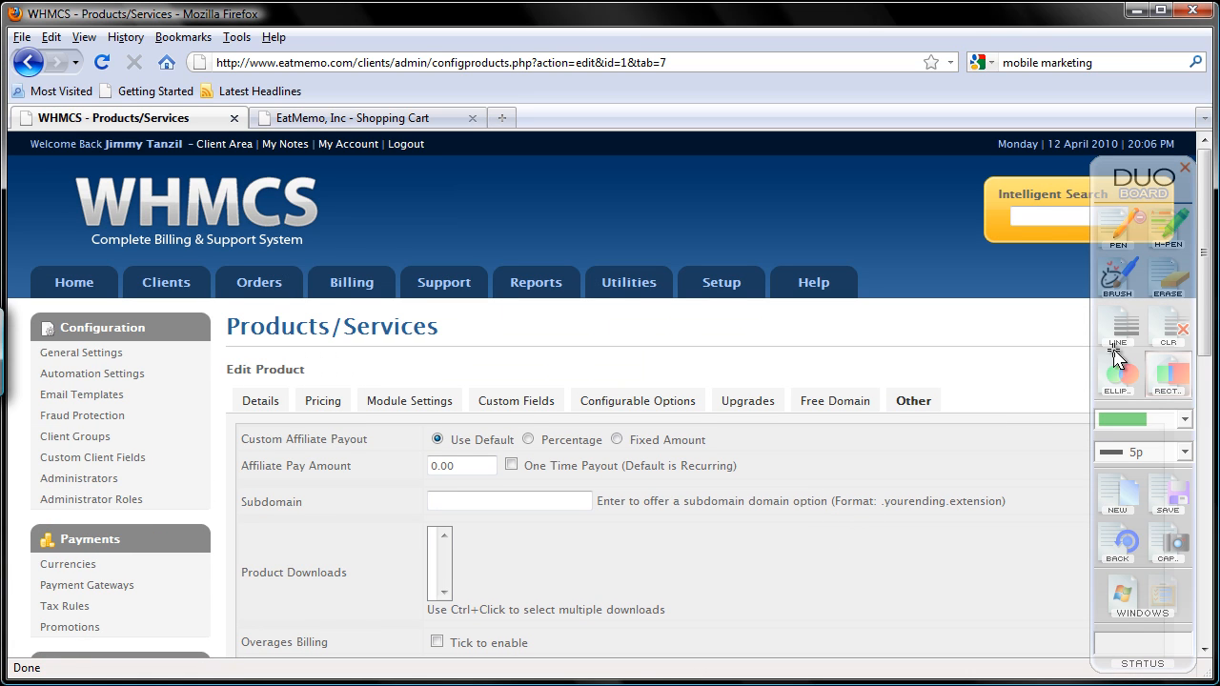
scroll(down, 3)
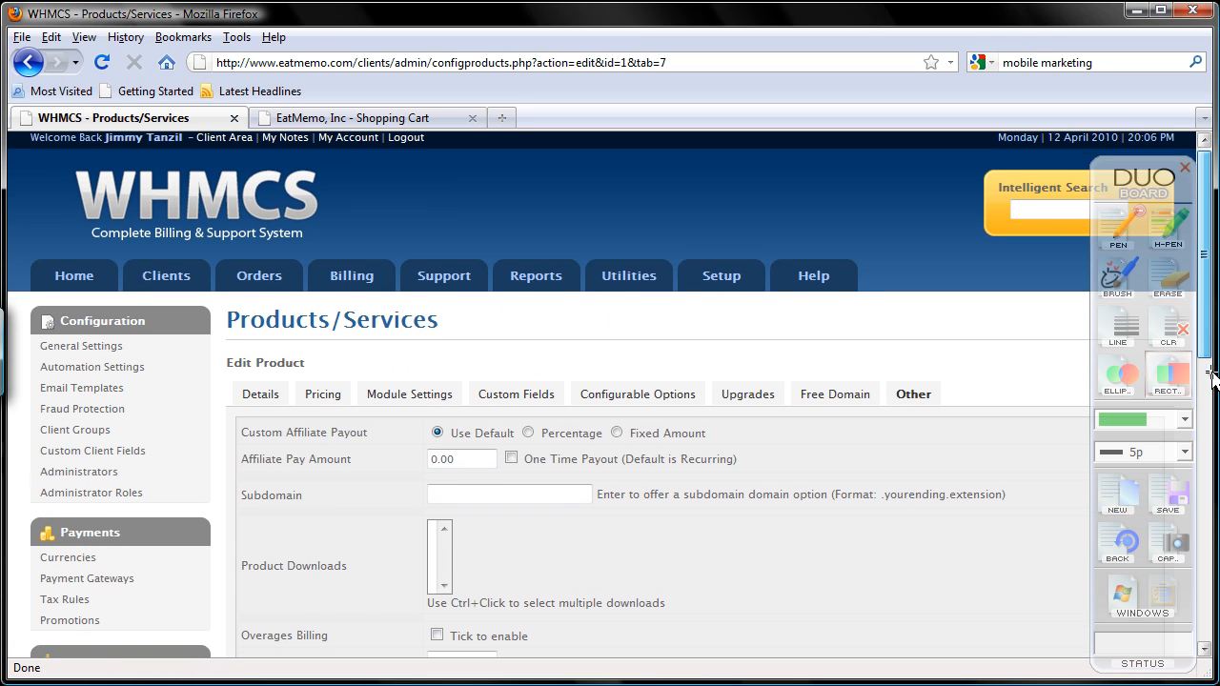
scroll(down, 3)
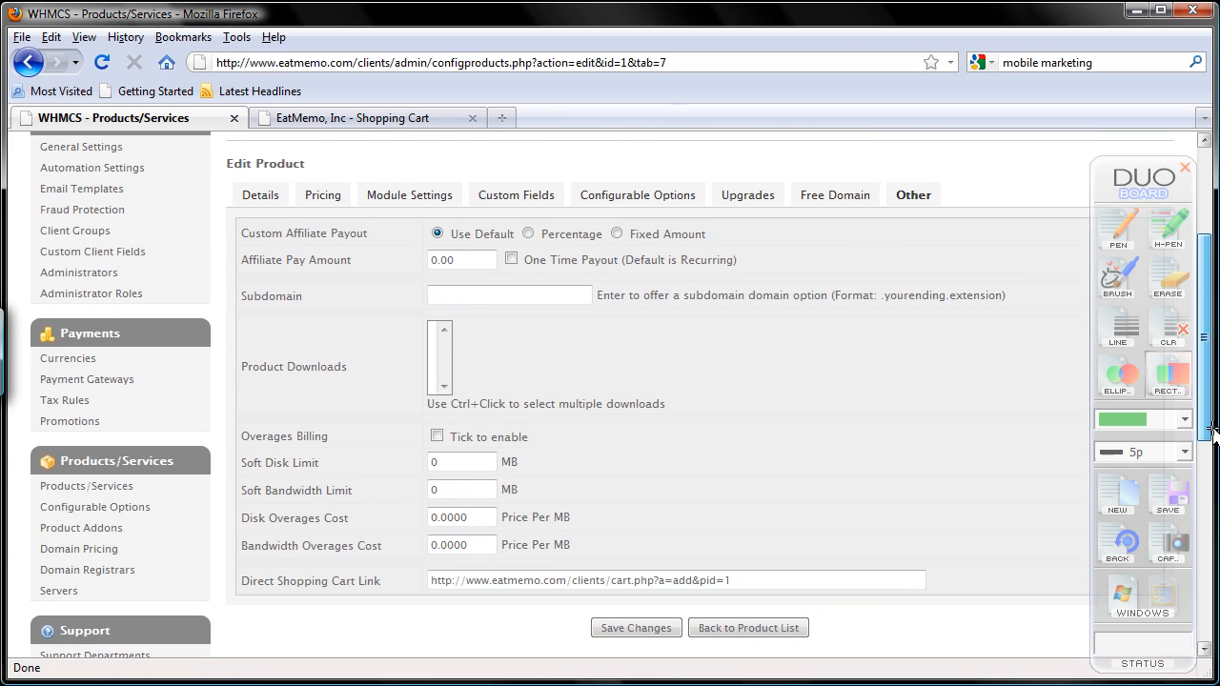
scroll(down, 3)
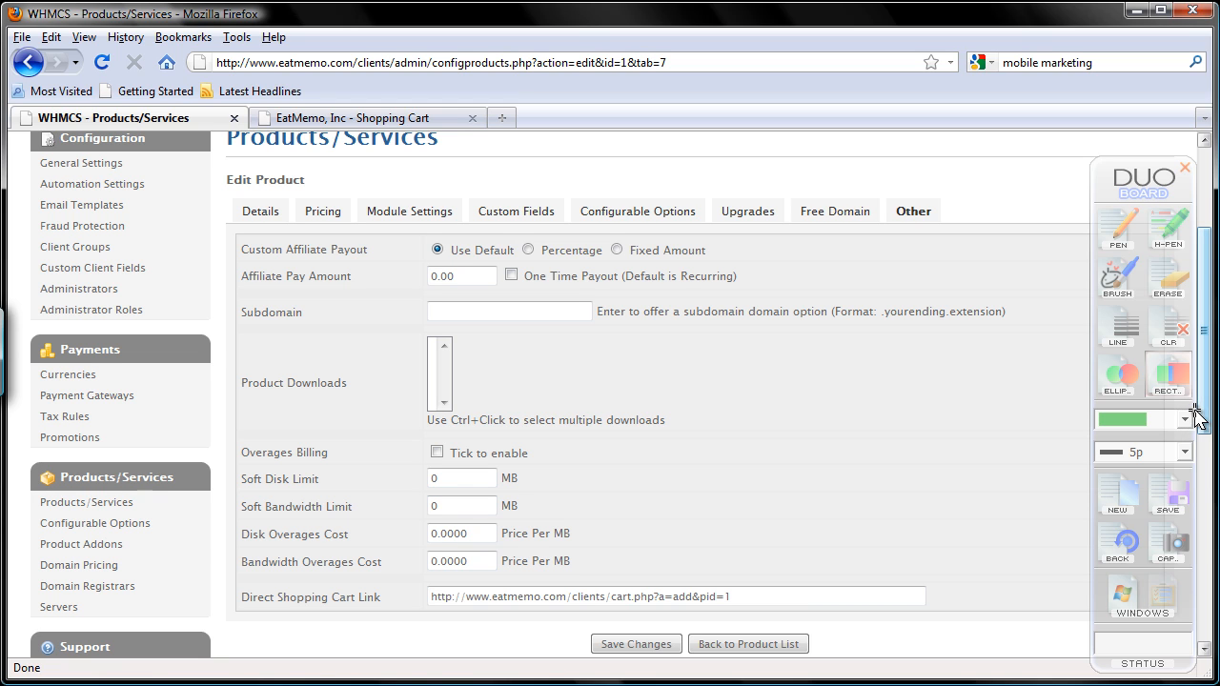
mouse_move(1197, 404)
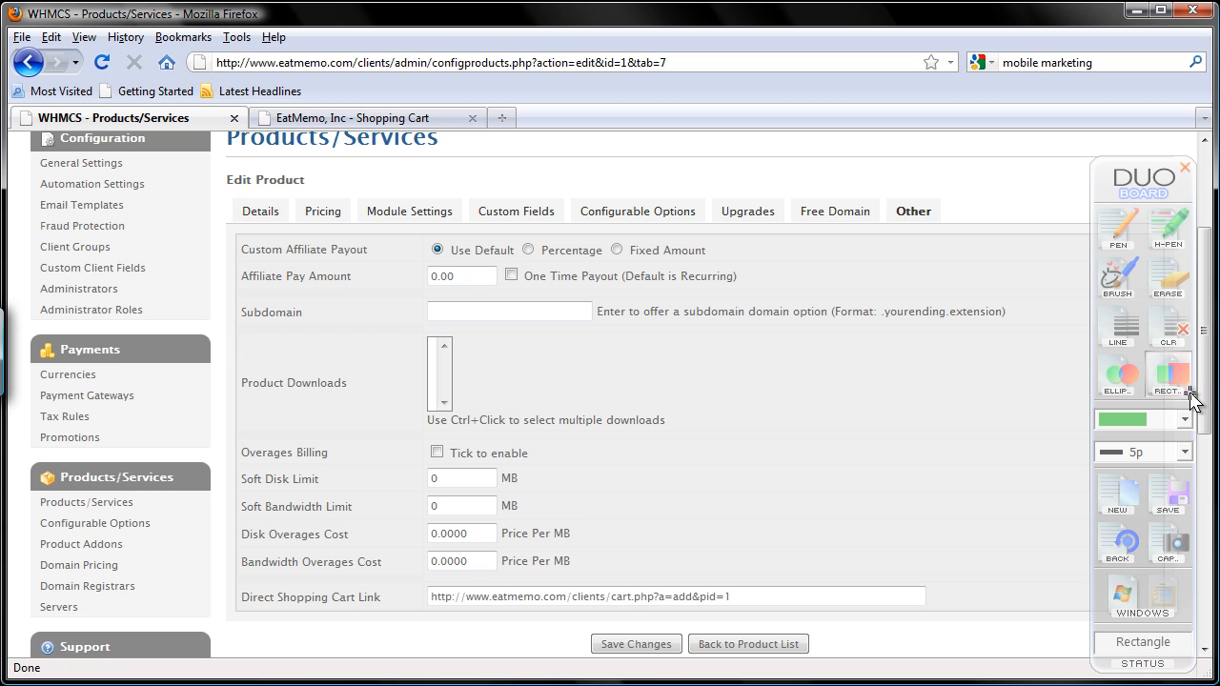
mouse_move(1189, 398)
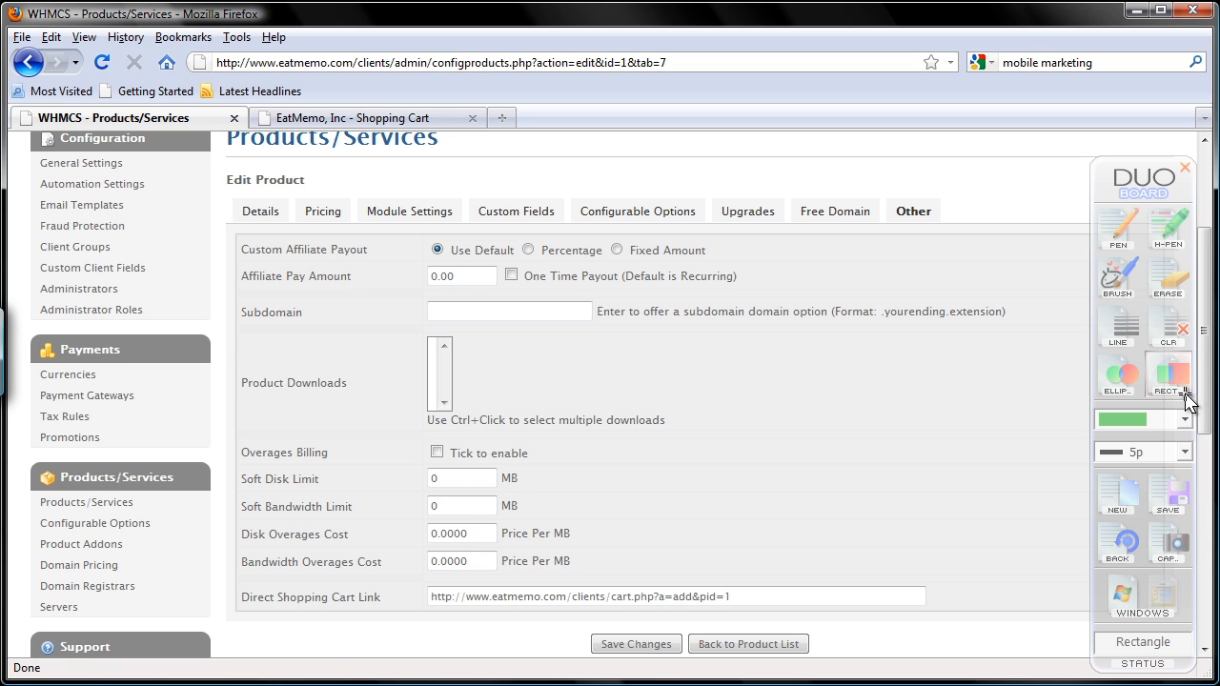
mouse_move(1048, 446)
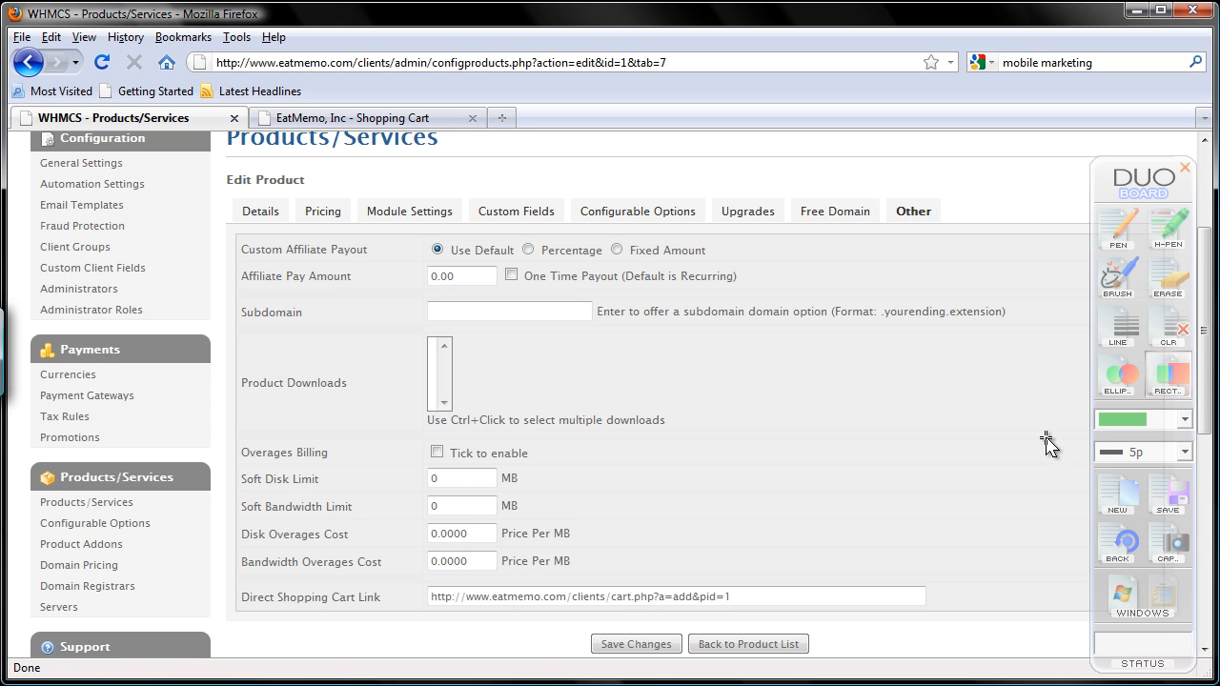
mouse_move(884, 437)
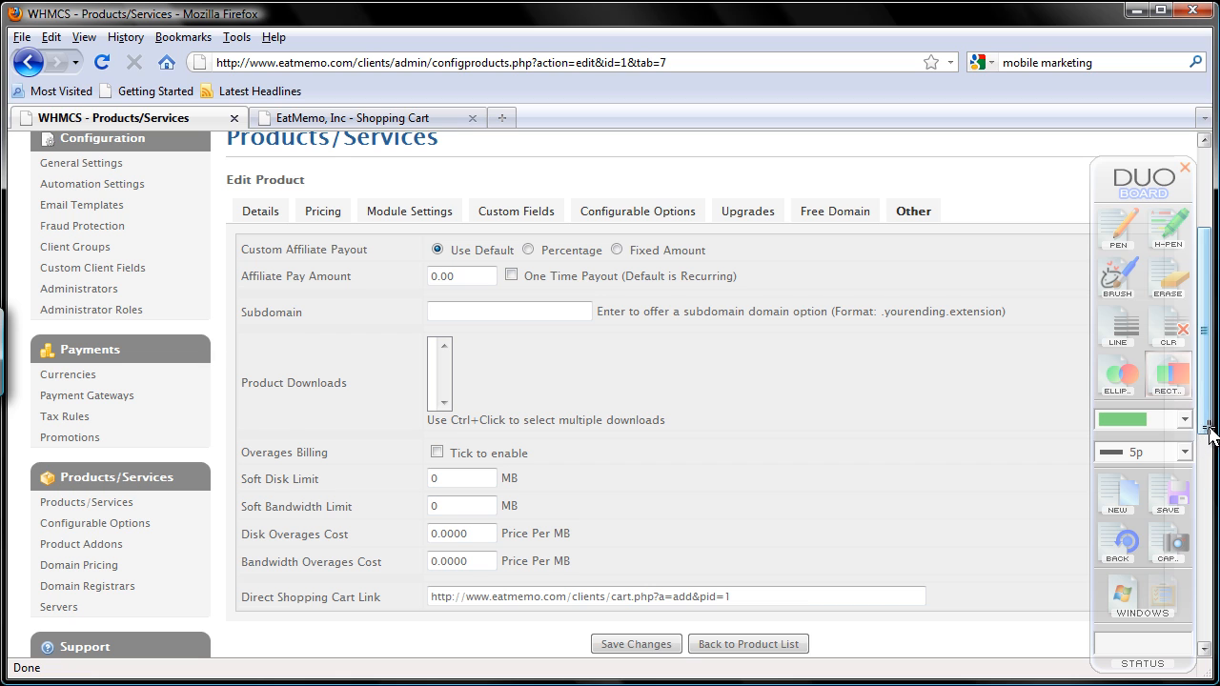
scroll(down, 3)
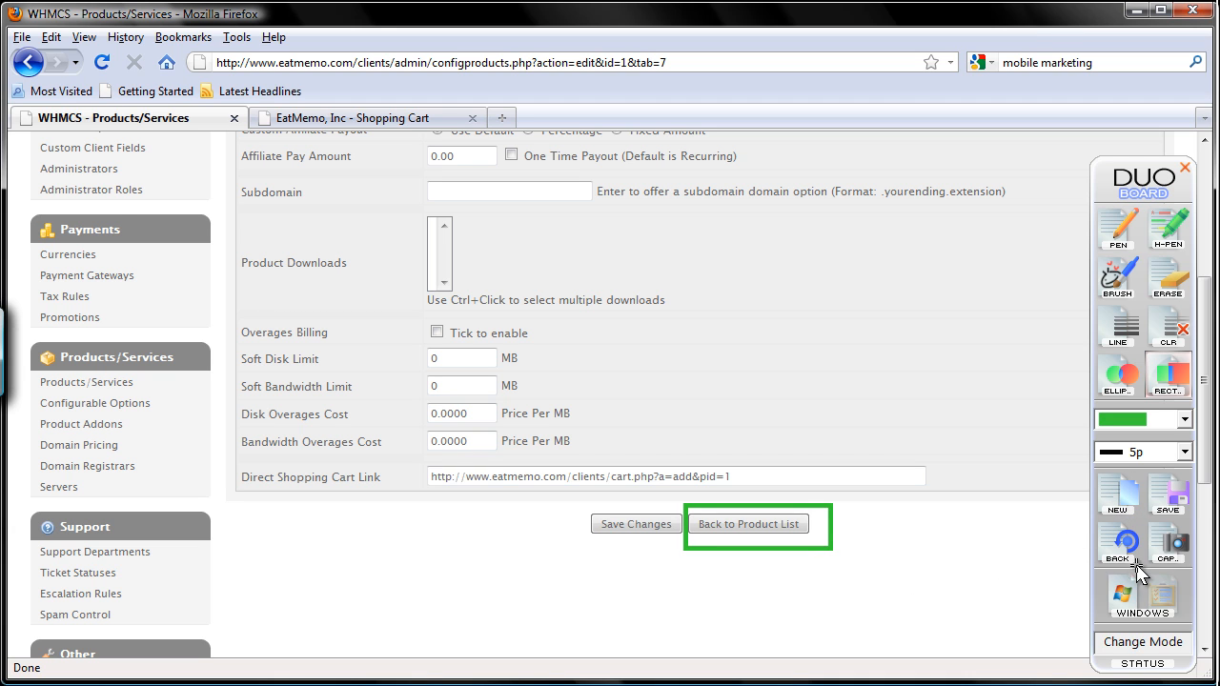
- Return to the Products/Services list showing EatMemo Free under the EatMemo group
click(747, 524)
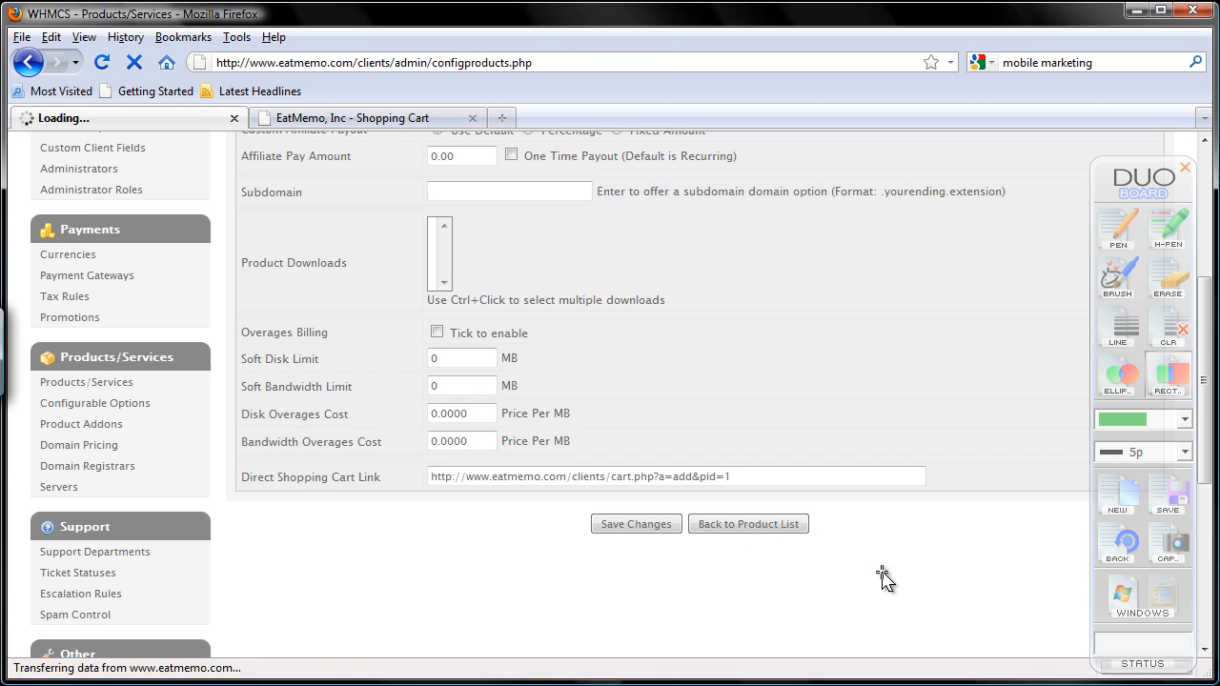
click(747, 522)
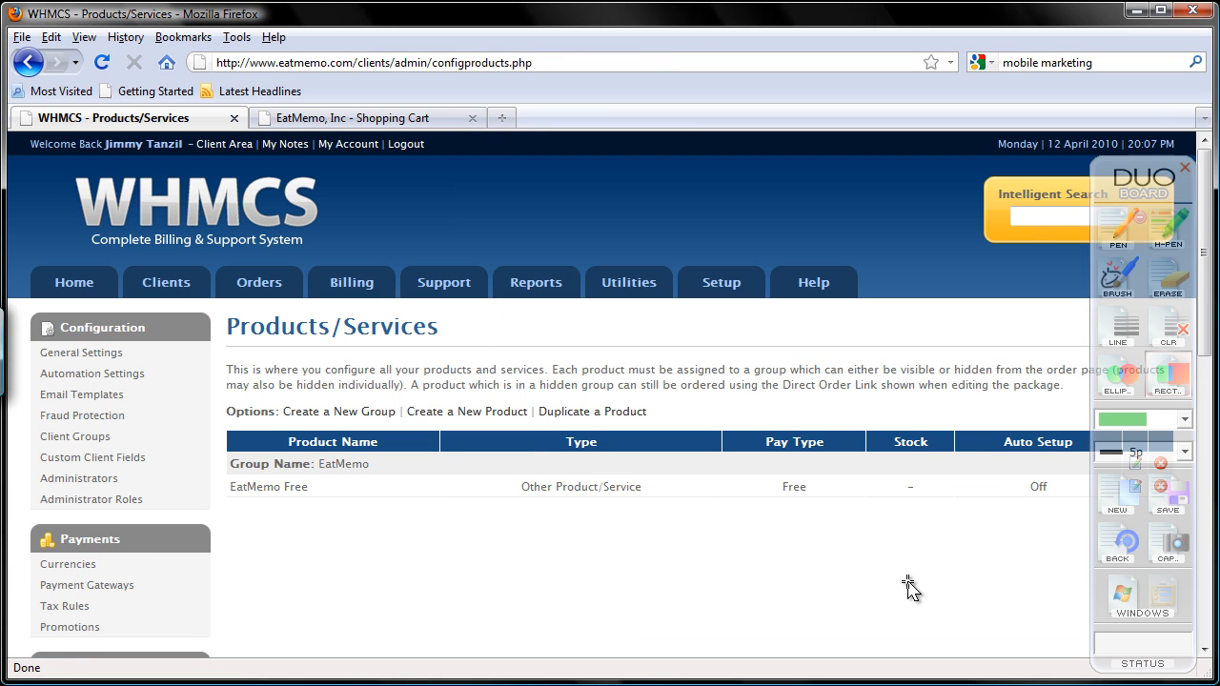
mouse_move(899, 581)
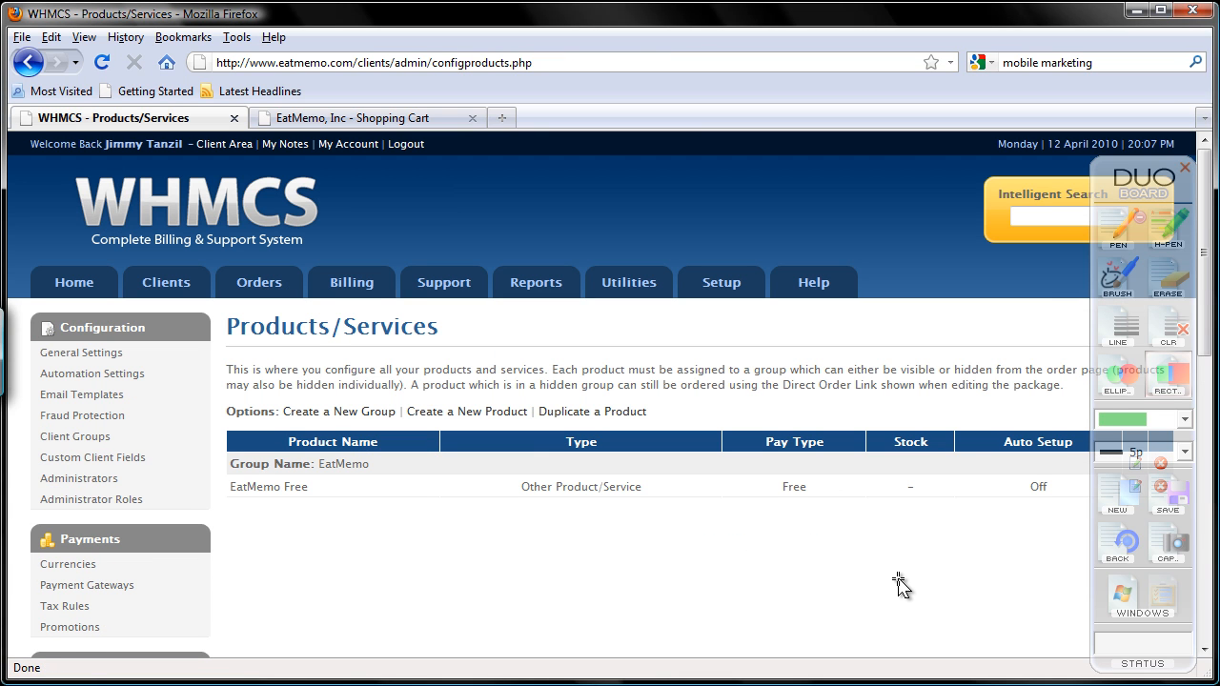
mouse_move(896, 582)
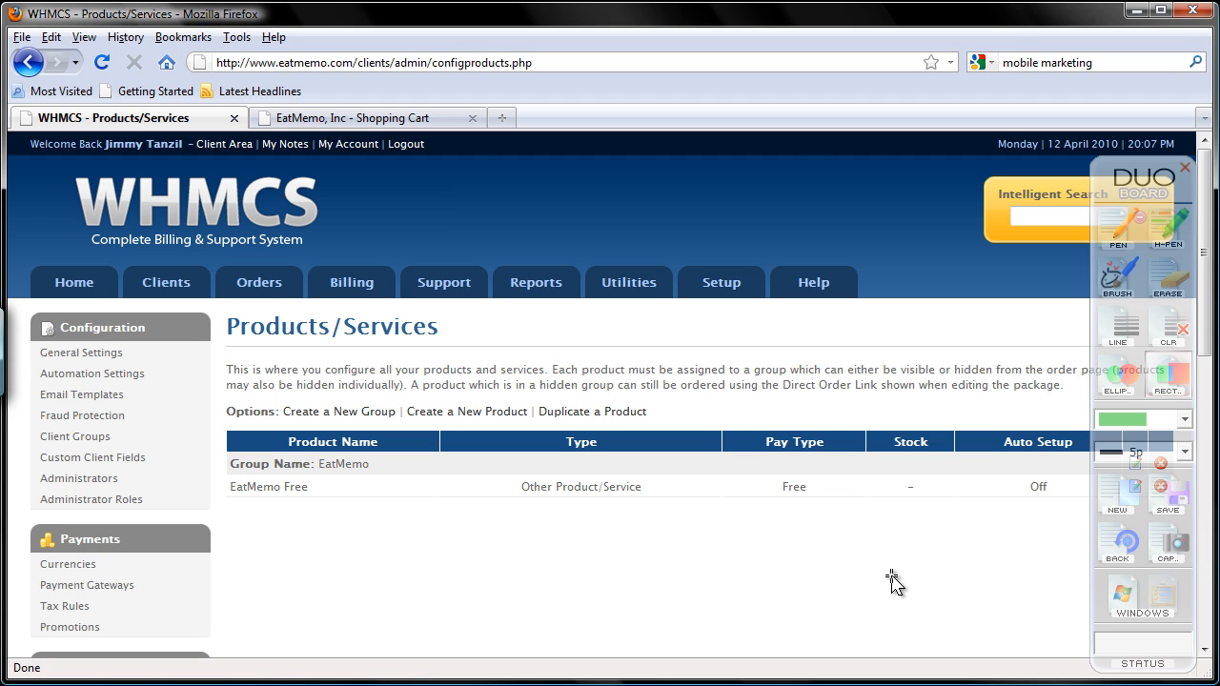
mouse_move(900, 595)
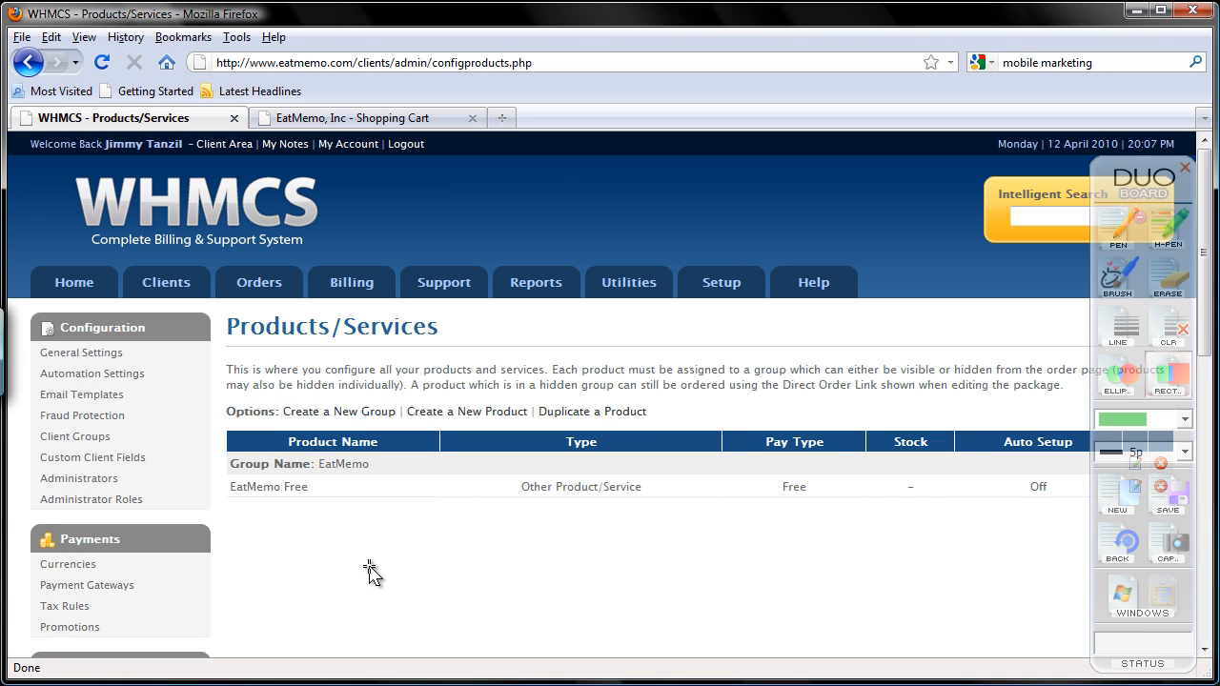
mouse_move(349, 534)
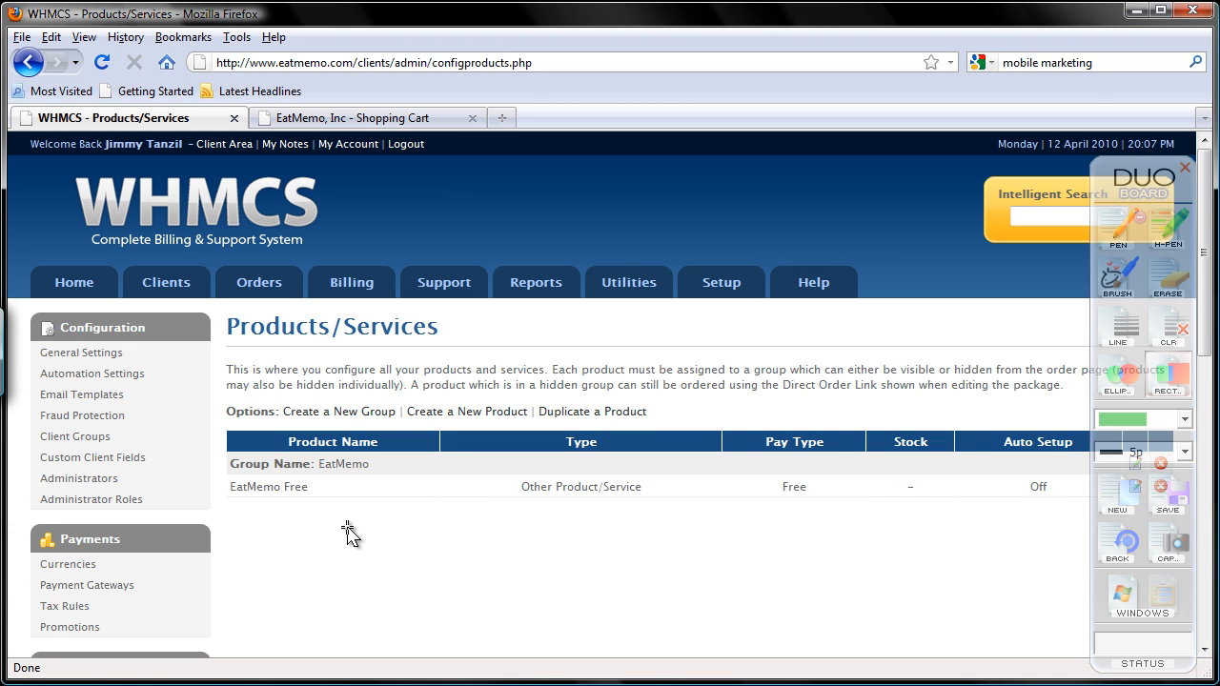
mouse_move(373, 538)
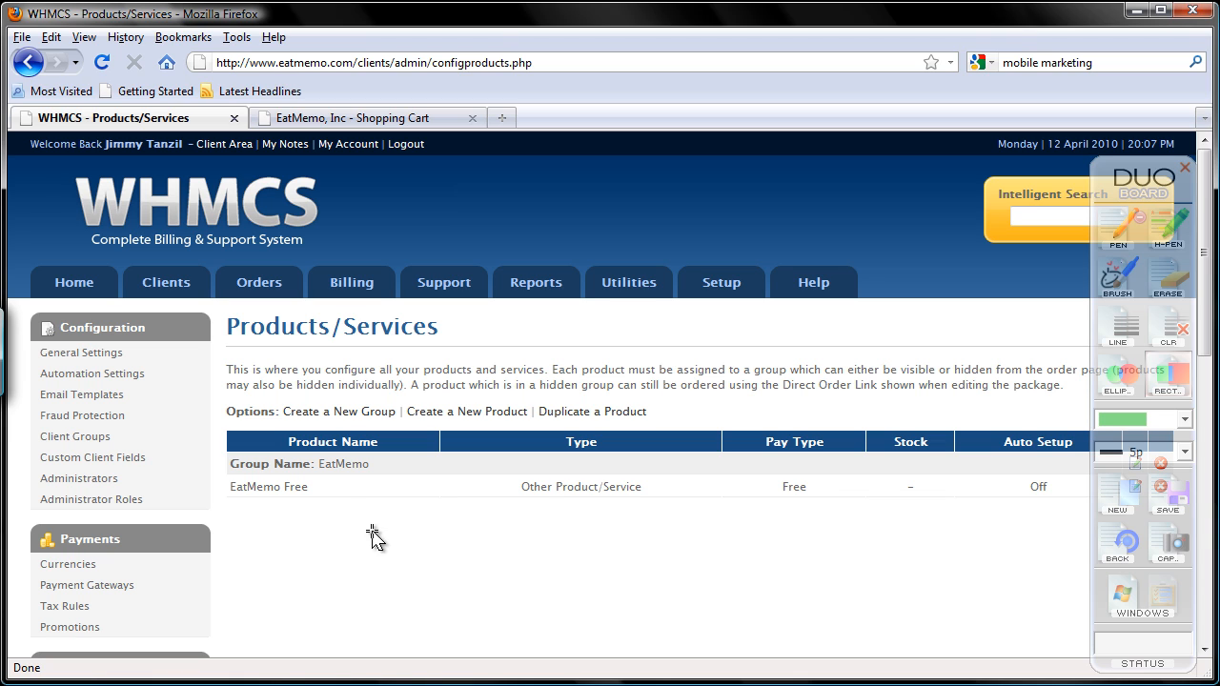
mouse_move(580, 564)
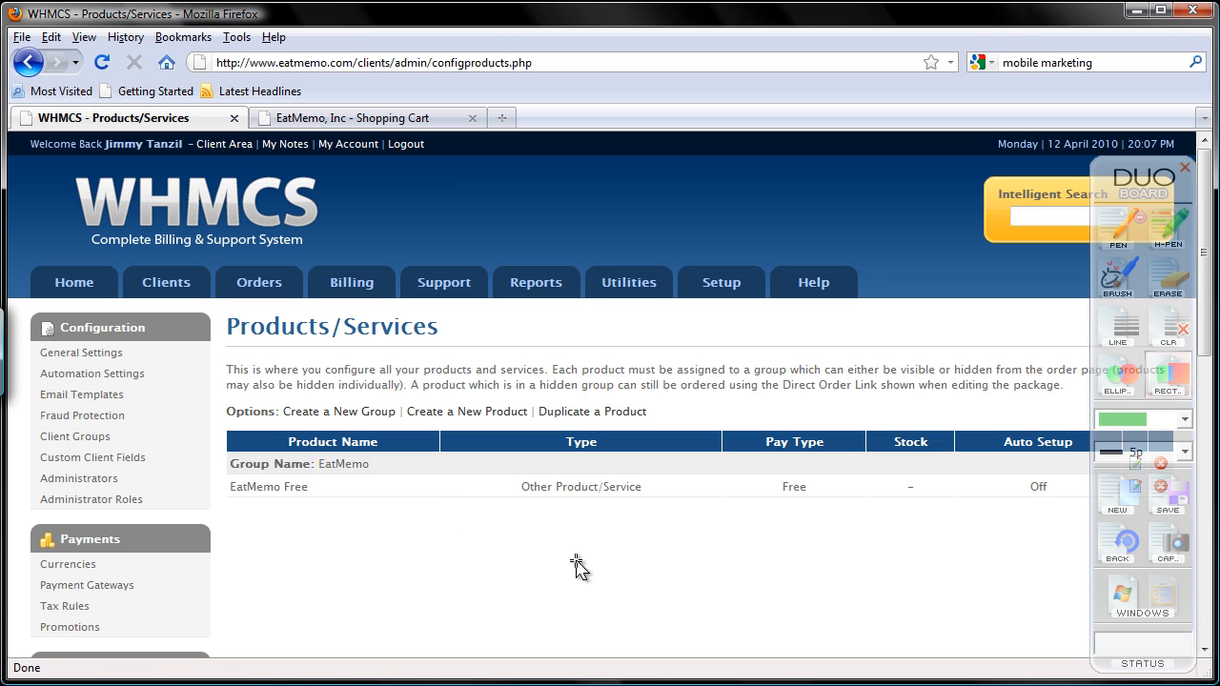
mouse_move(619, 602)
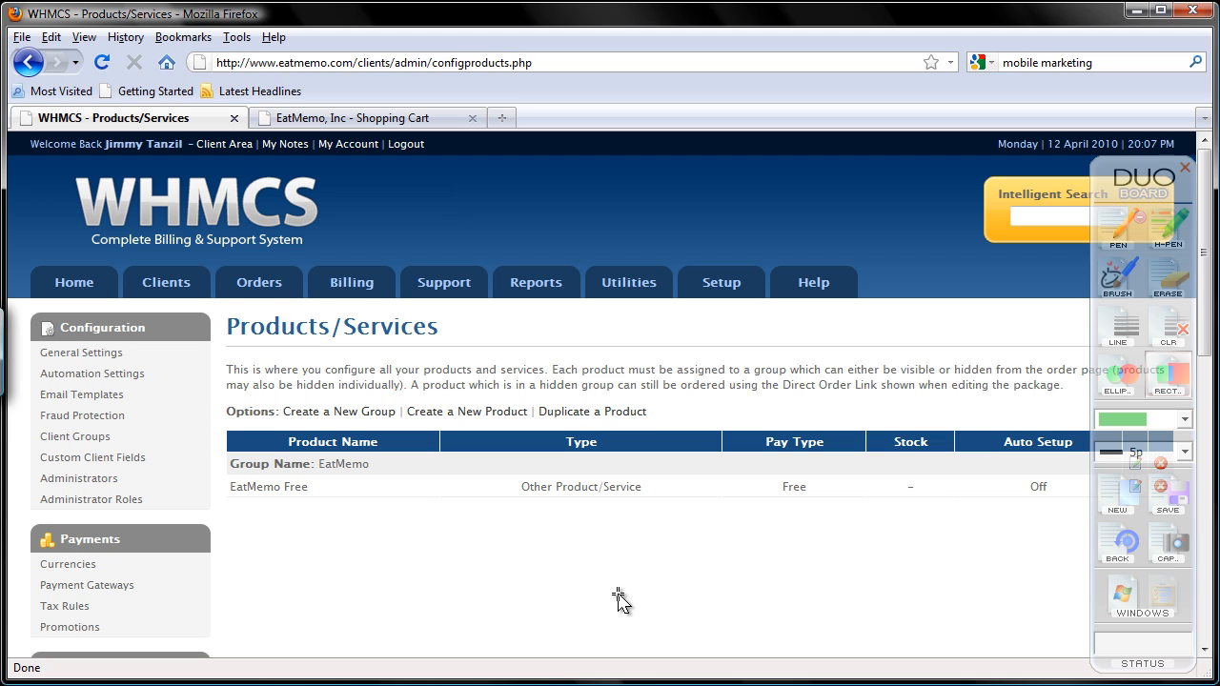
mouse_move(630, 579)
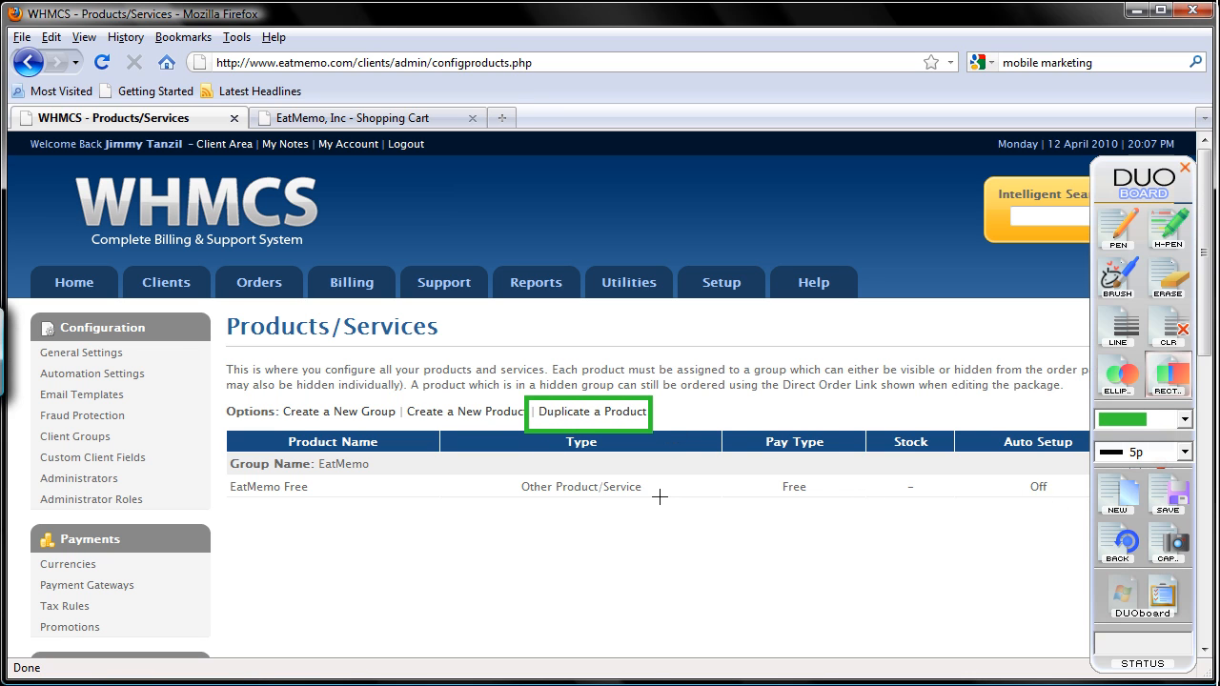
click(1182, 167)
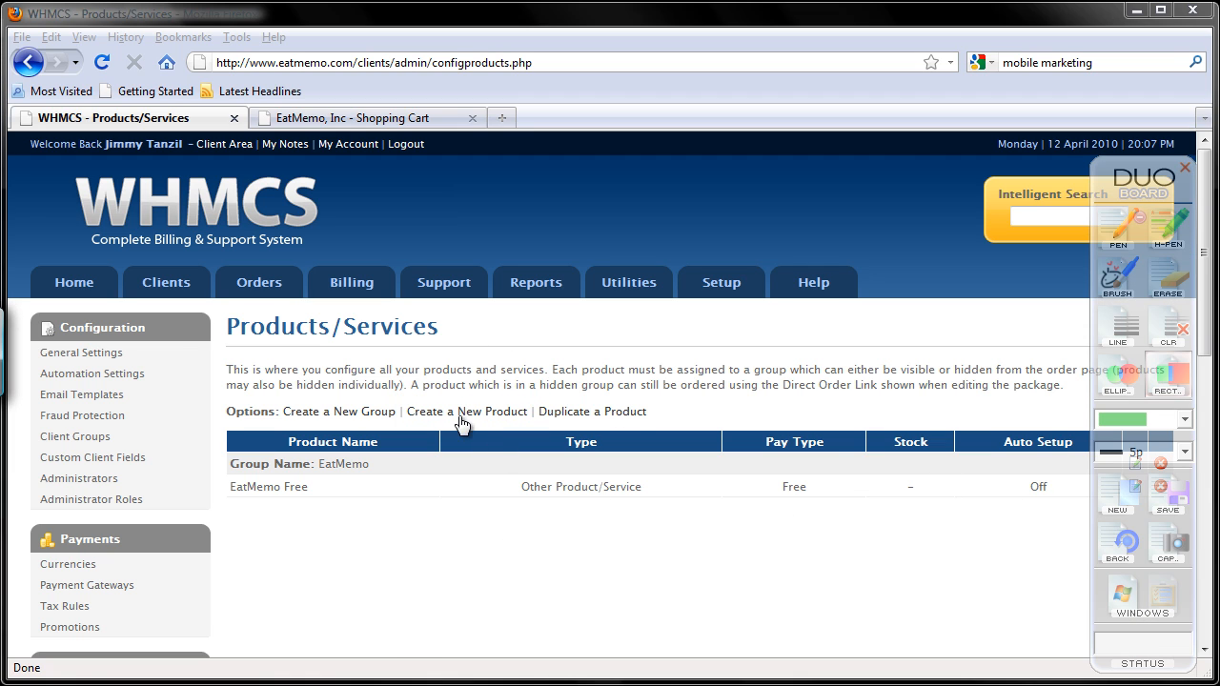
- Create a new product named EatMemo Pro of type Other in the EatMemo group and continue
click(465, 411)
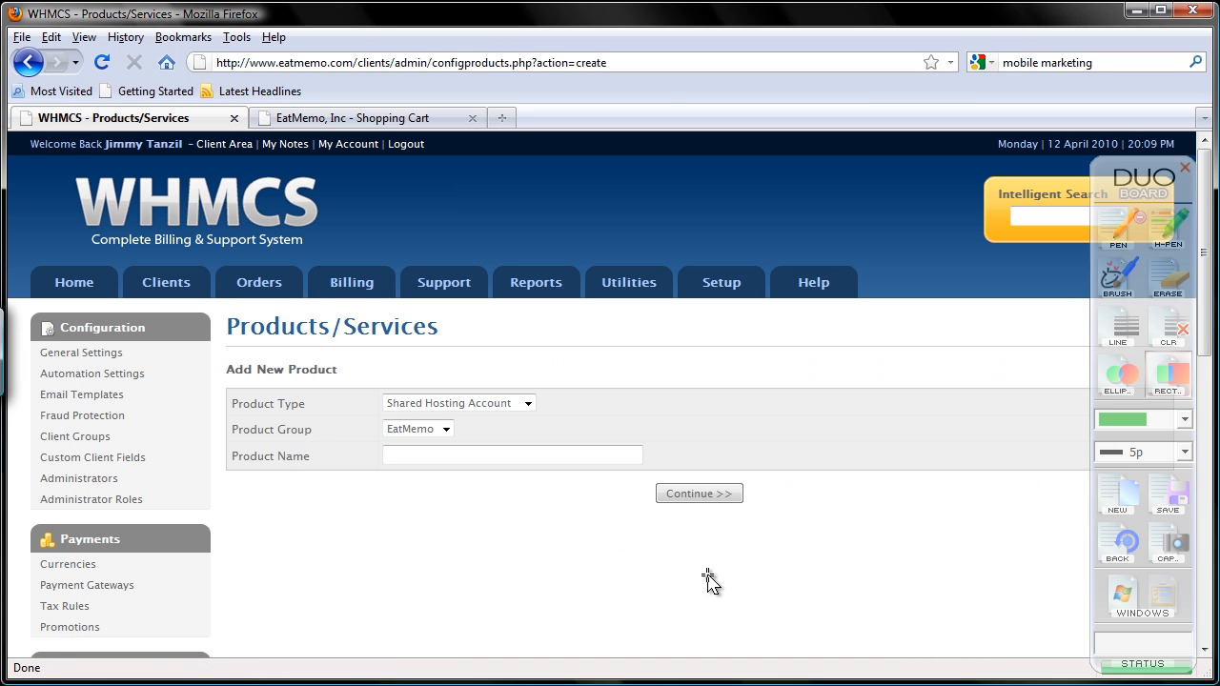
mouse_move(480, 370)
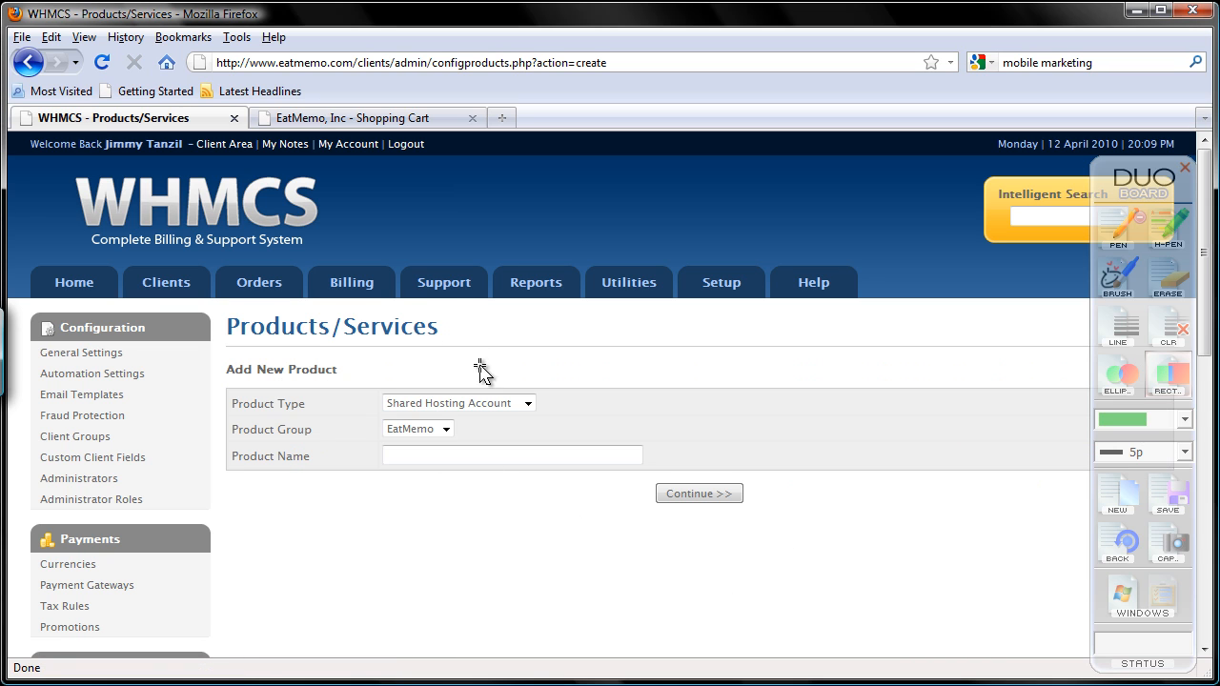
click(457, 402)
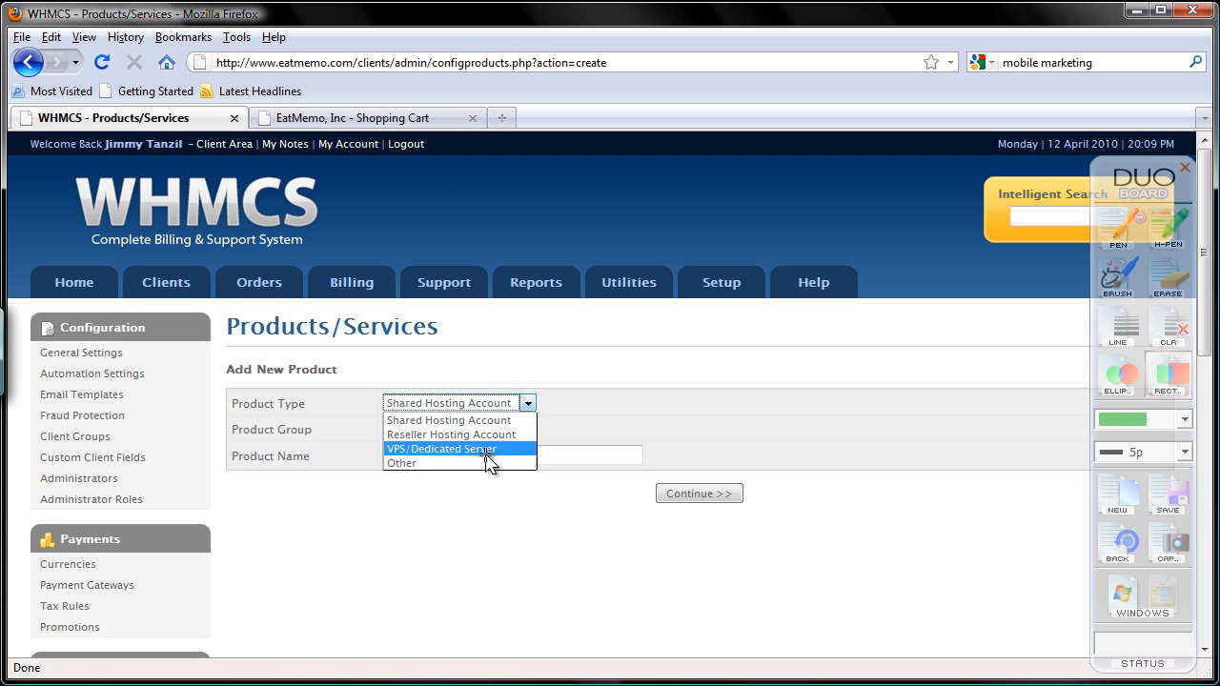
mouse_move(457, 463)
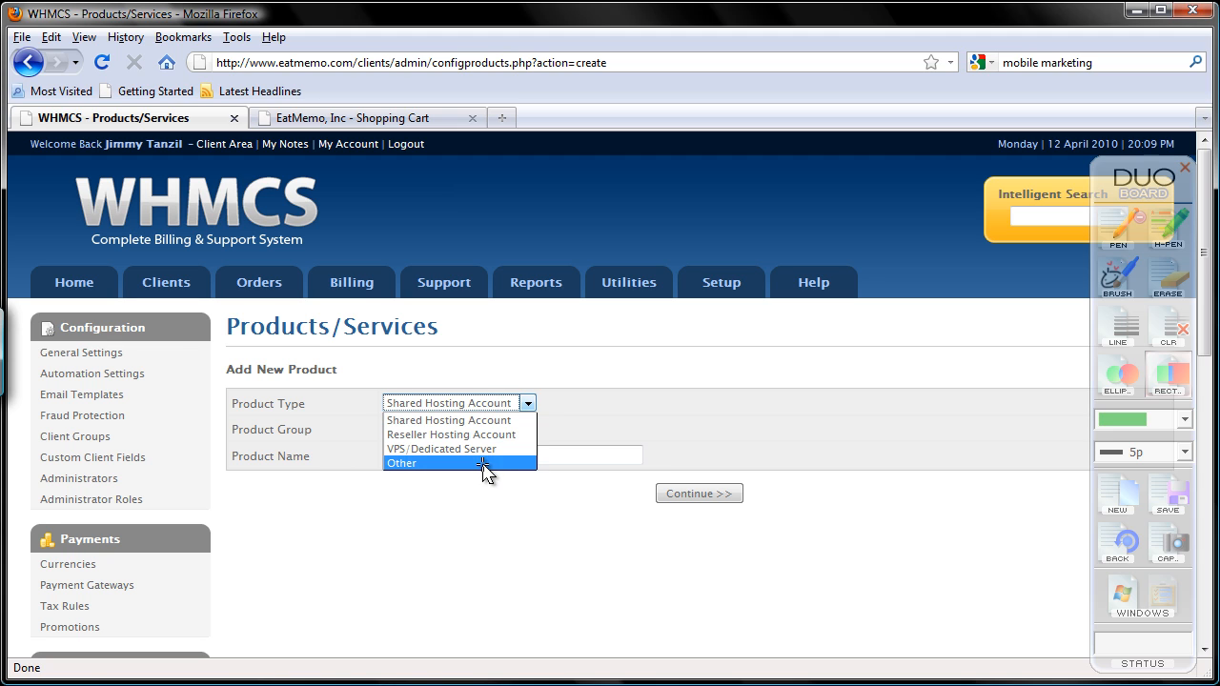
click(400, 463)
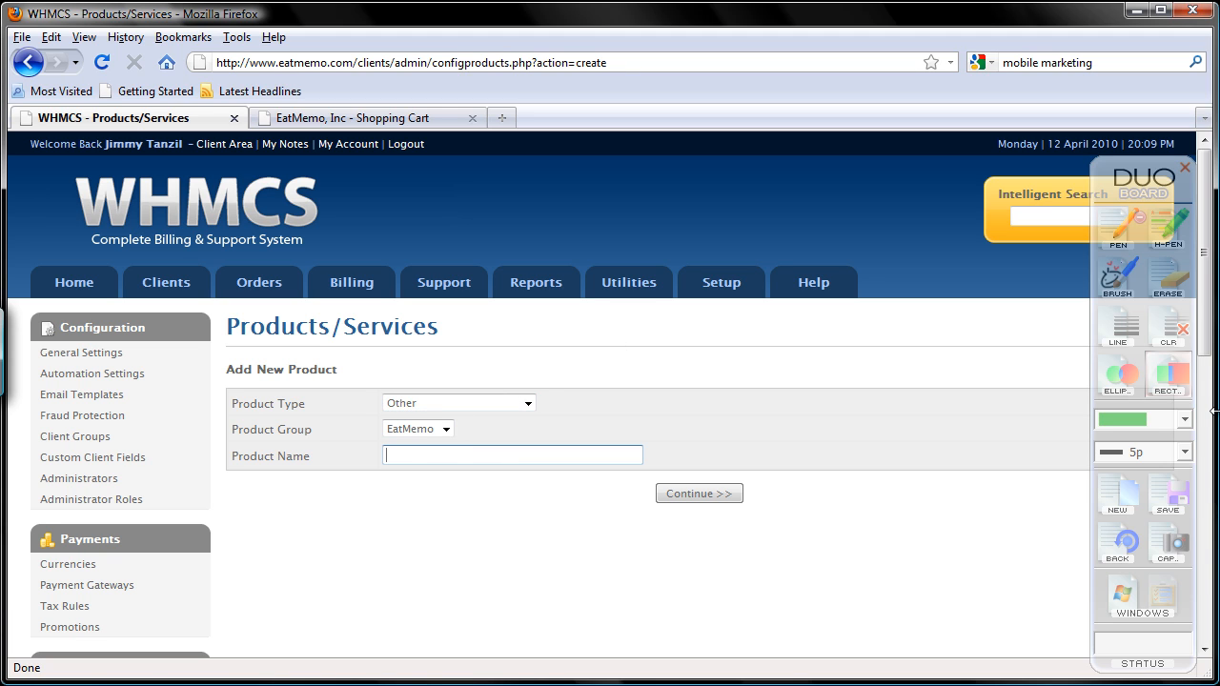
text(E)
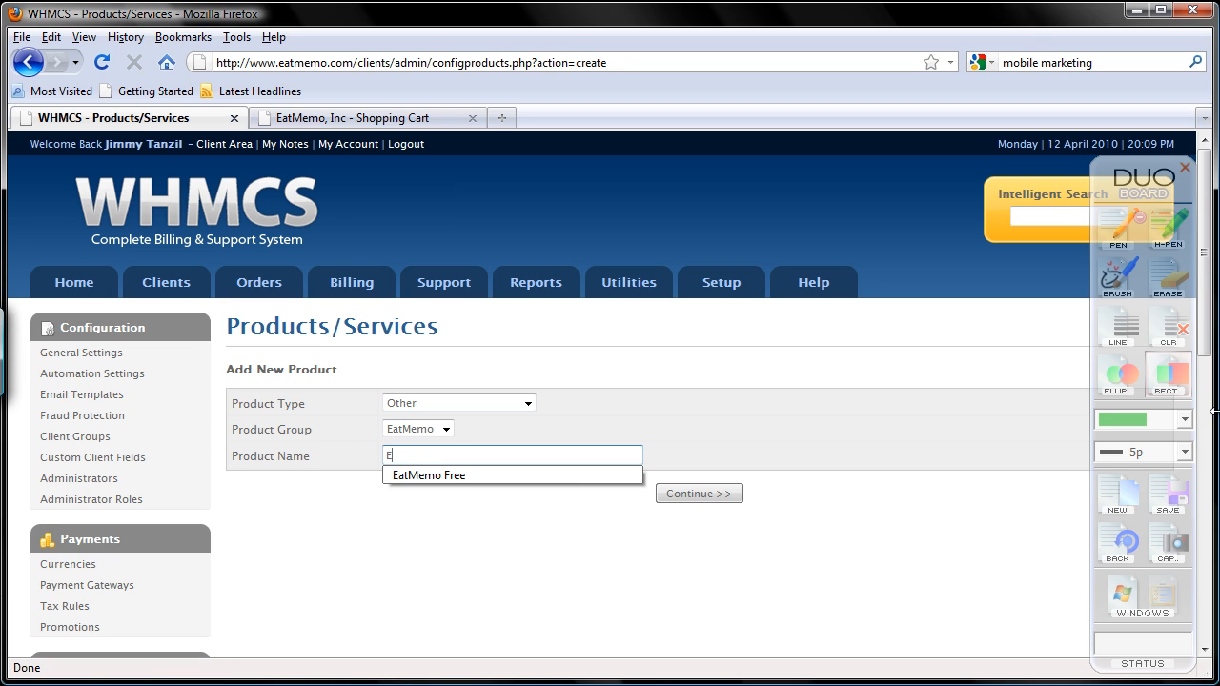
text(atMemo Pro)
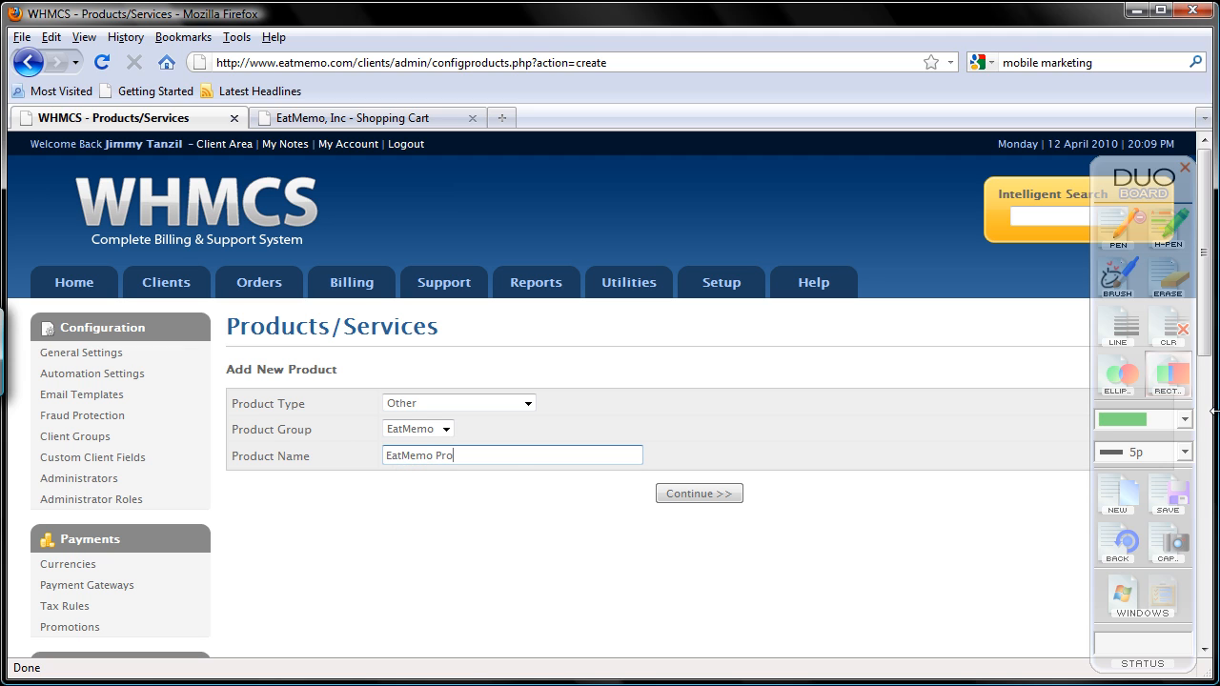
click(698, 492)
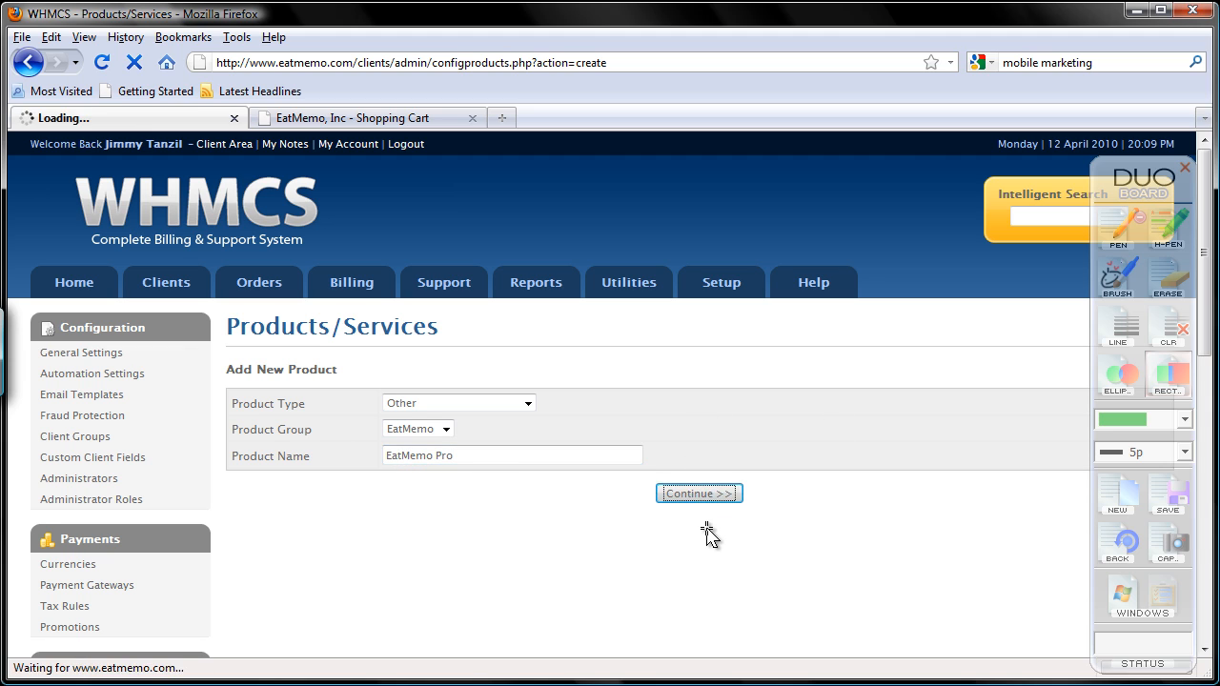
- Enter the first description line '300 EatMemo/Month' followed by a <br /> line break
click(698, 492)
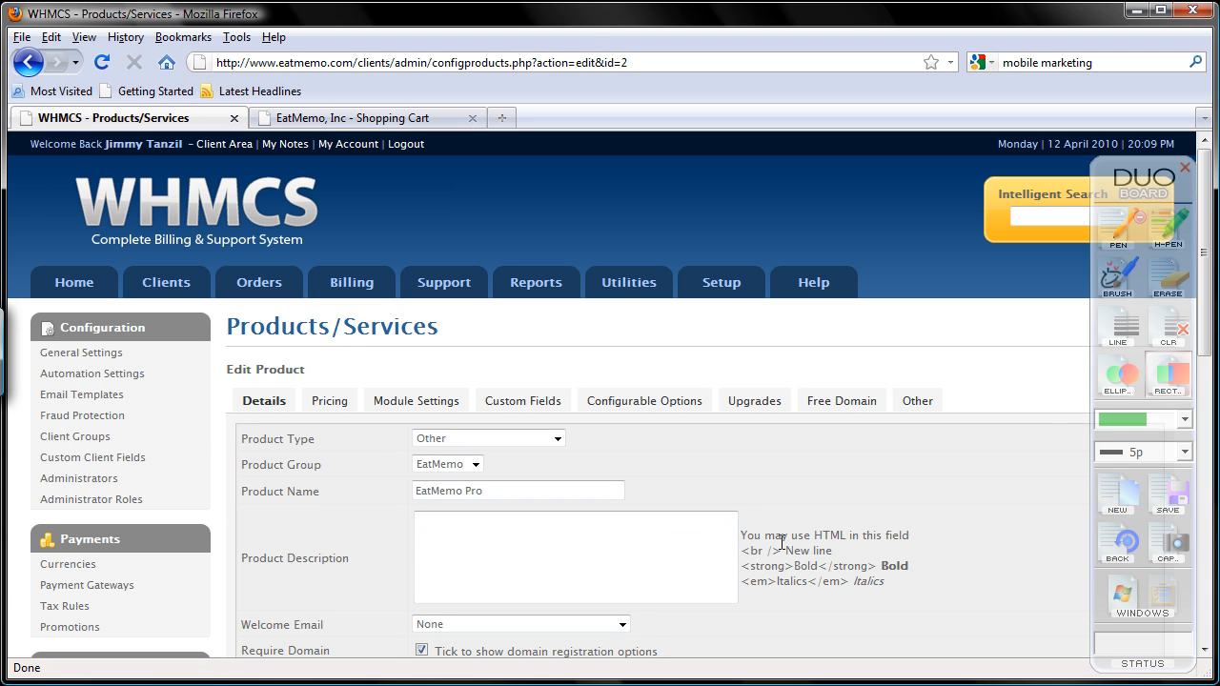
scroll(down, 3)
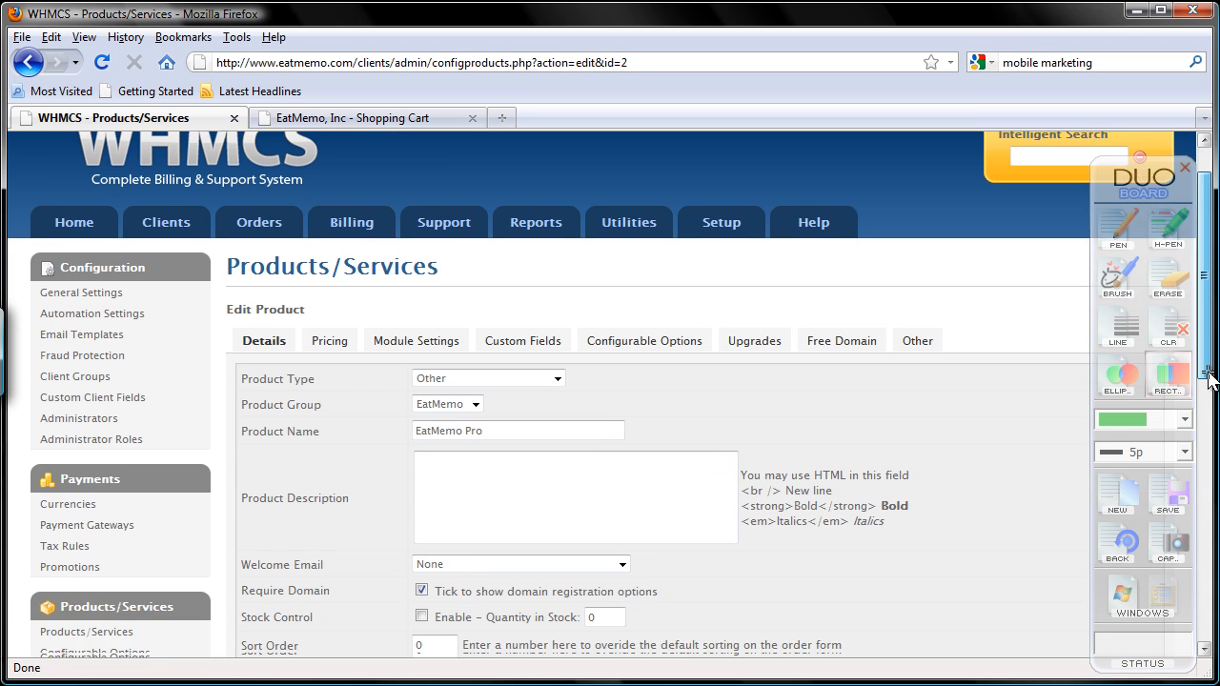
scroll(down, 3)
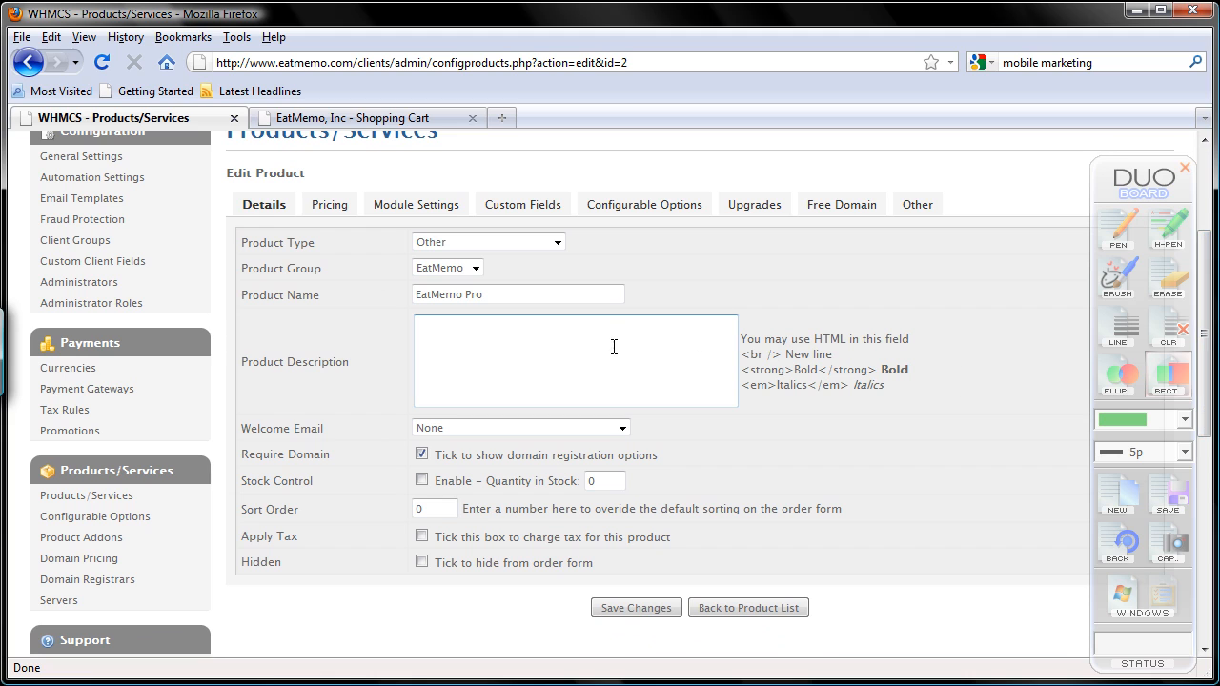
mouse_move(629, 356)
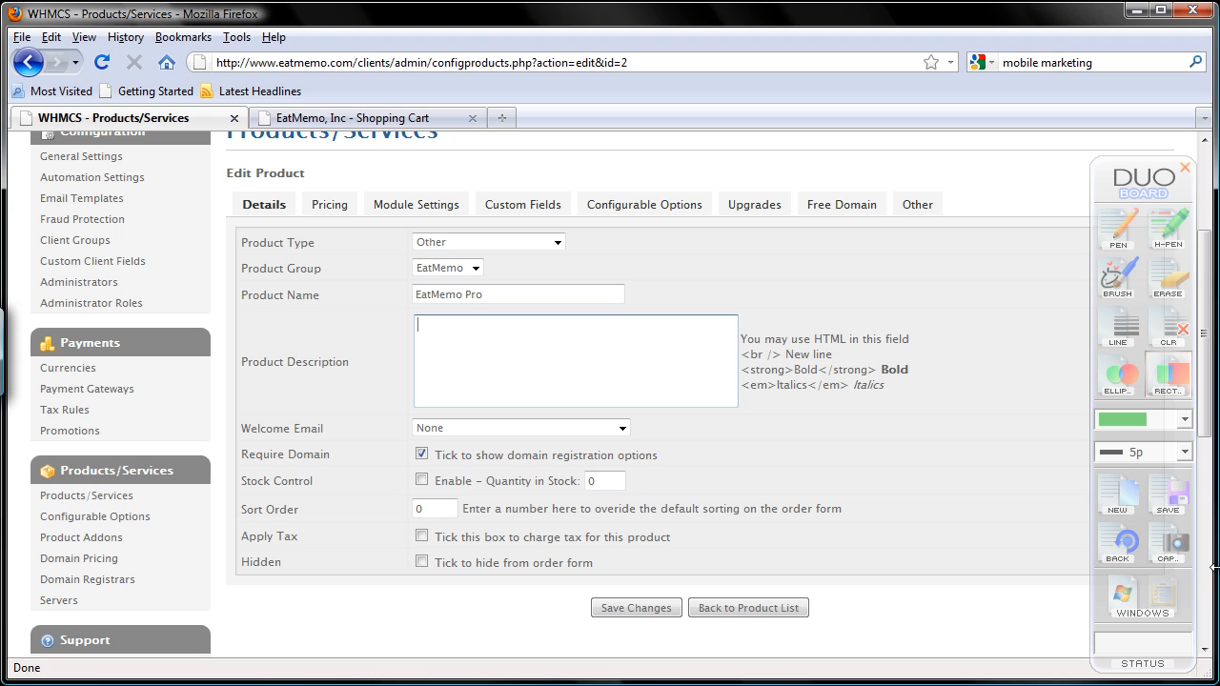
text(30)
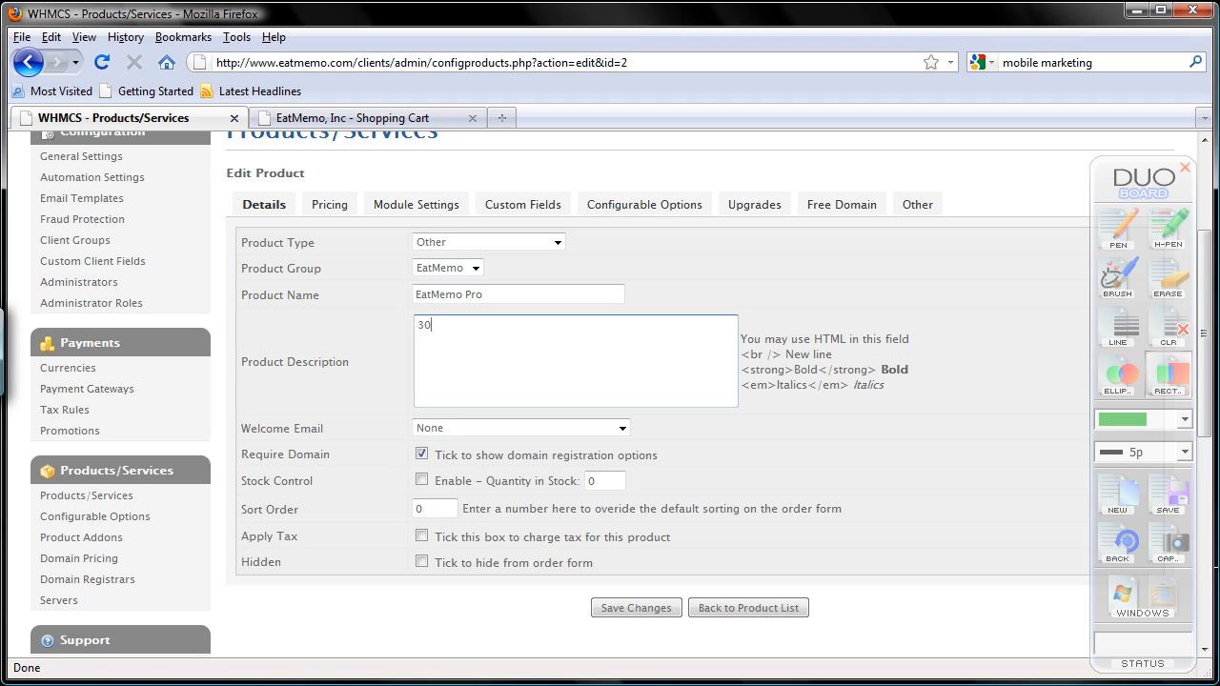
text(0)
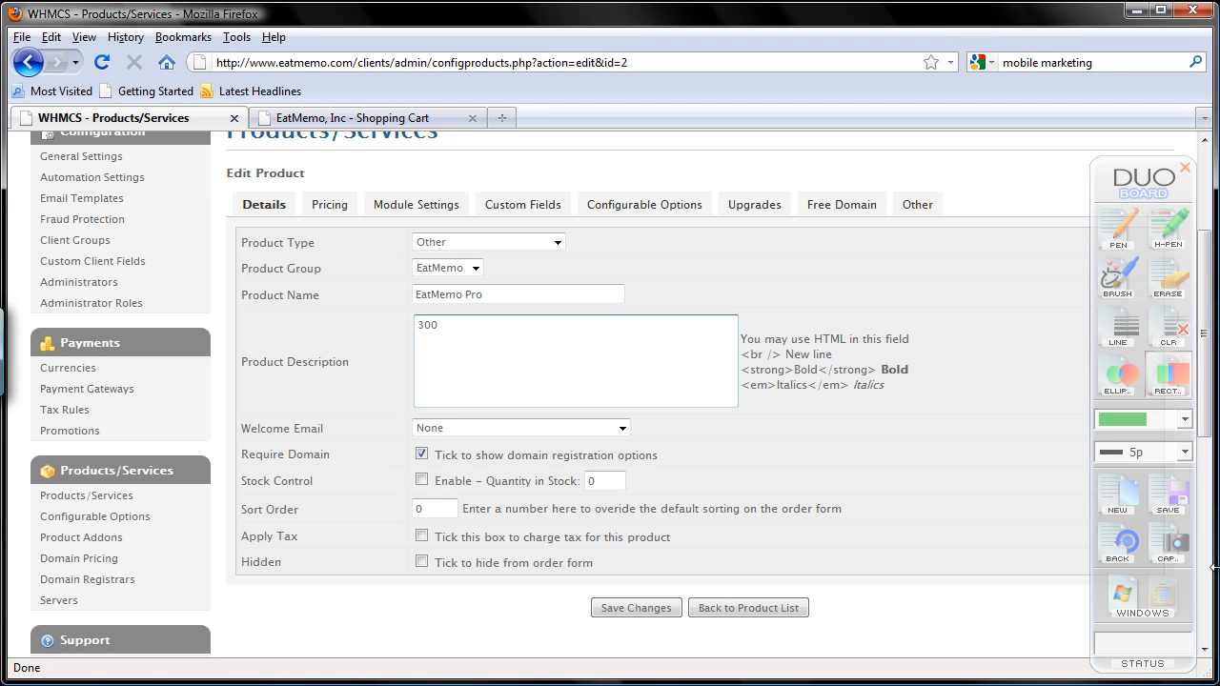
text(Mem)
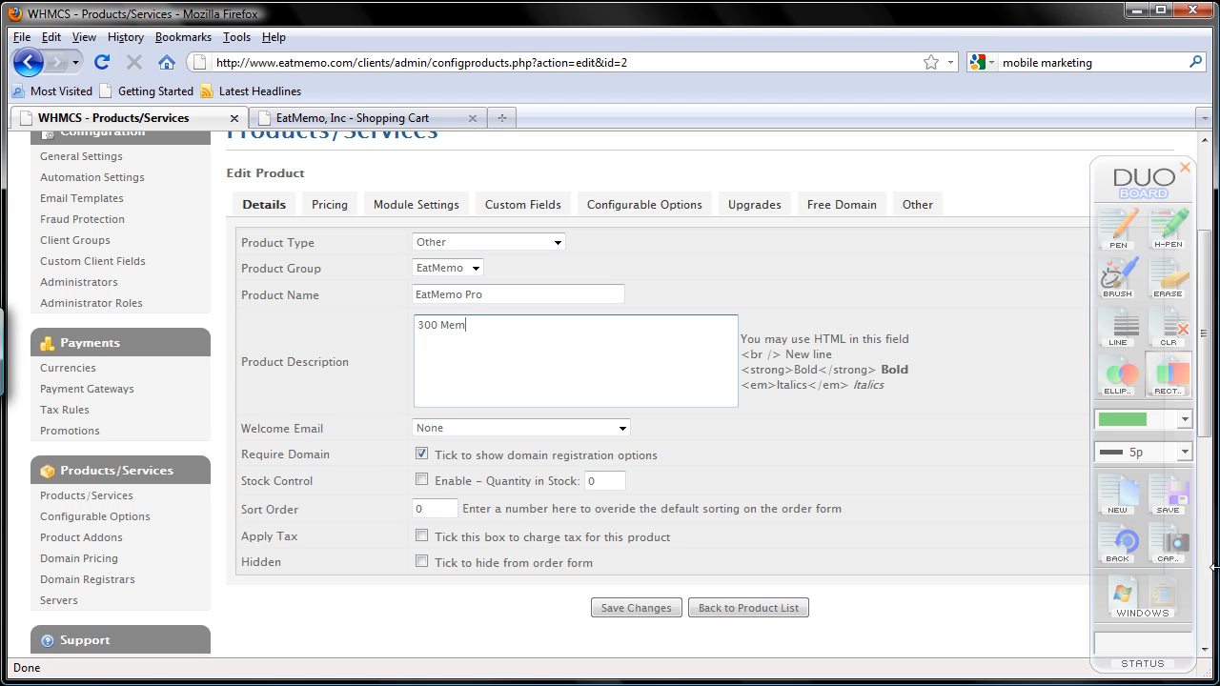
text(os)
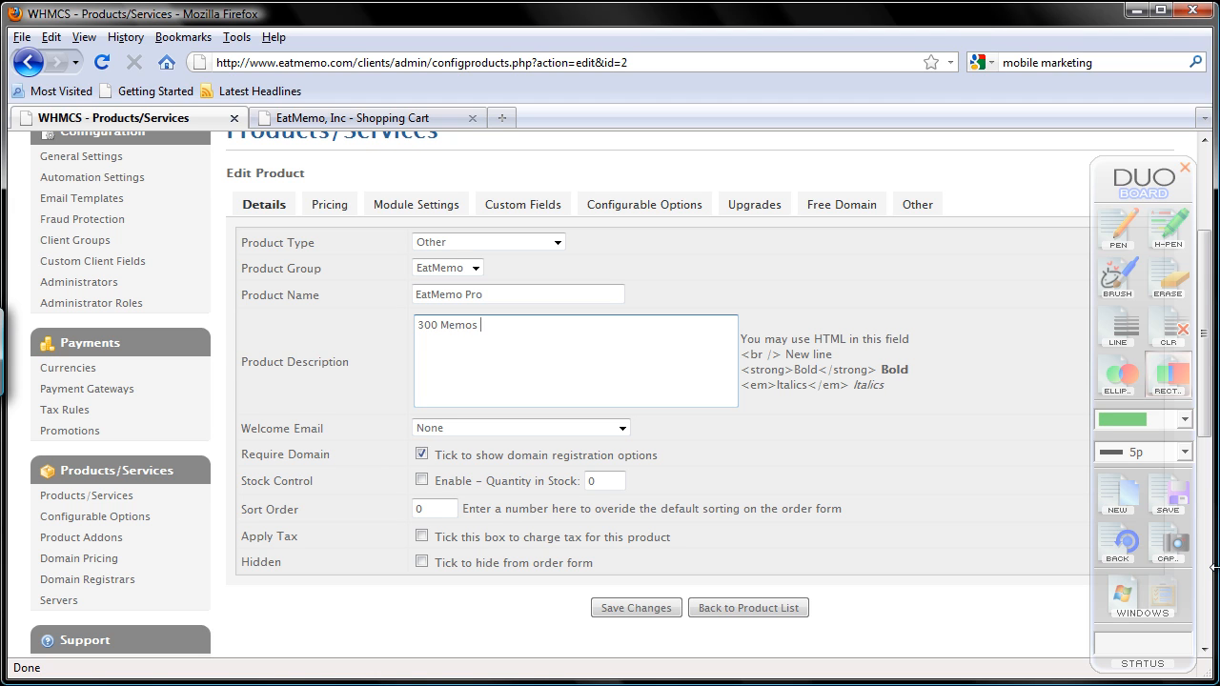
key(BackSpace)
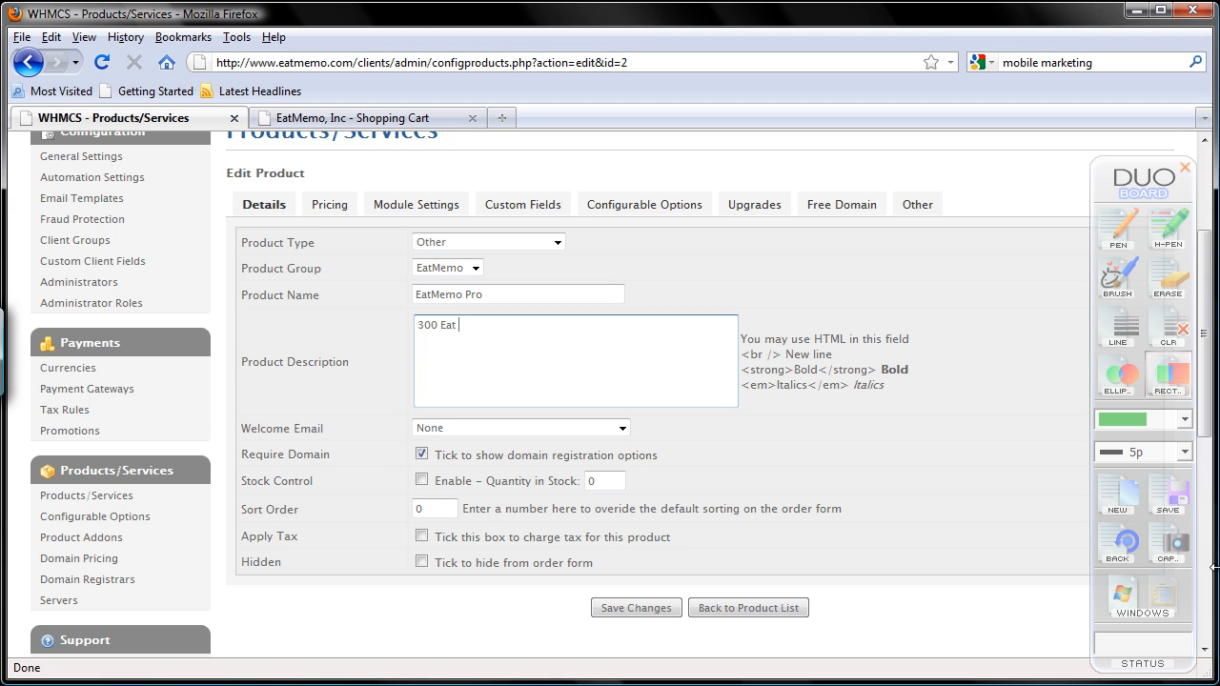
text(Memos)
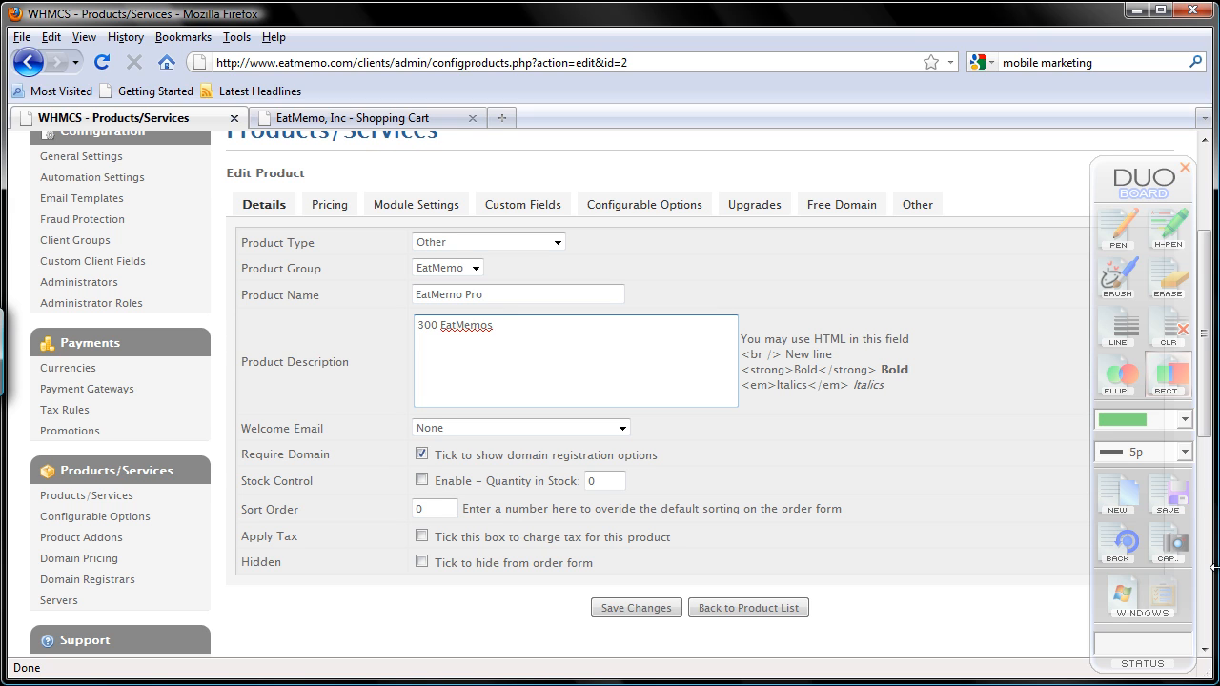
text(/Month)
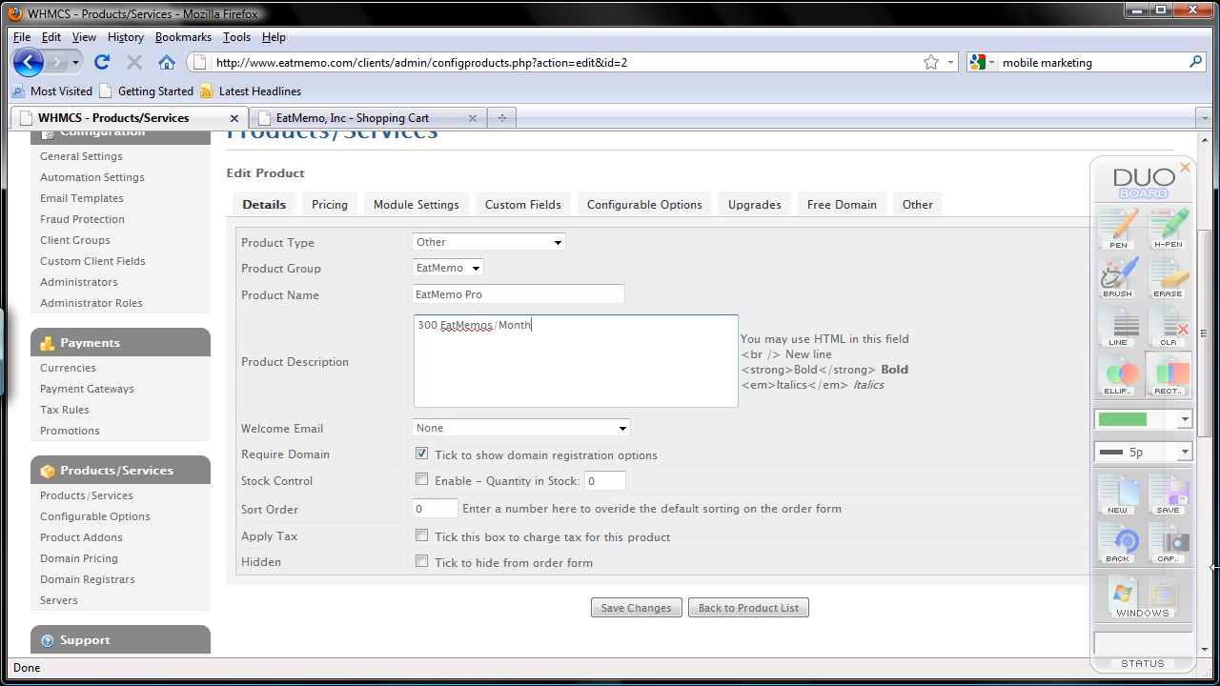
text(<br />)
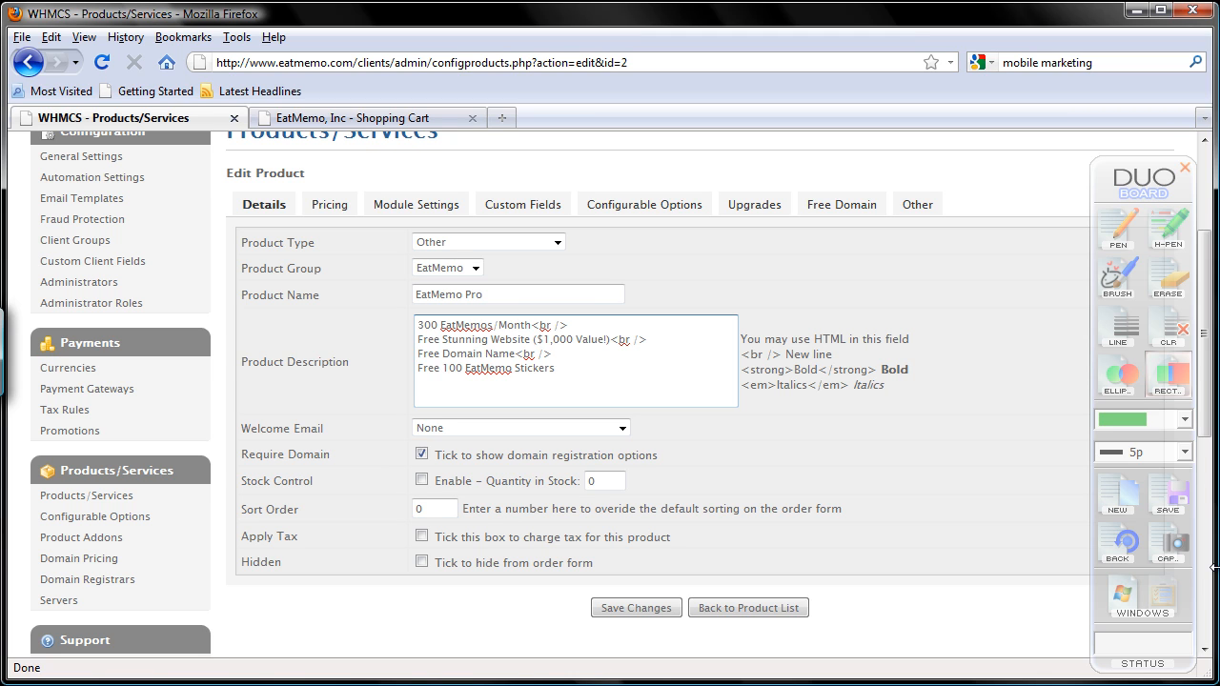
- Add the remaining feature lines for the free website, domain name and 100 stickers
click(555, 368)
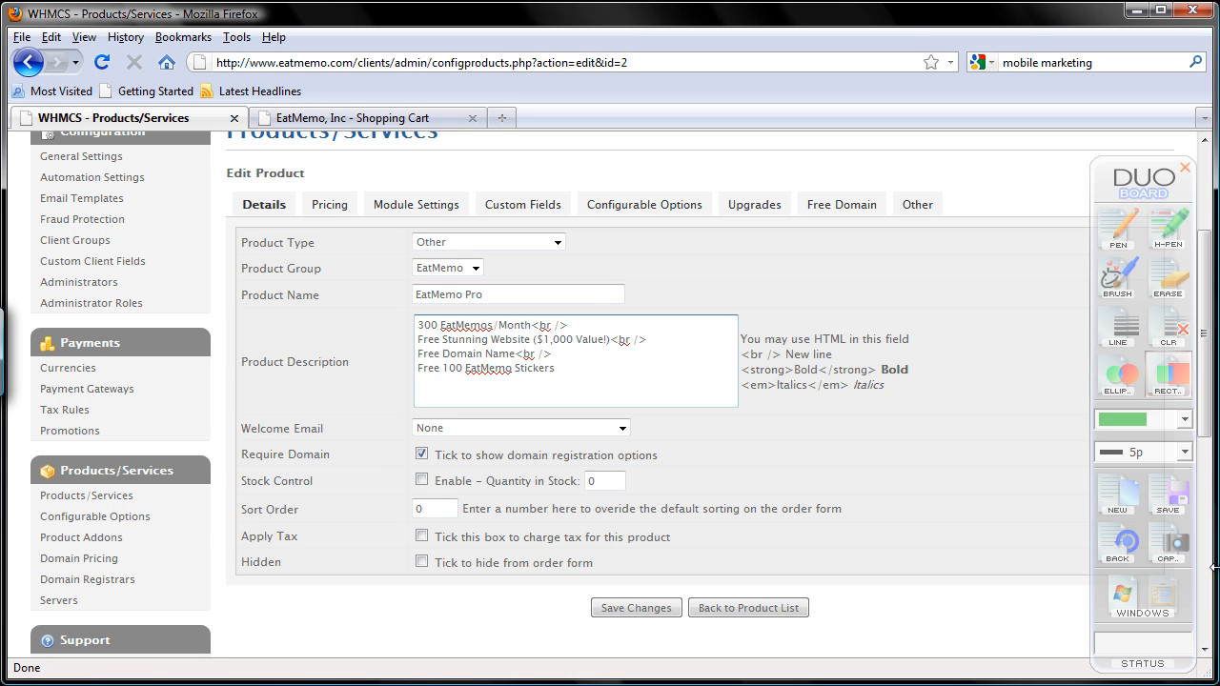
click(530, 368)
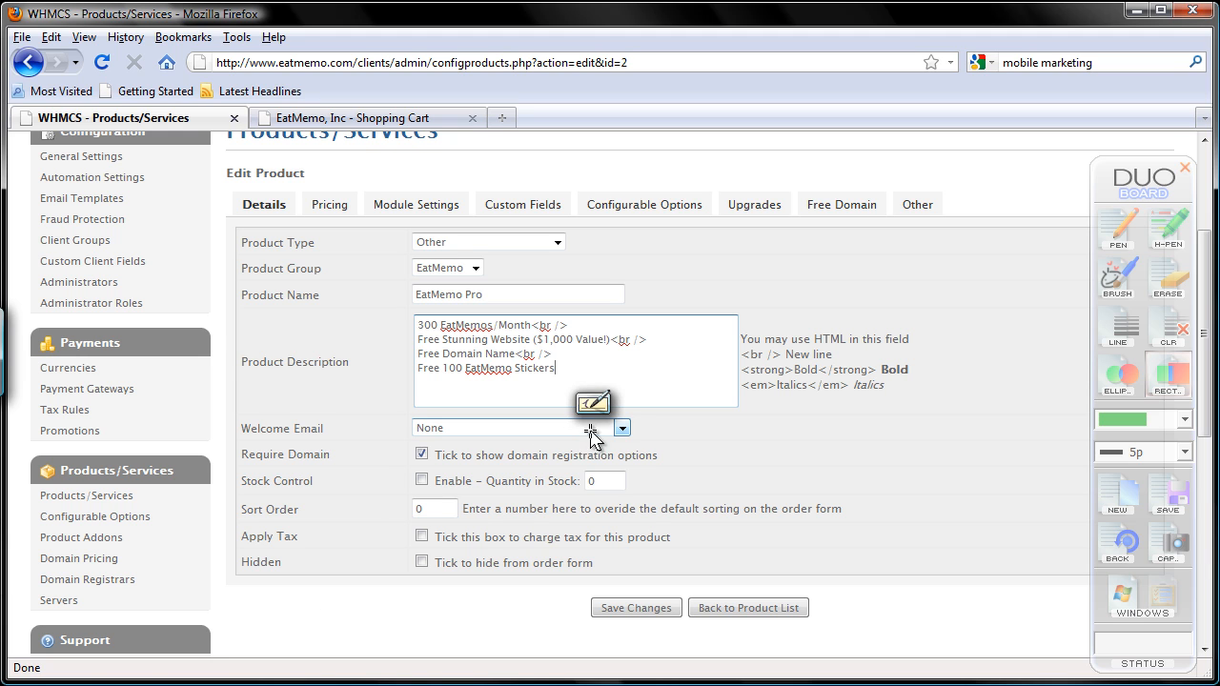
- Keep the welcome email at None and set the product sort order to 1
click(622, 427)
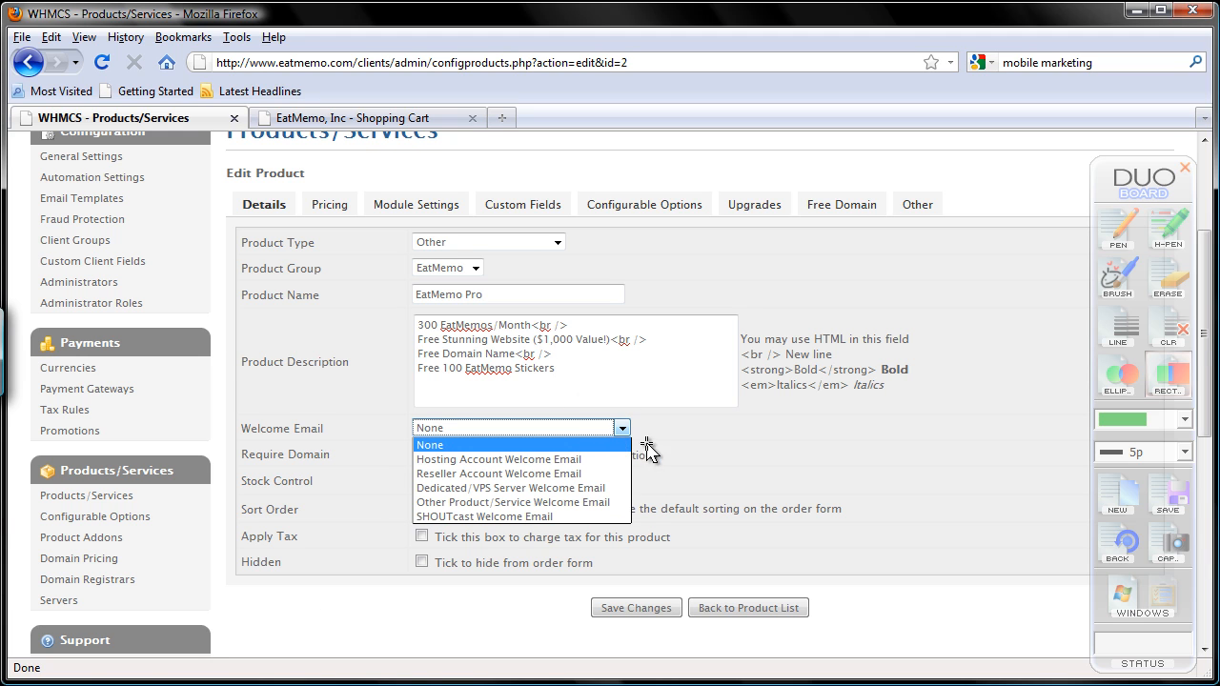
click(431, 444)
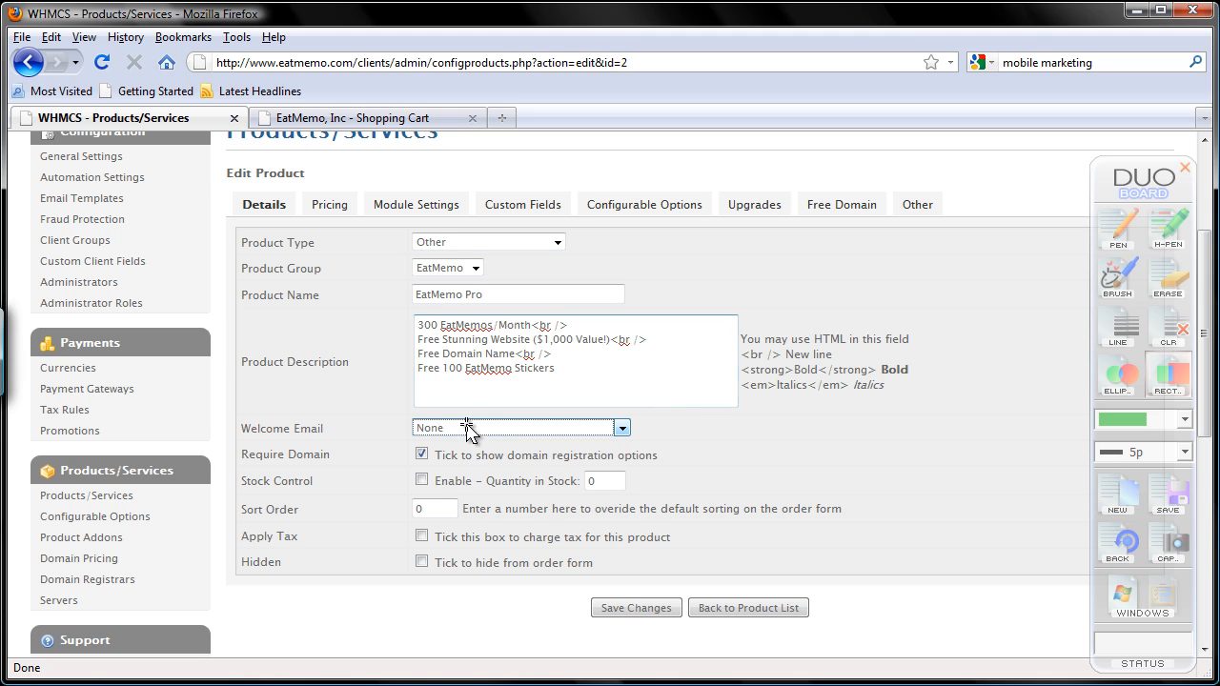
mouse_move(572, 349)
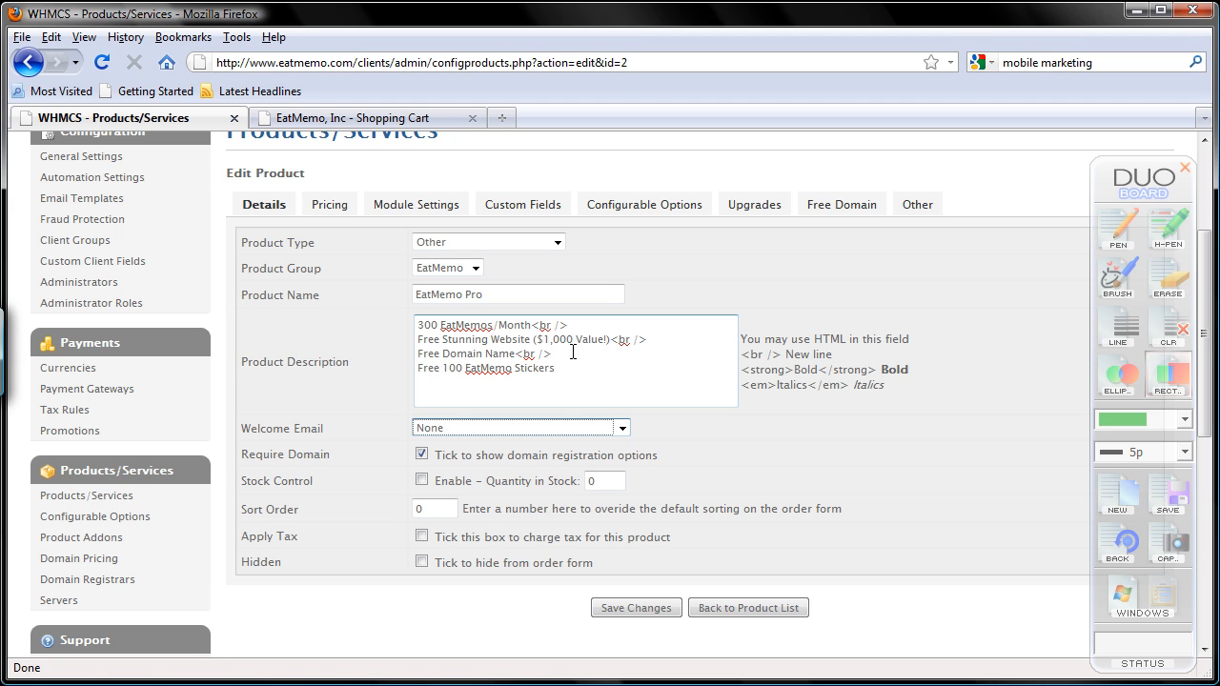
mouse_move(562, 354)
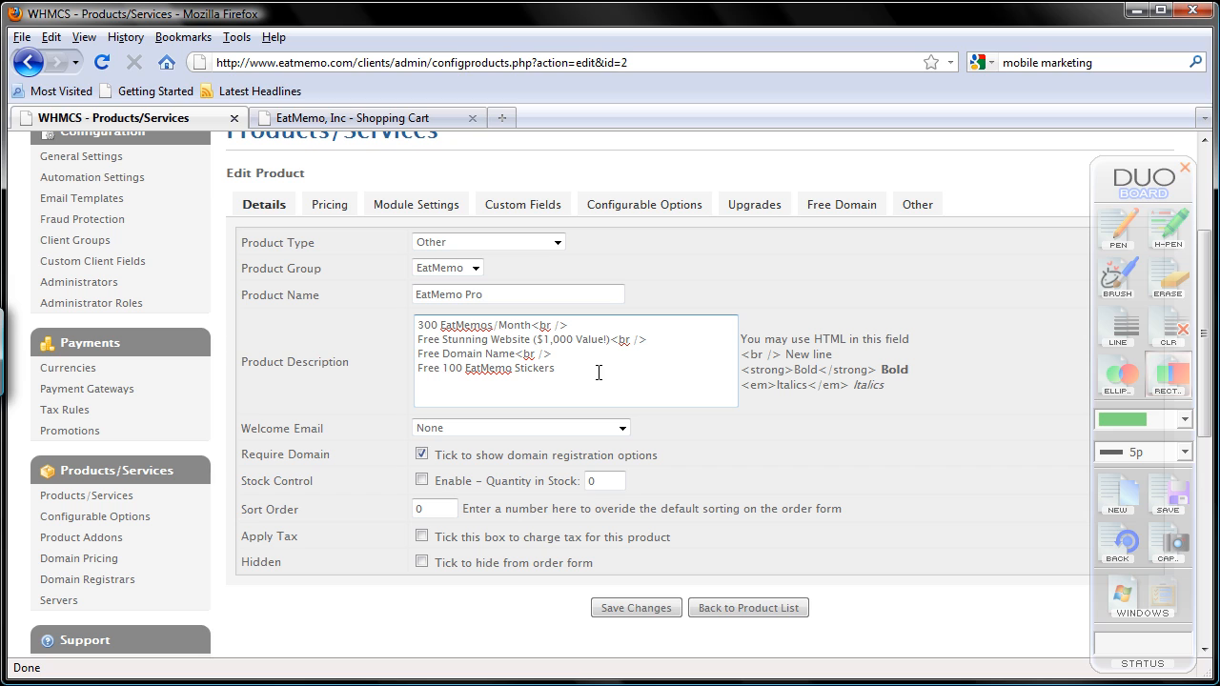
mouse_move(469, 423)
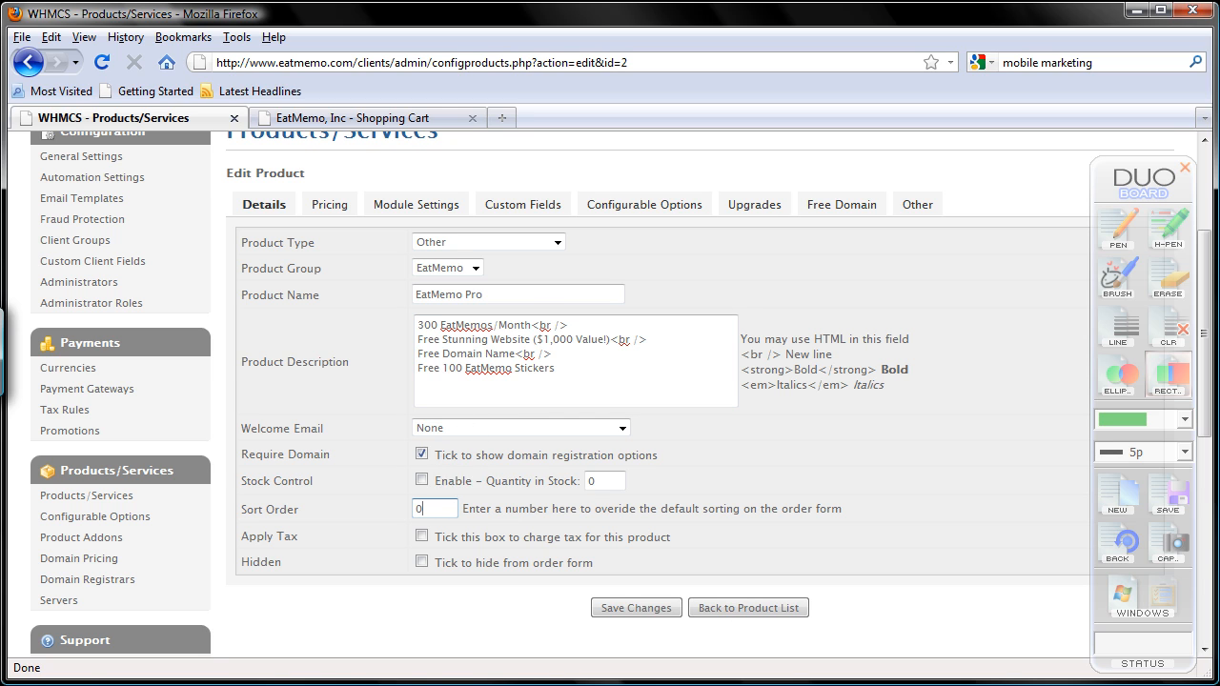
text(1)
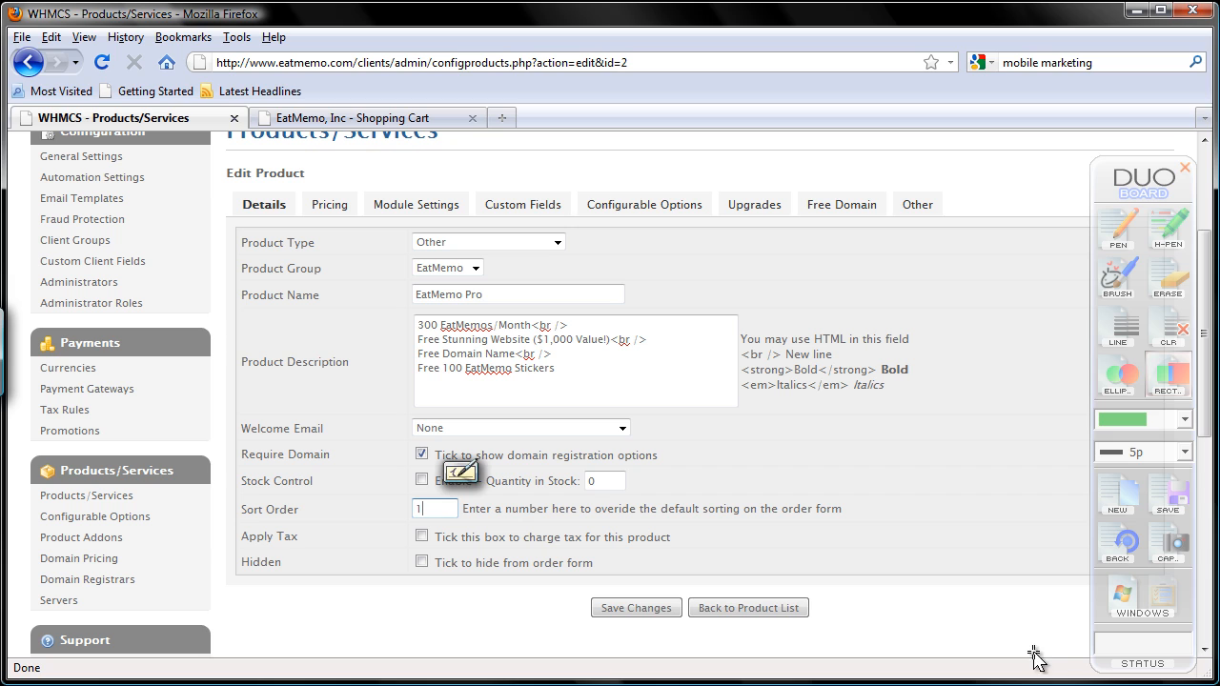
mouse_move(913, 626)
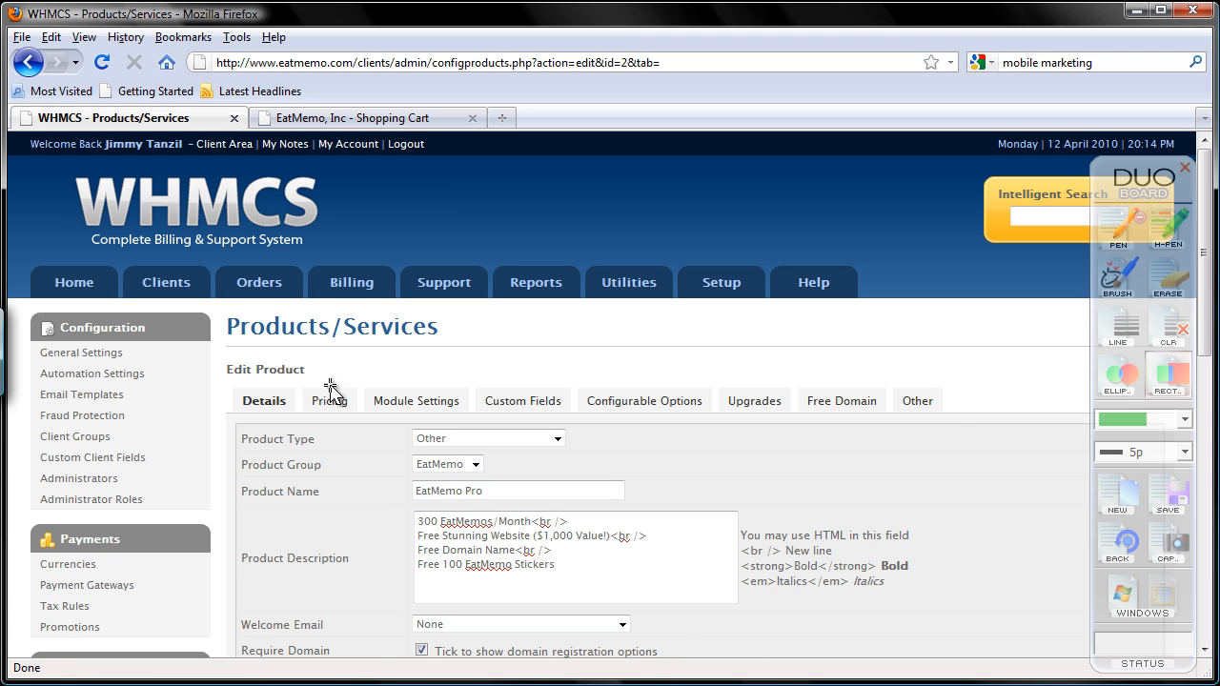
- Show EatMemo Pro's Pricing settings with payment type free and all USD prices 0.00
click(326, 400)
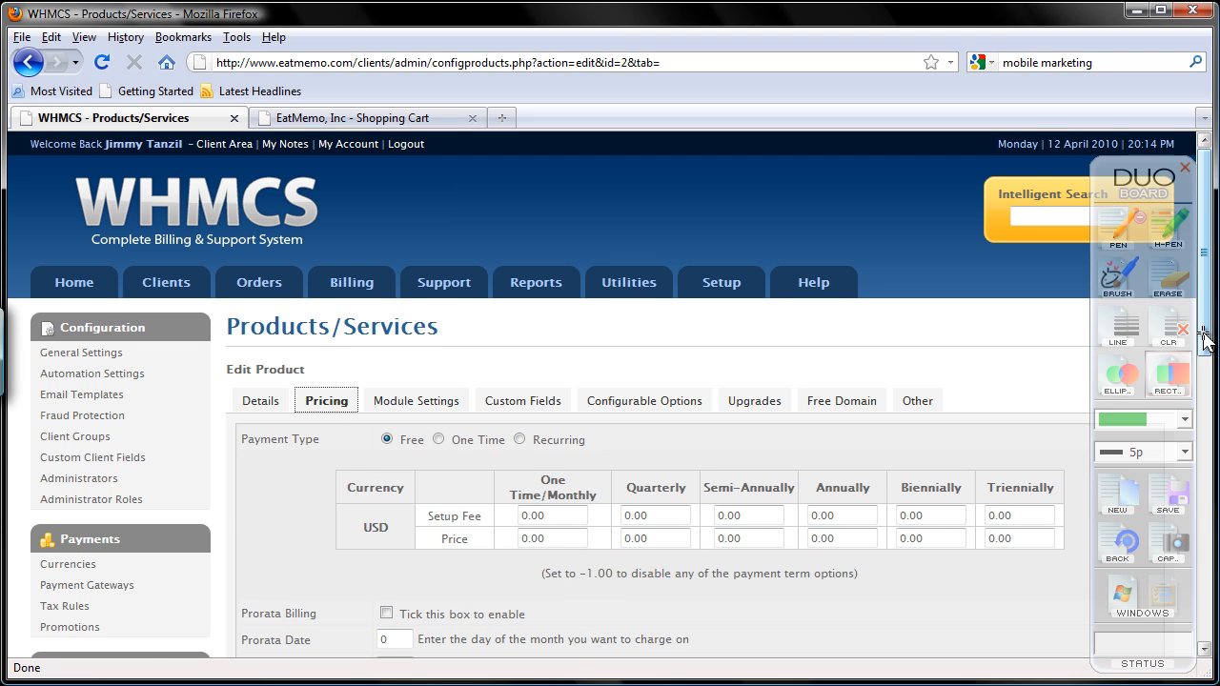
scroll(down, 3)
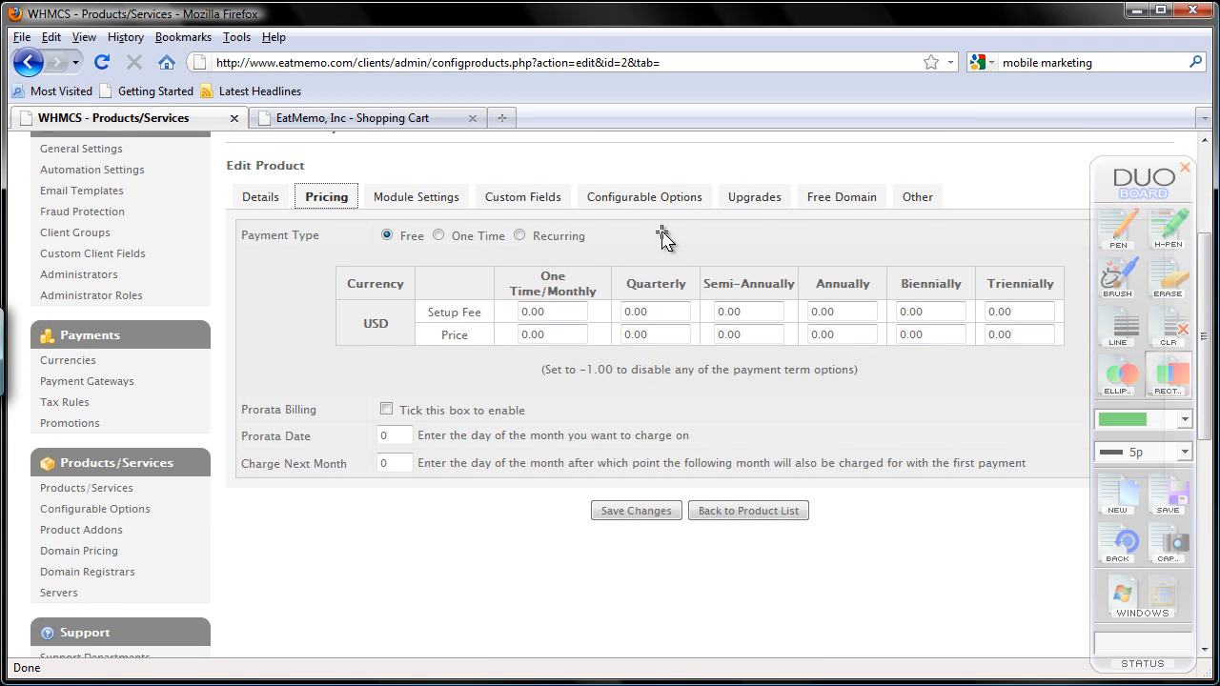